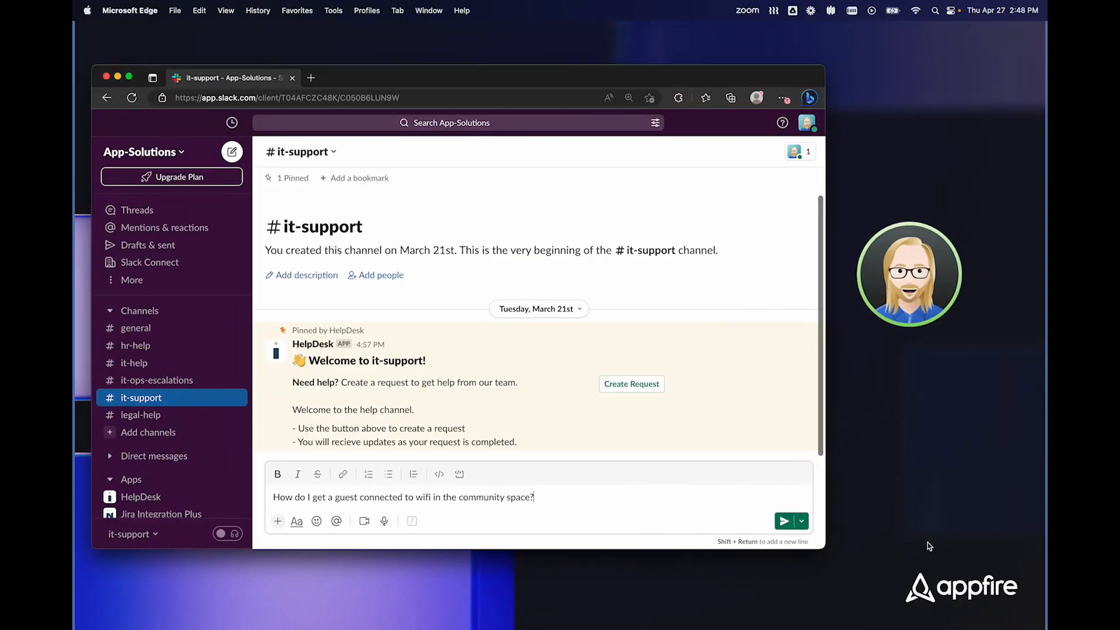
mouse_move(613, 499)
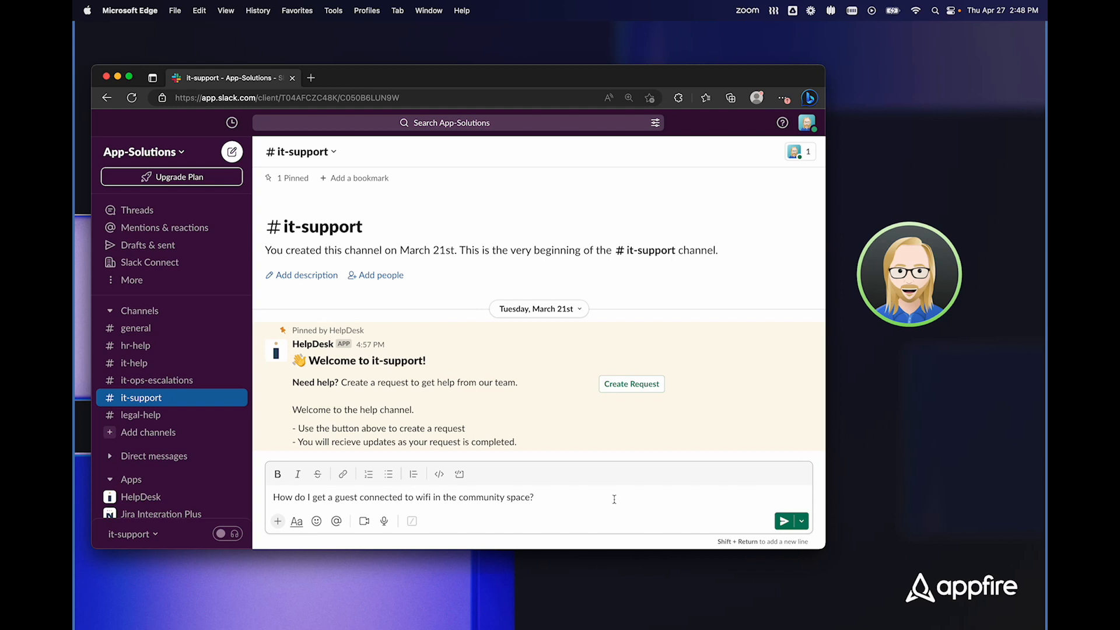
Step: Post the guest wifi question in #it-support and open HelpDesk's threaded reply
left_click(783, 521)
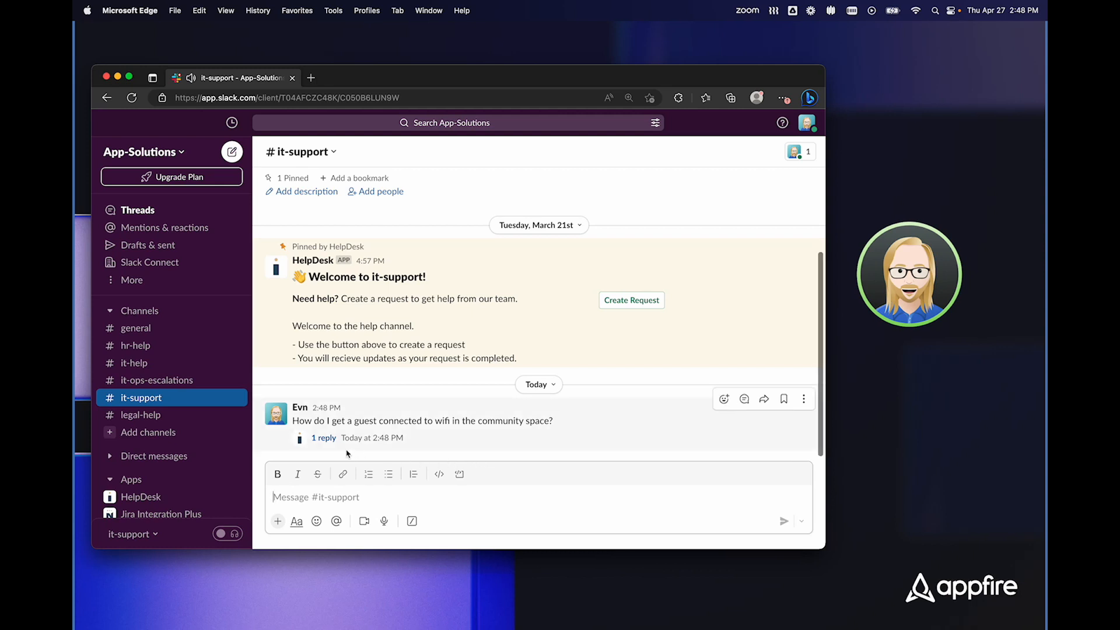
left_click(322, 438)
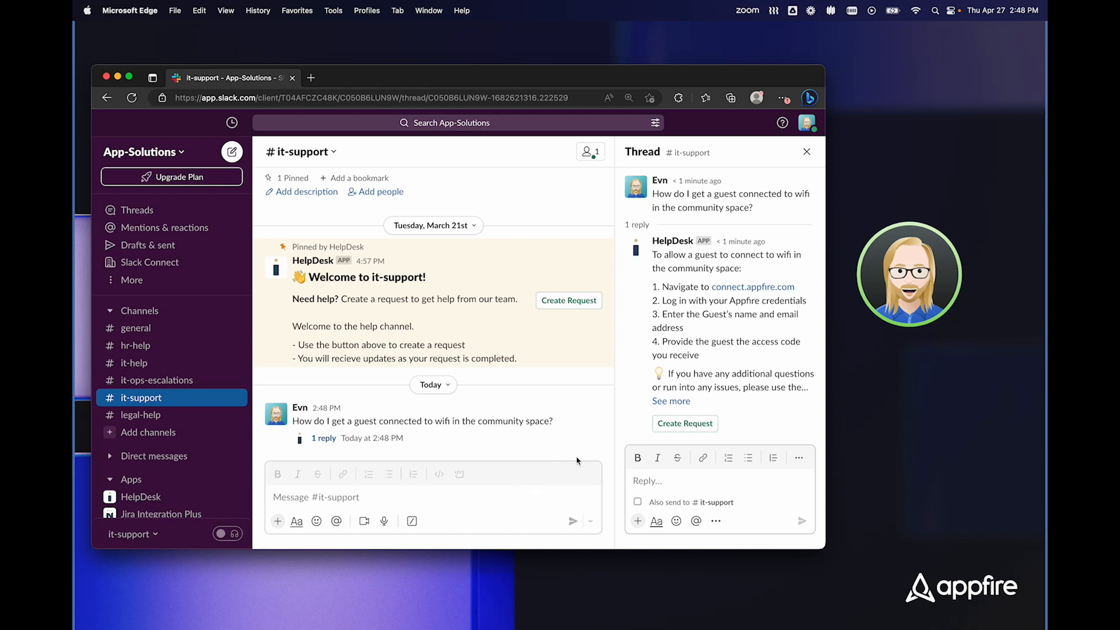
mouse_move(584, 496)
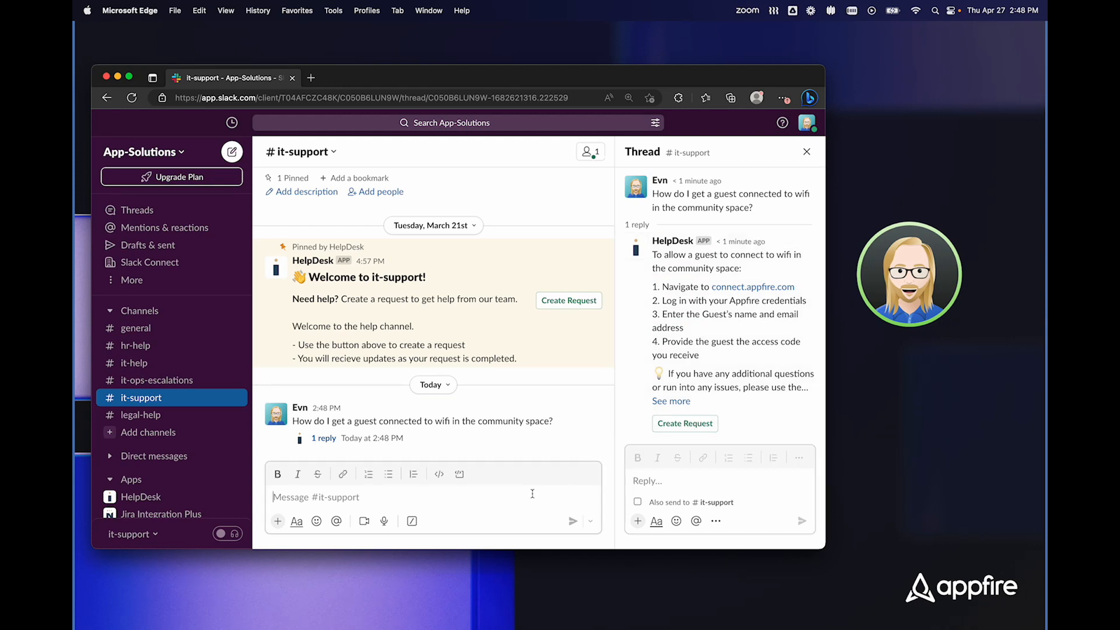
Step: Ask #it-support how to reset a password and about a new laptop, then open the laptop thread
type("H")
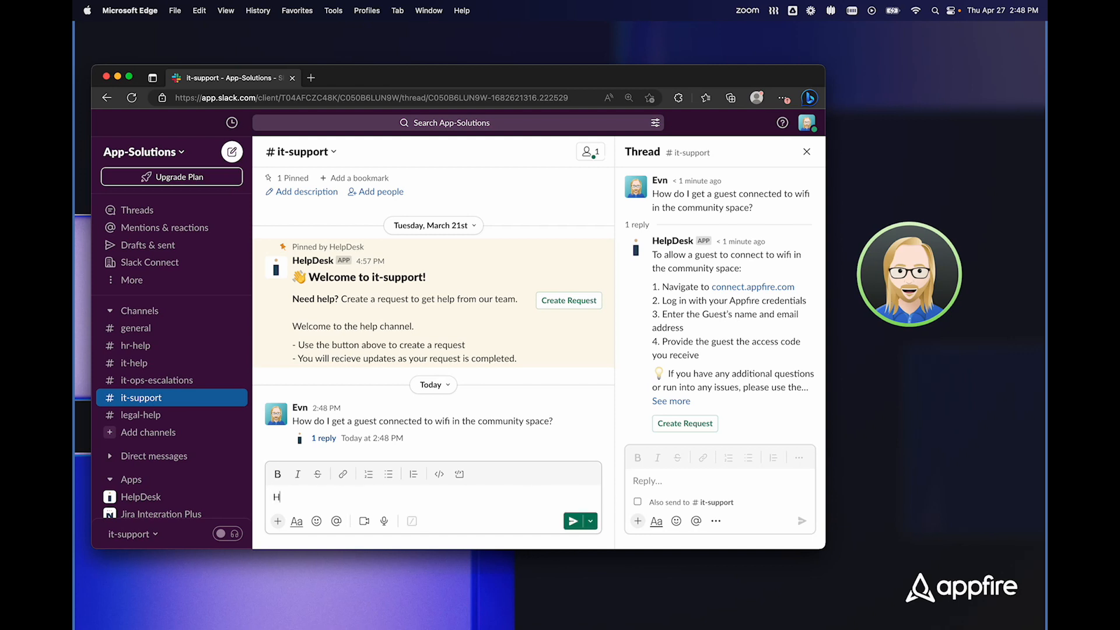
type("ow do I reset my pas")
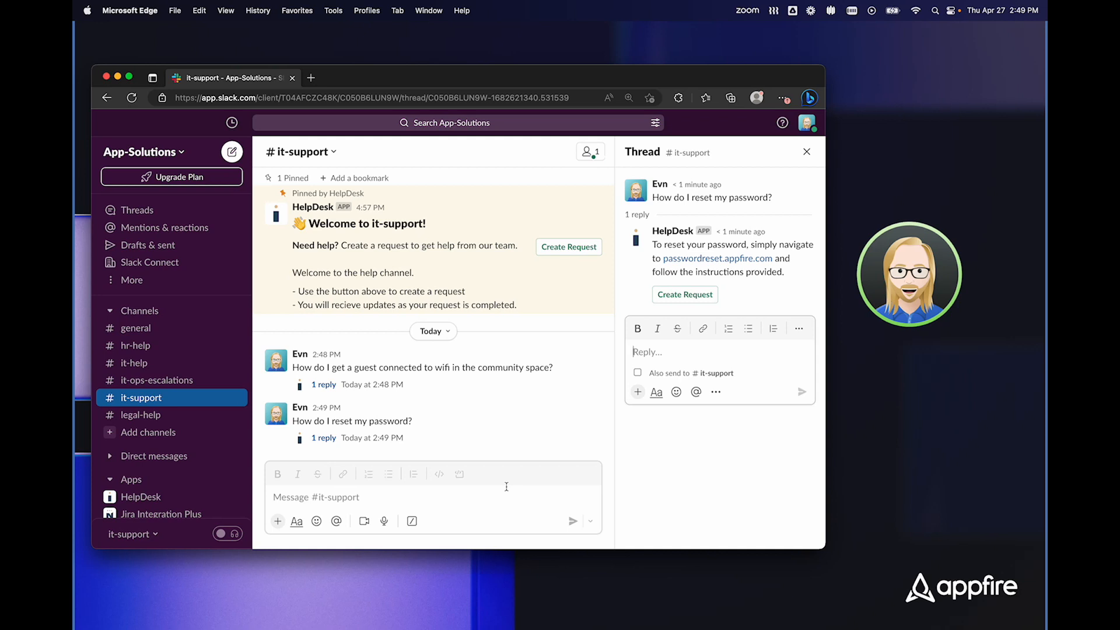
type("I ne")
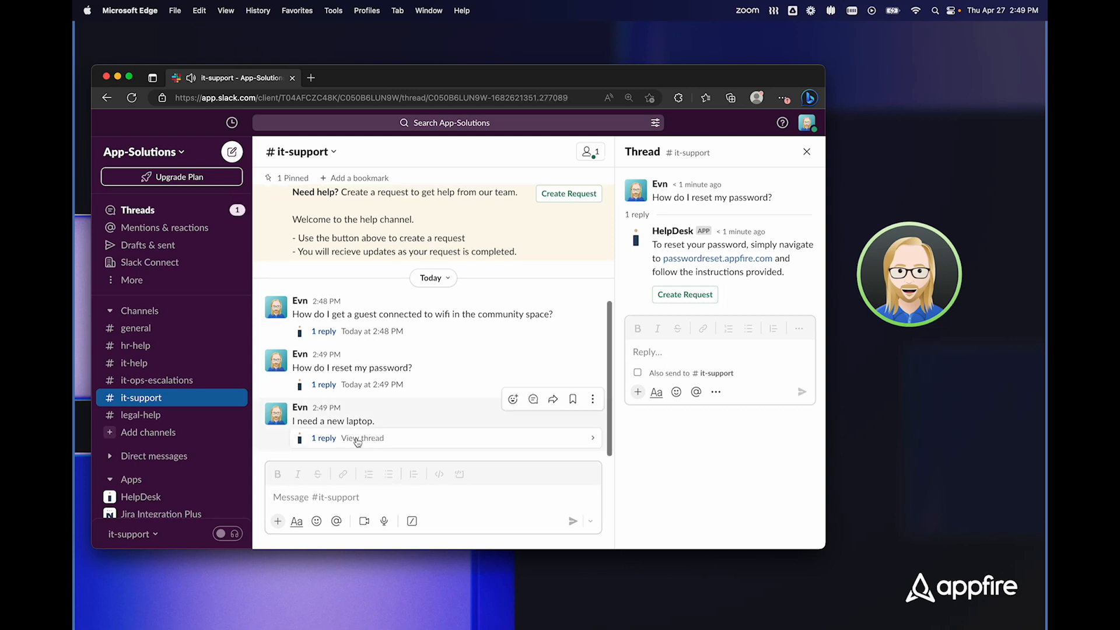
left_click(363, 438)
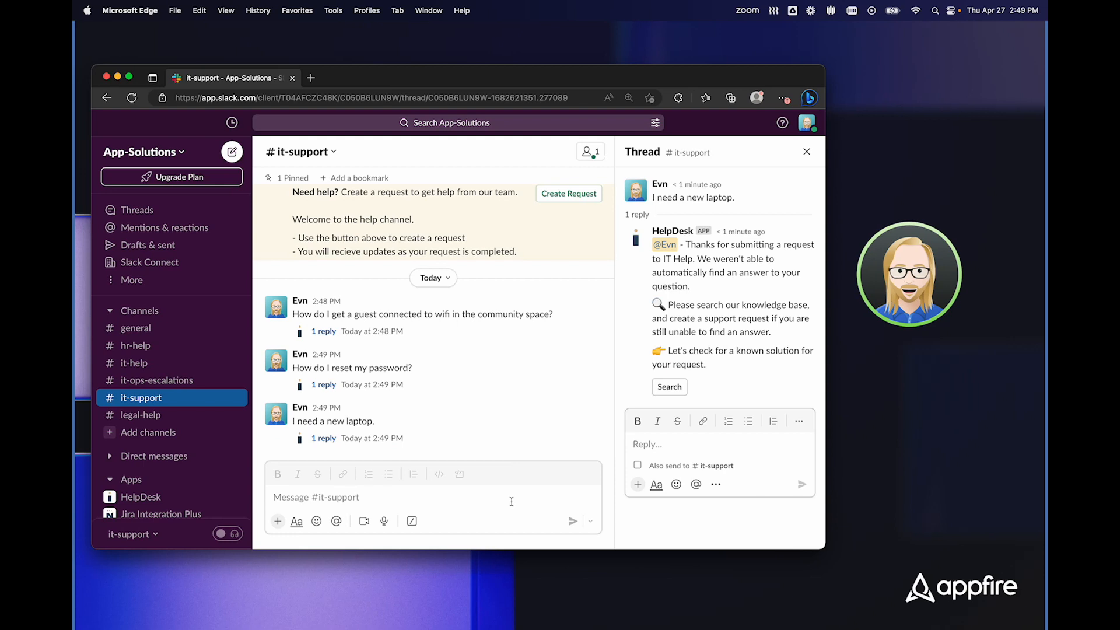
mouse_move(586, 381)
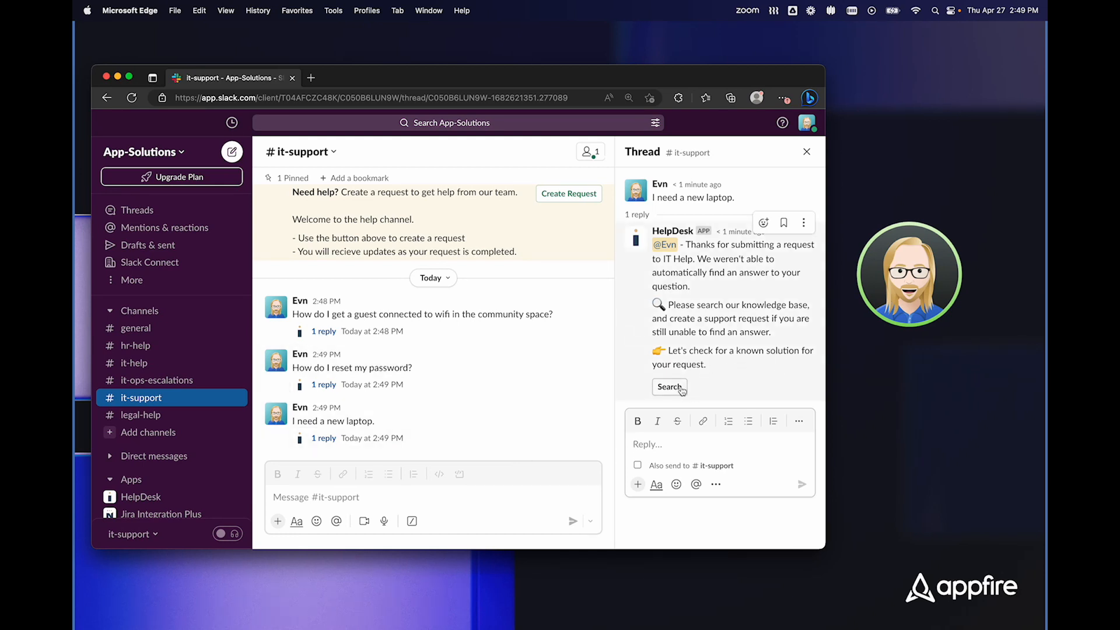
Step: Search the Confluence knowledge base for 'laptop', find Laptop Upgrade Policy, and return to Slack
left_click(668, 386)
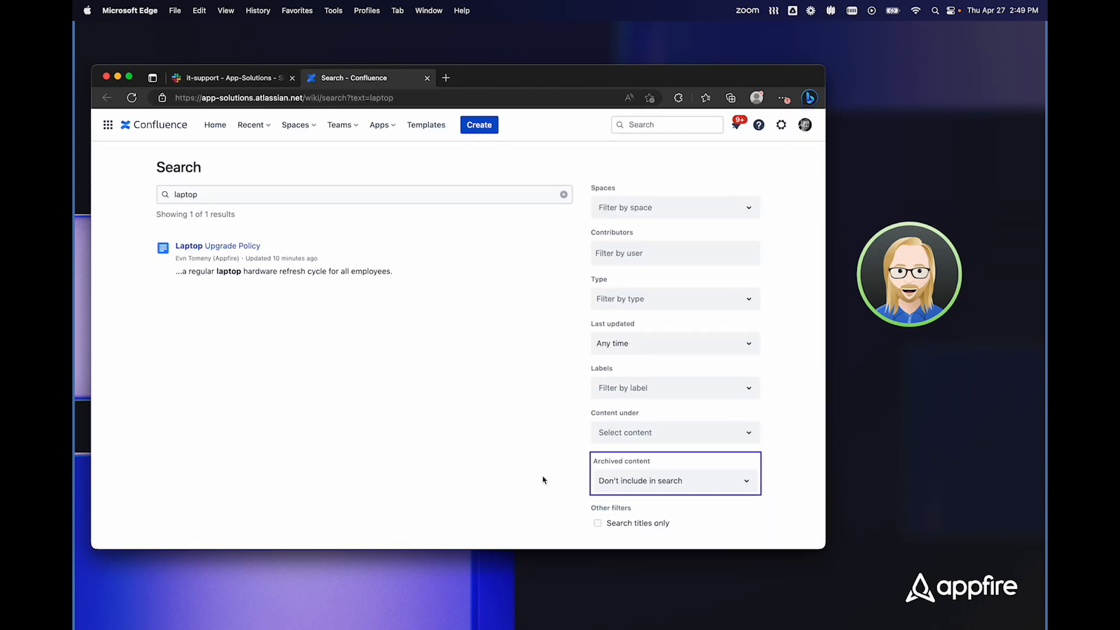
mouse_move(334, 390)
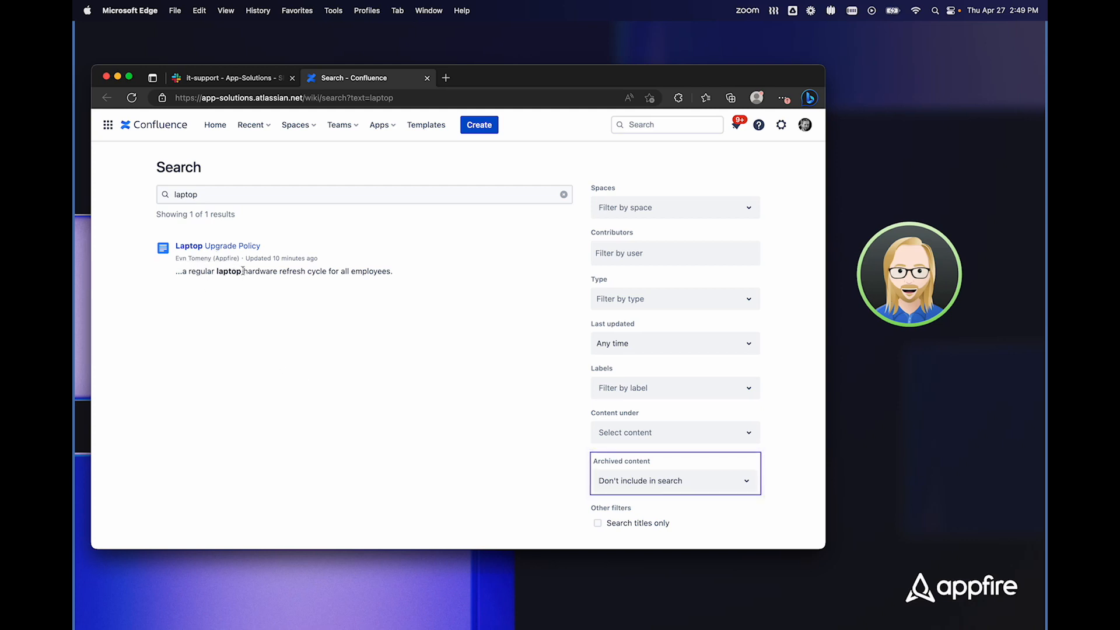
mouse_move(250, 297)
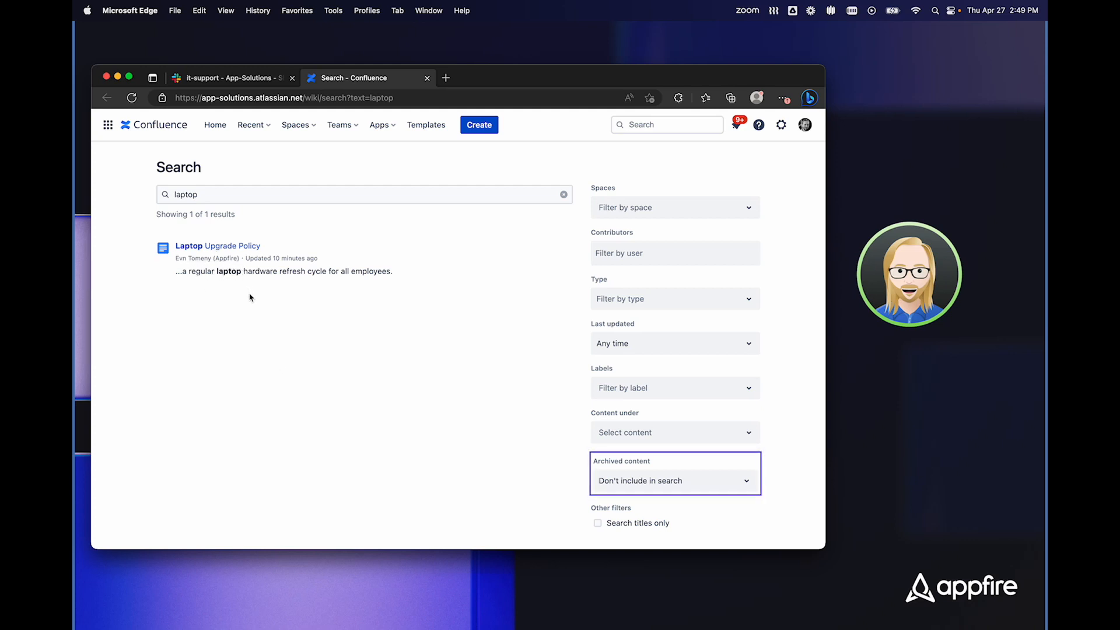
left_click(229, 77)
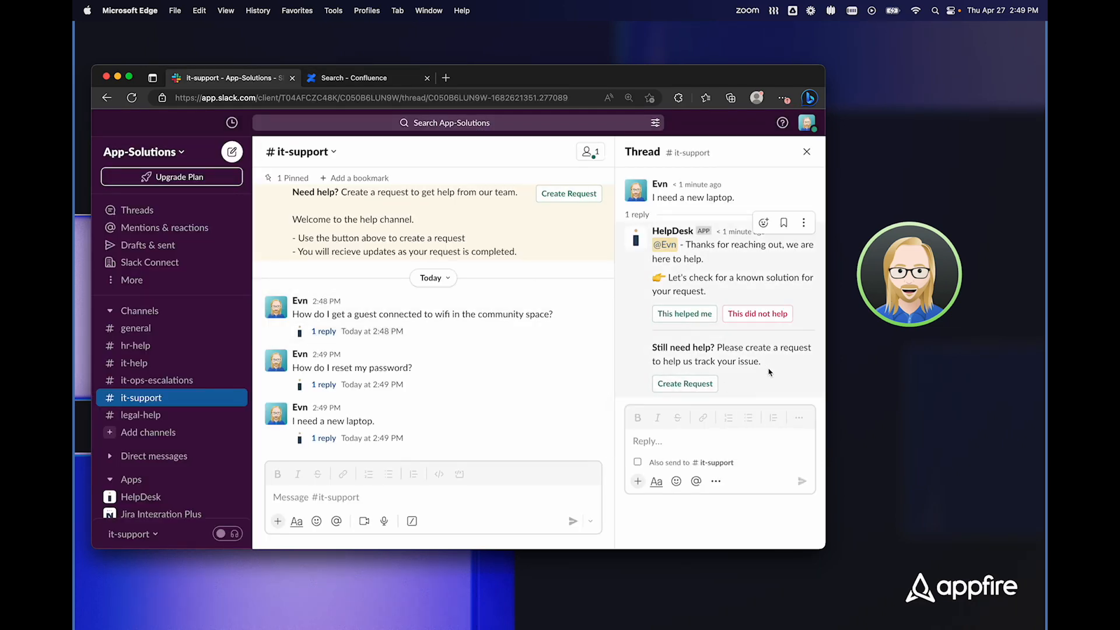
mouse_move(757, 314)
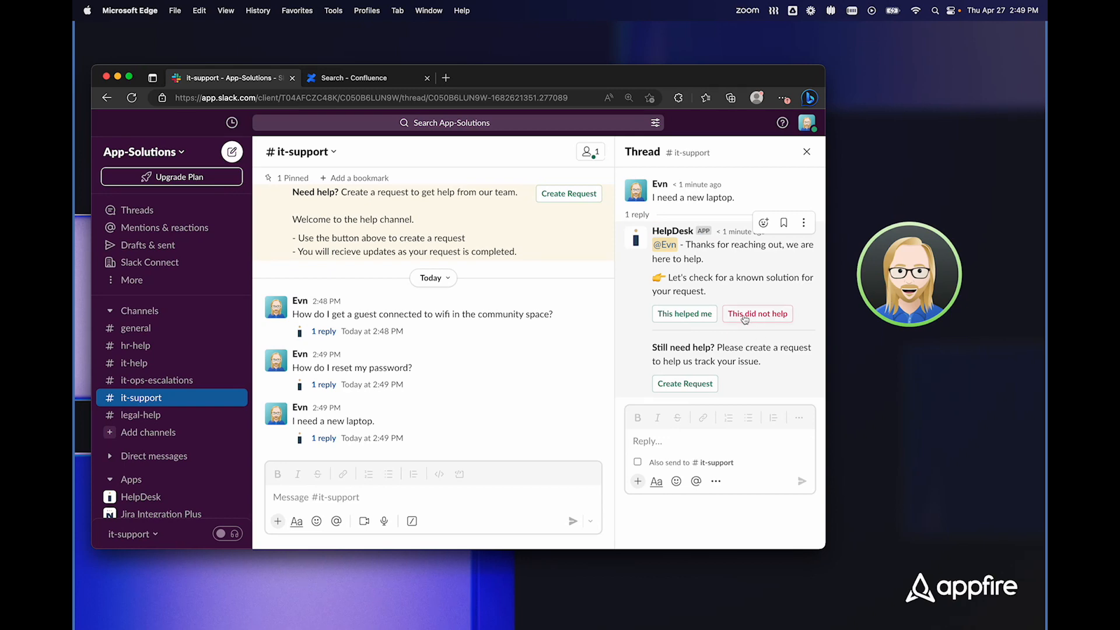
Step: Mark the laptop suggestion as not helpful and submit a Get IT Help request, creating ITHELP-30
left_click(757, 314)
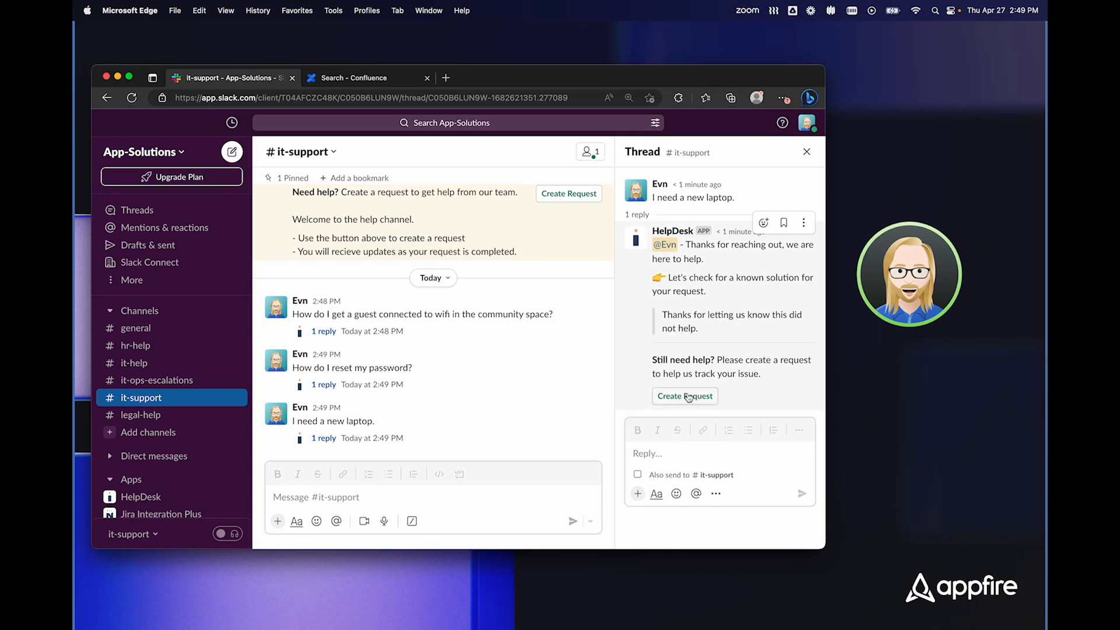
left_click(683, 395)
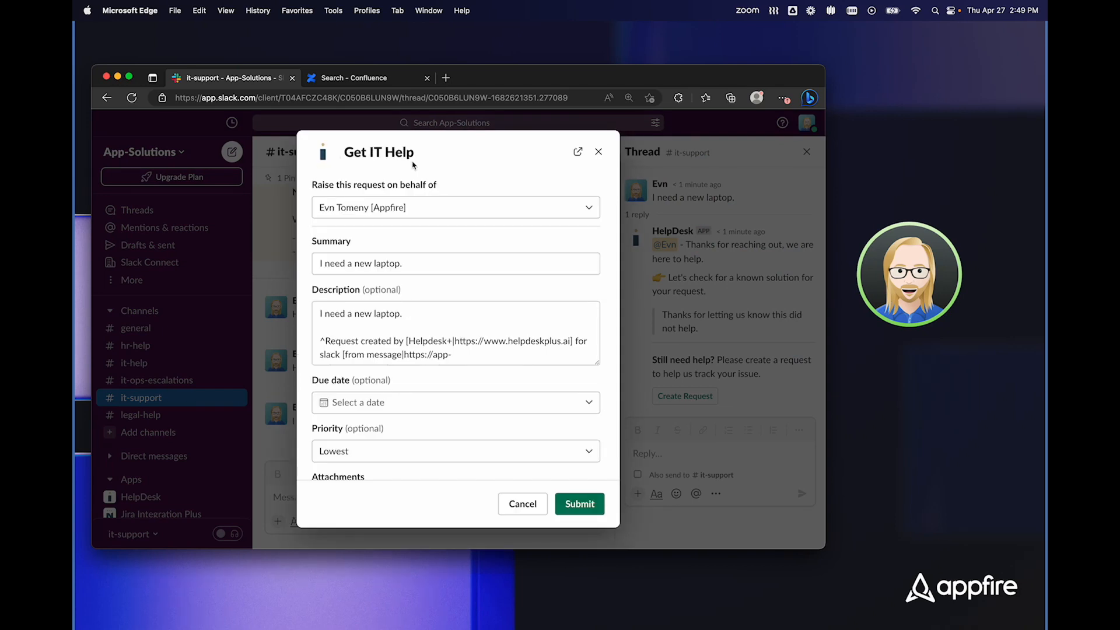
scroll("down", 3)
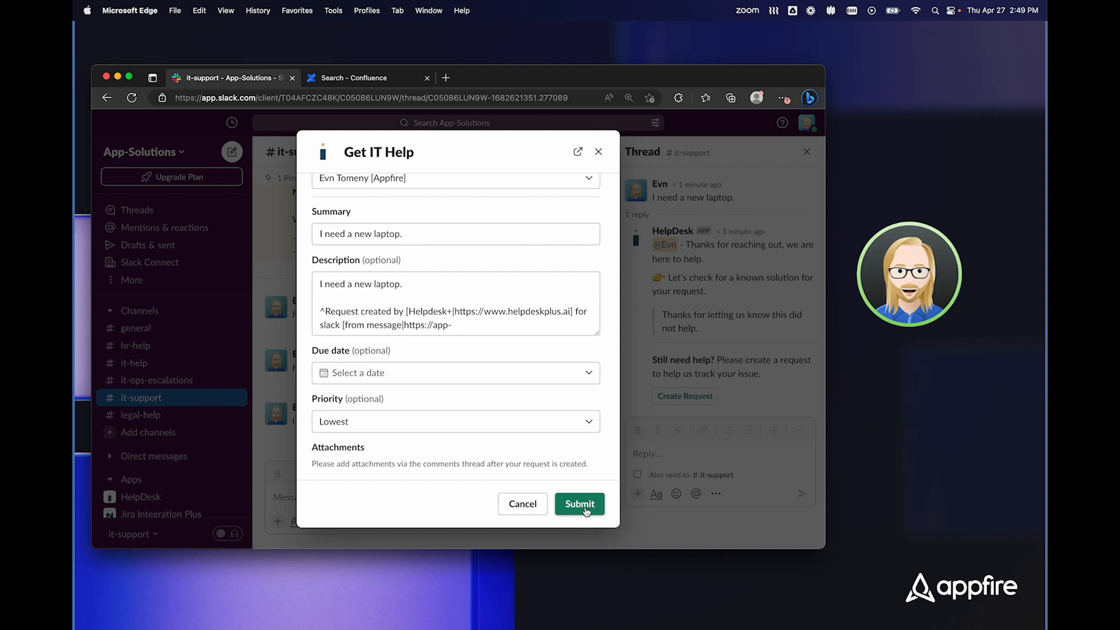
left_click(579, 504)
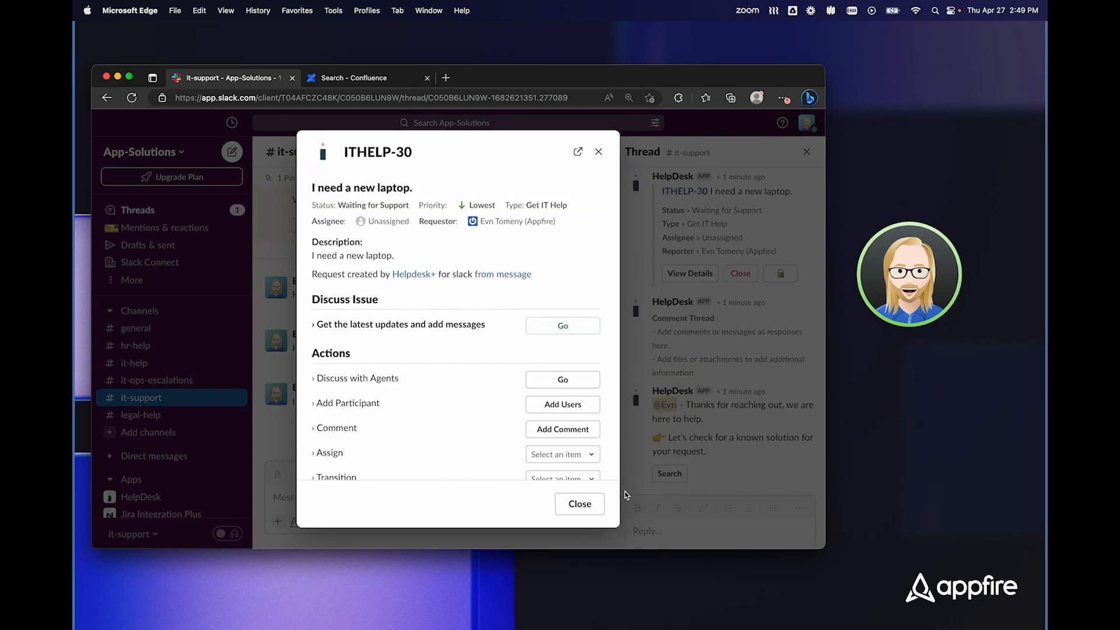
Step: Close the ITHELP-30 details and reply 'Respond in thread.' in the laptop thread
left_click(579, 504)
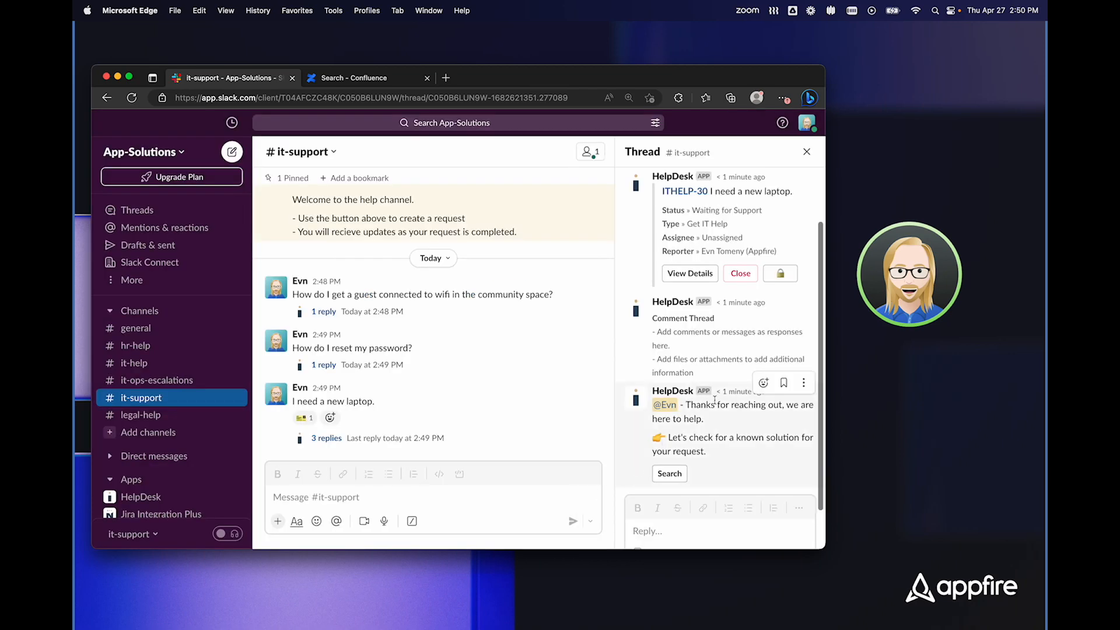
scroll("down", 3)
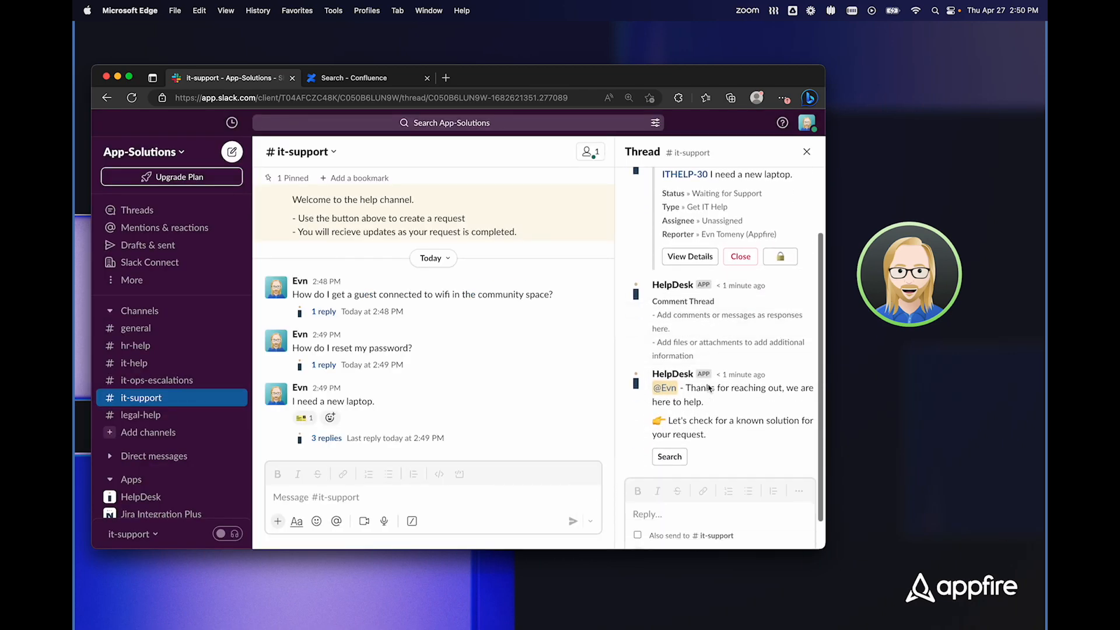
type("Respo")
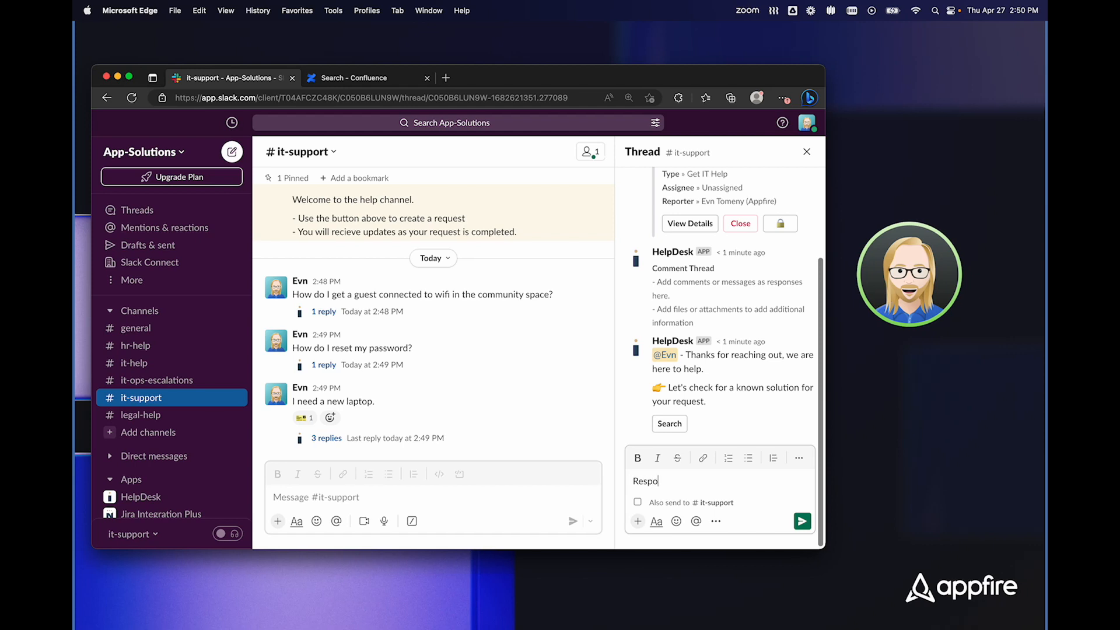
left_click(801, 520)
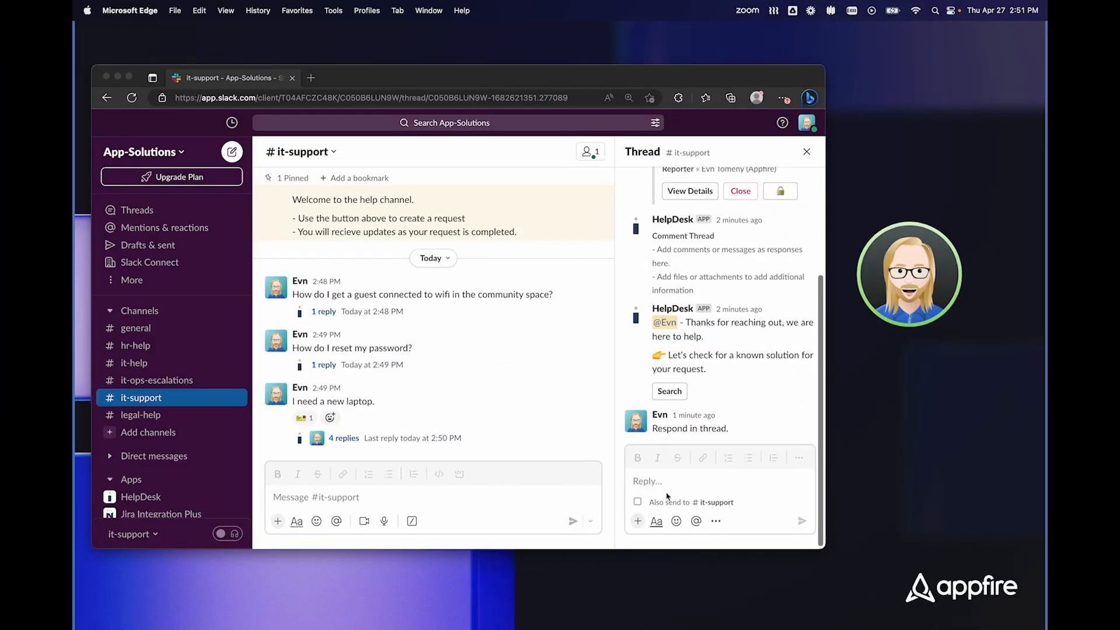
mouse_move(793, 155)
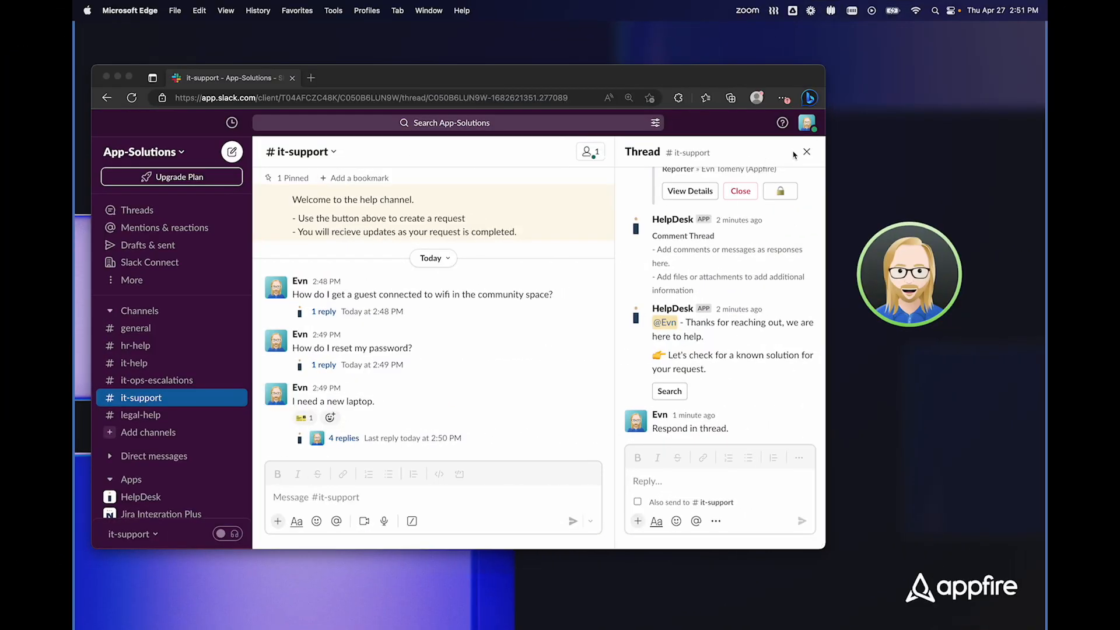
Step: Ask #hr-help where to find the 2023 Holiday Calendar and open HelpDesk's reply
left_click(806, 152)
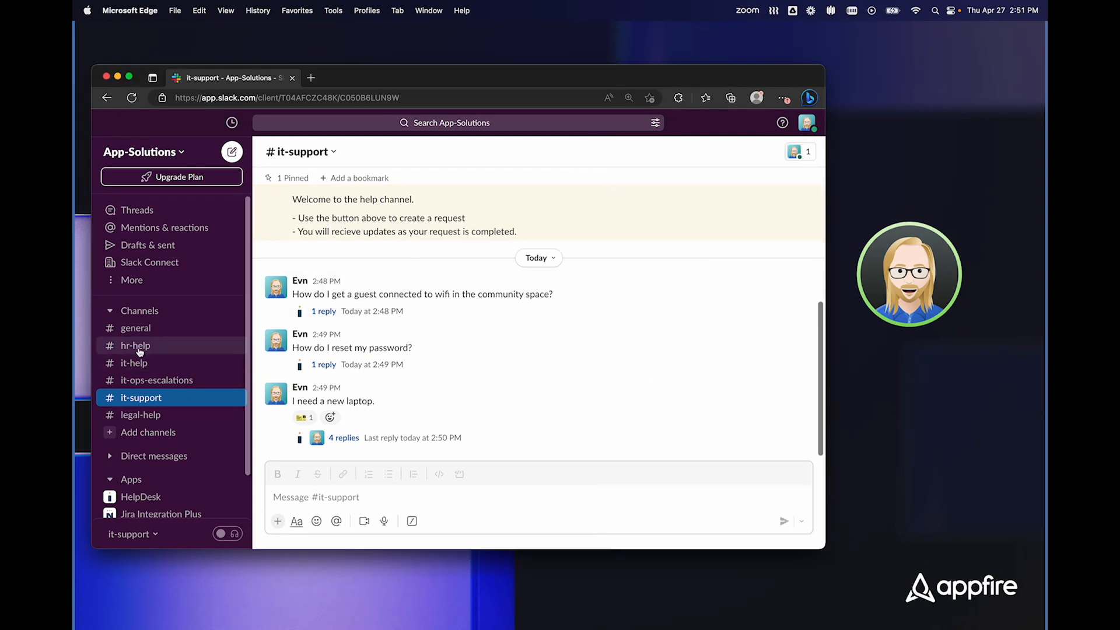
left_click(135, 344)
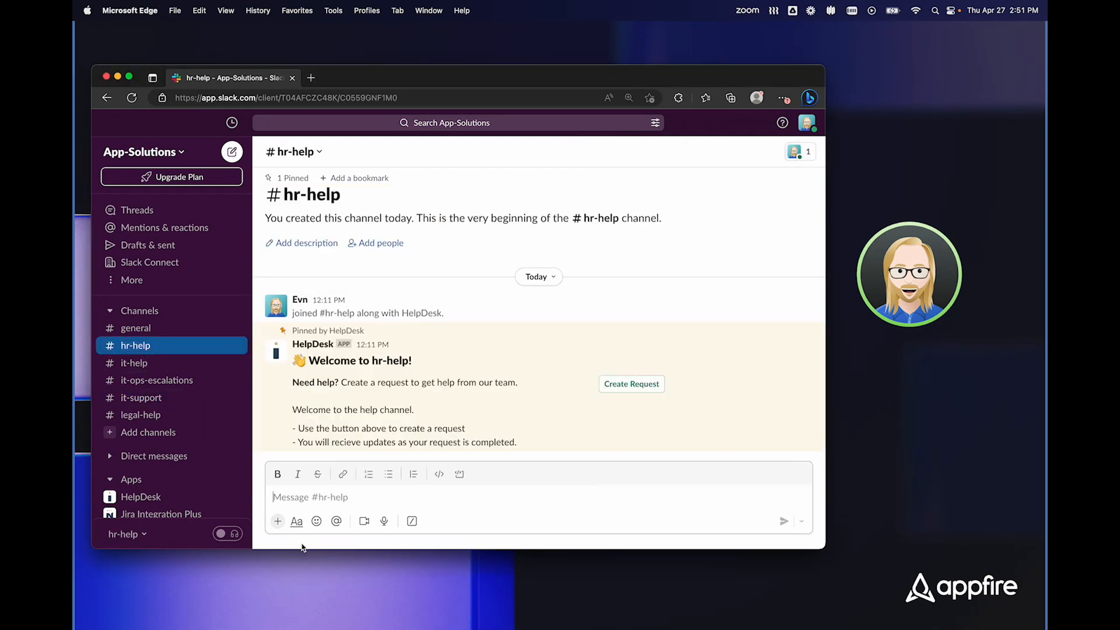
type("Where do")
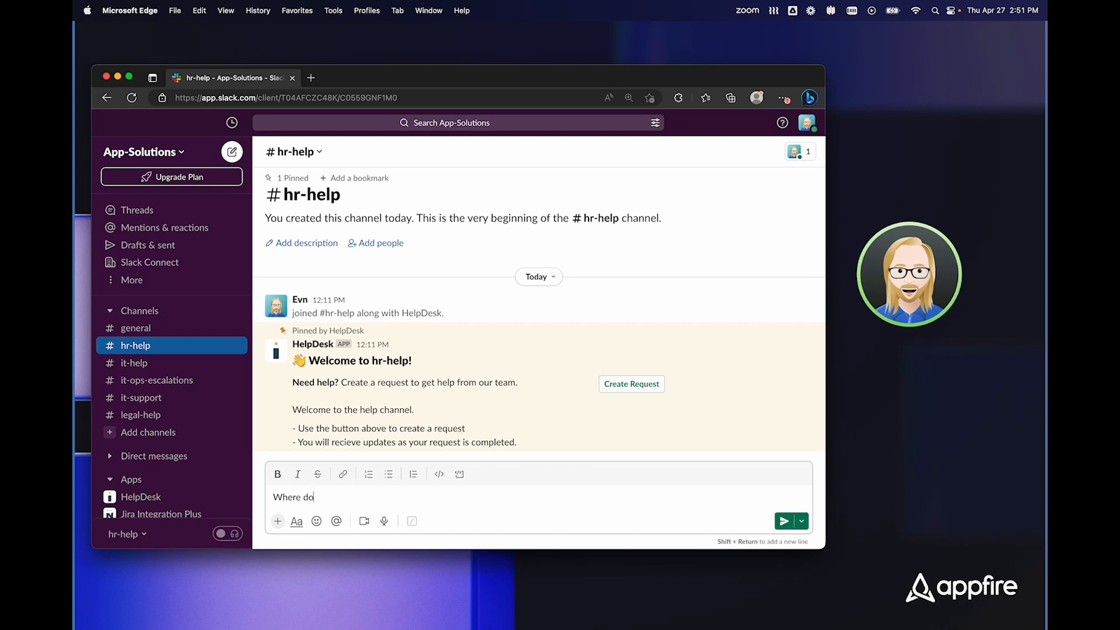
type("I find the")
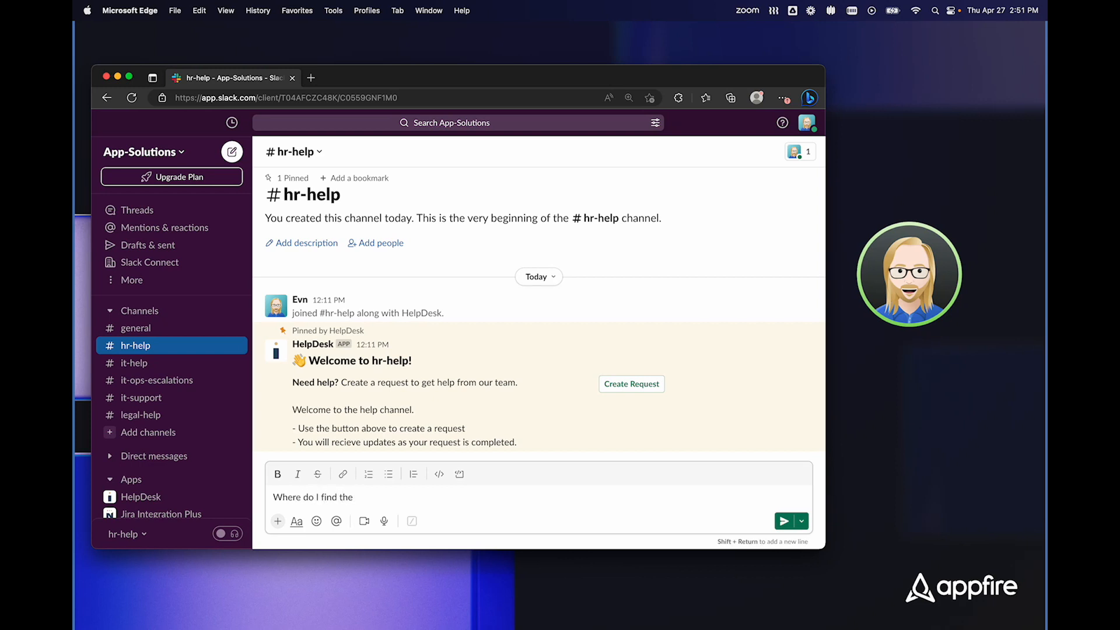
type("2023 Holiday C")
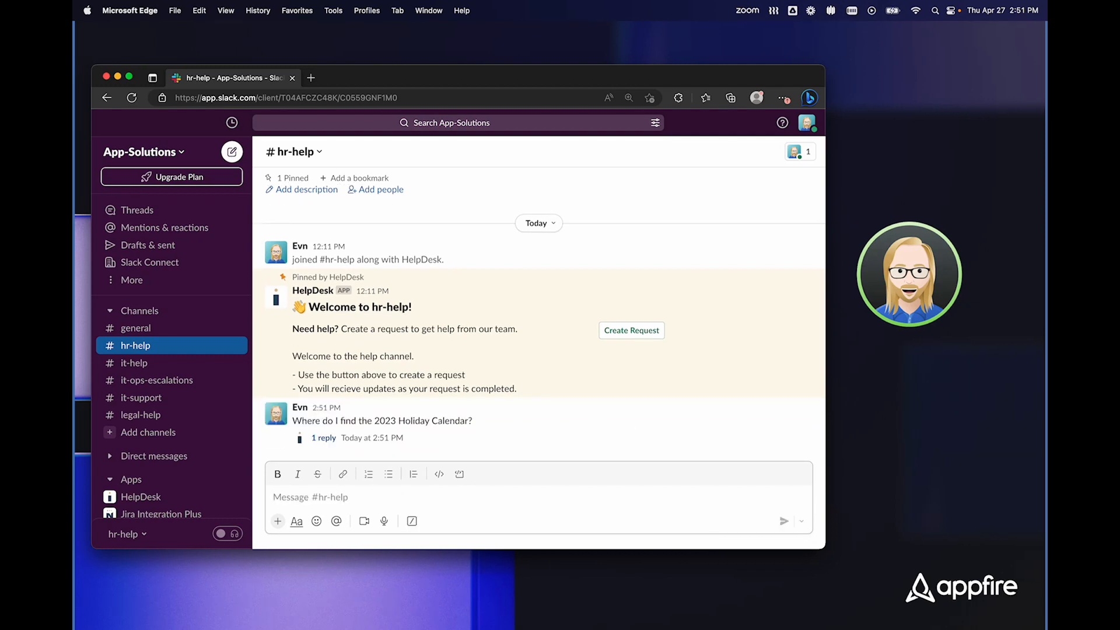
left_click(323, 438)
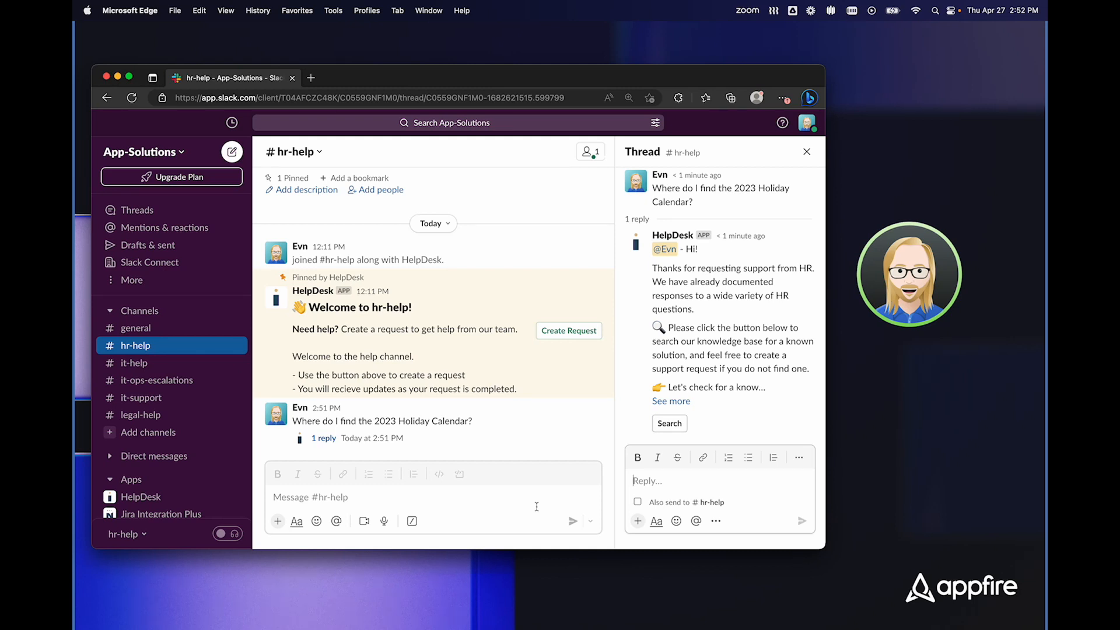
Step: Search Confluence for the 2023 holiday calendar, surfacing Global Holiday Calendar 2023 first
left_click(669, 423)
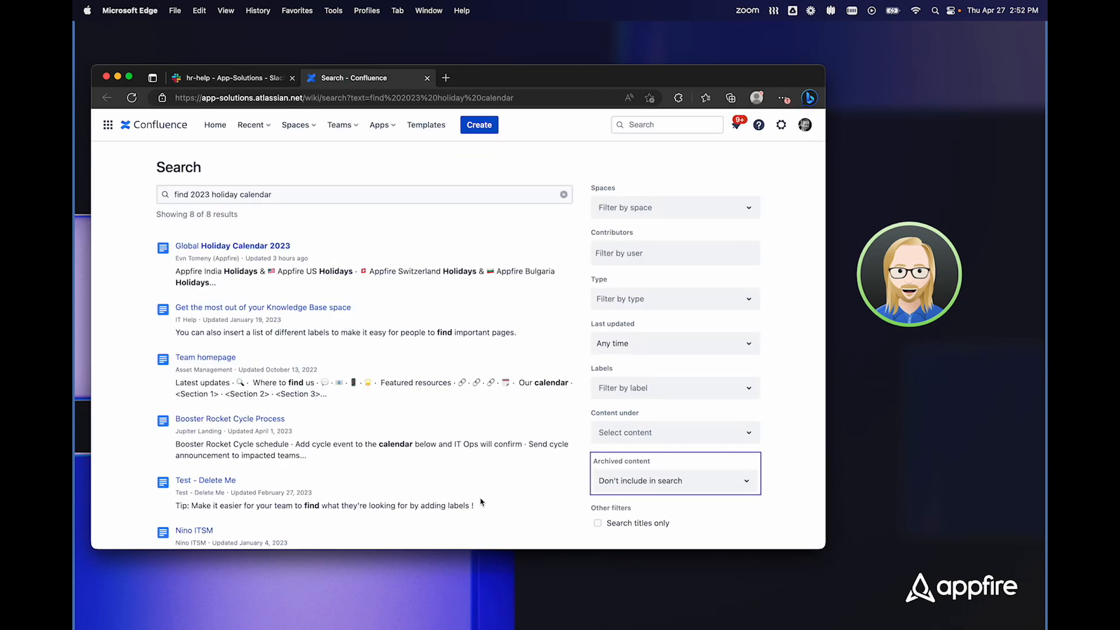
mouse_move(191, 270)
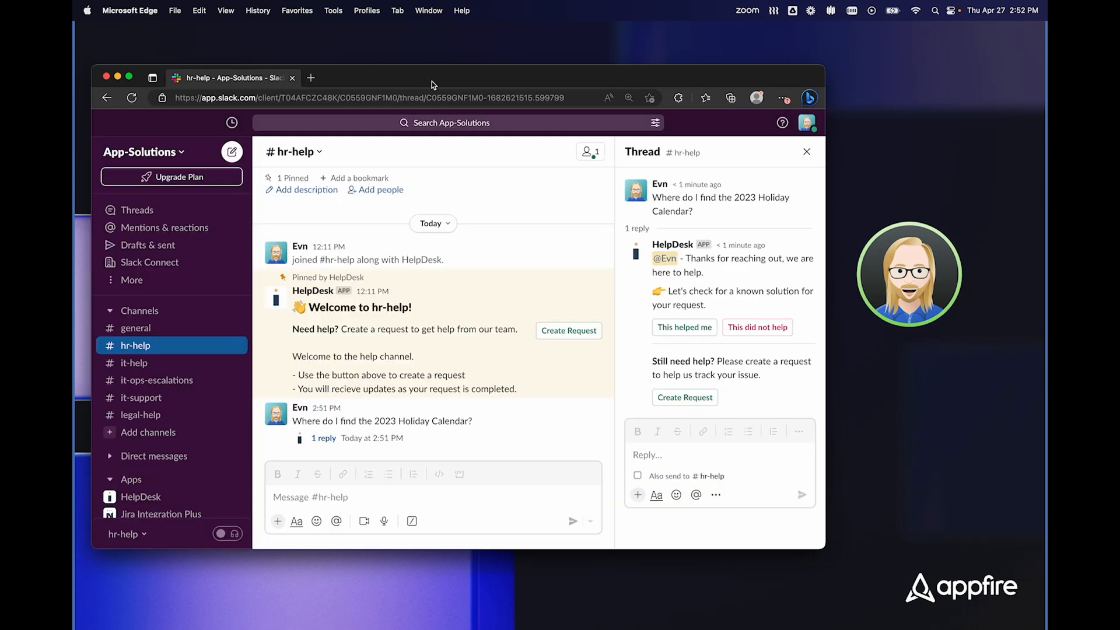
mouse_move(760, 336)
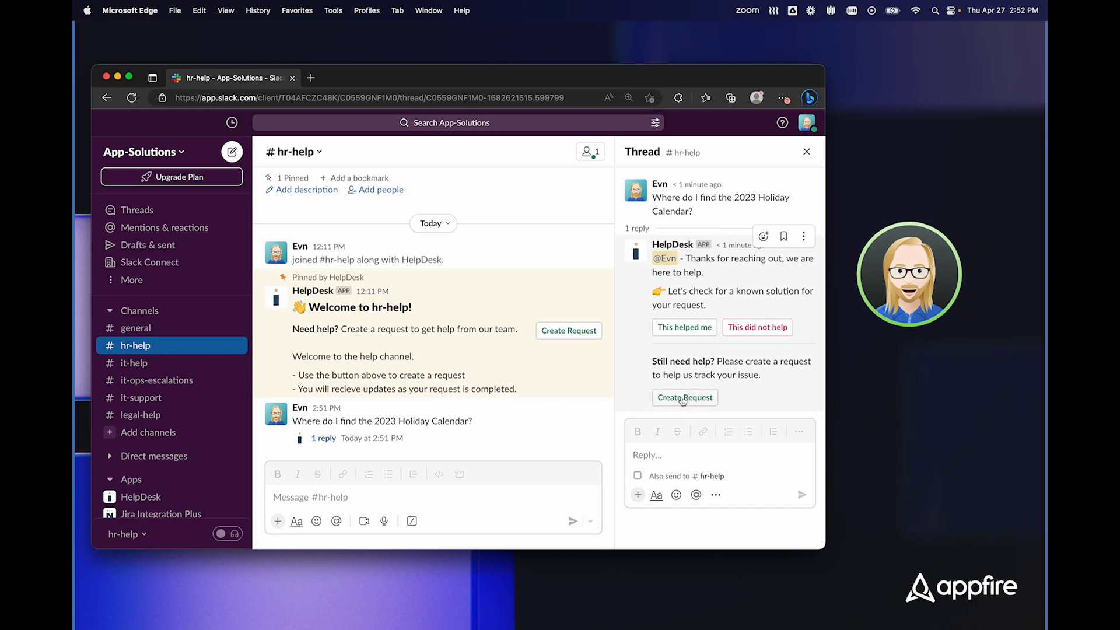
mouse_move(683, 331)
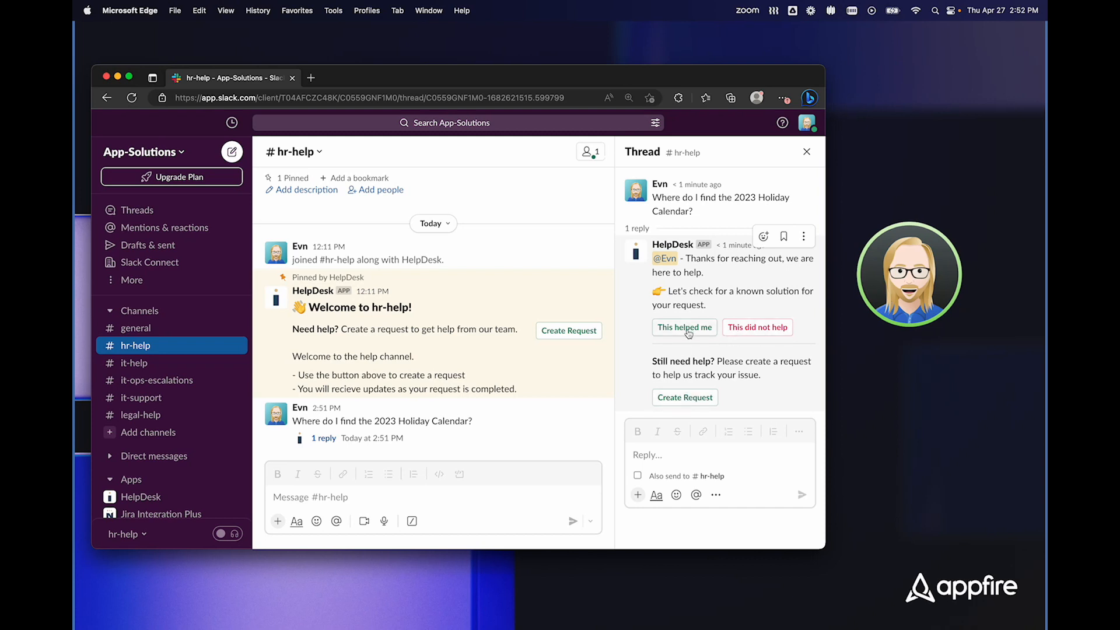
Step: Mark HelpDesk's holiday calendar suggestion in #hr-help as 'This helped me'
left_click(683, 327)
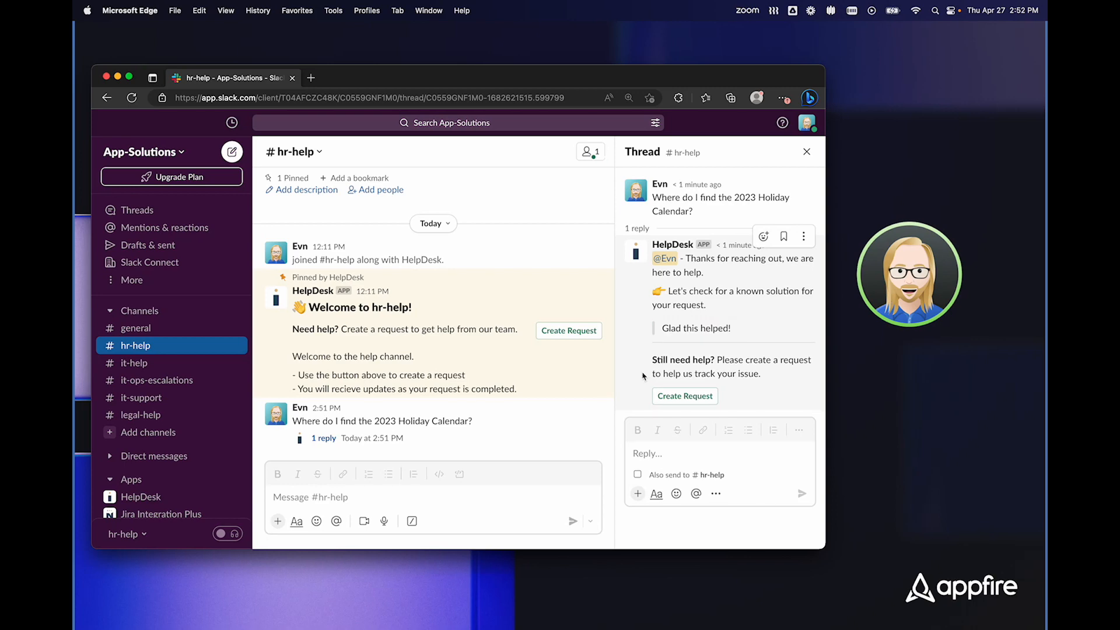
mouse_move(684, 395)
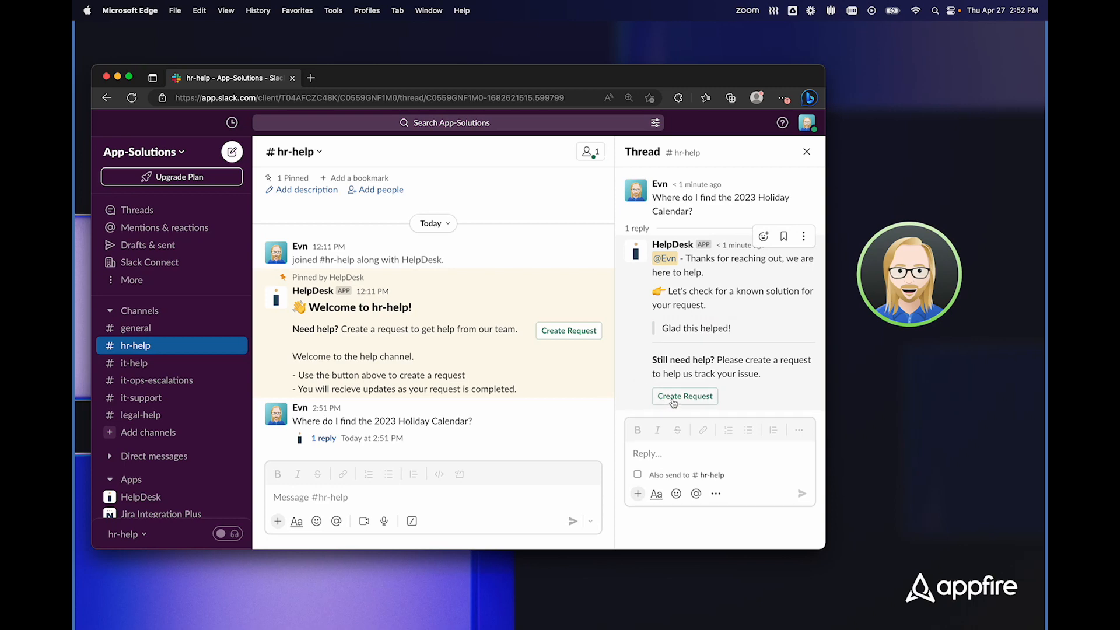
Step: Submit a Get HR Support request with category Benefits, creating ITHELP-35, and close its details
left_click(683, 396)
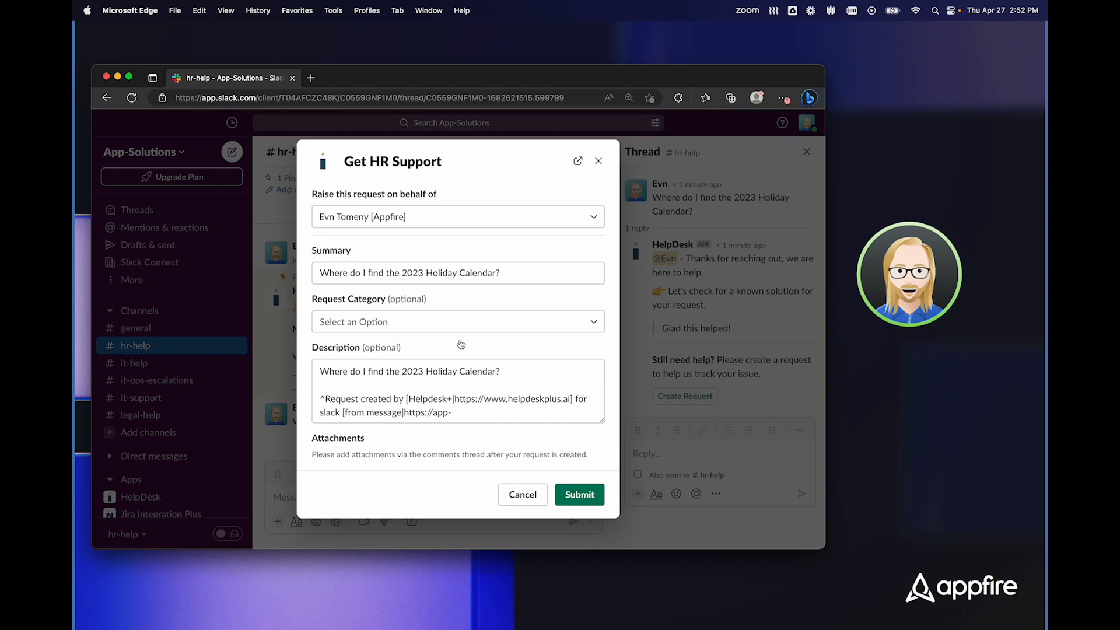
mouse_move(399, 296)
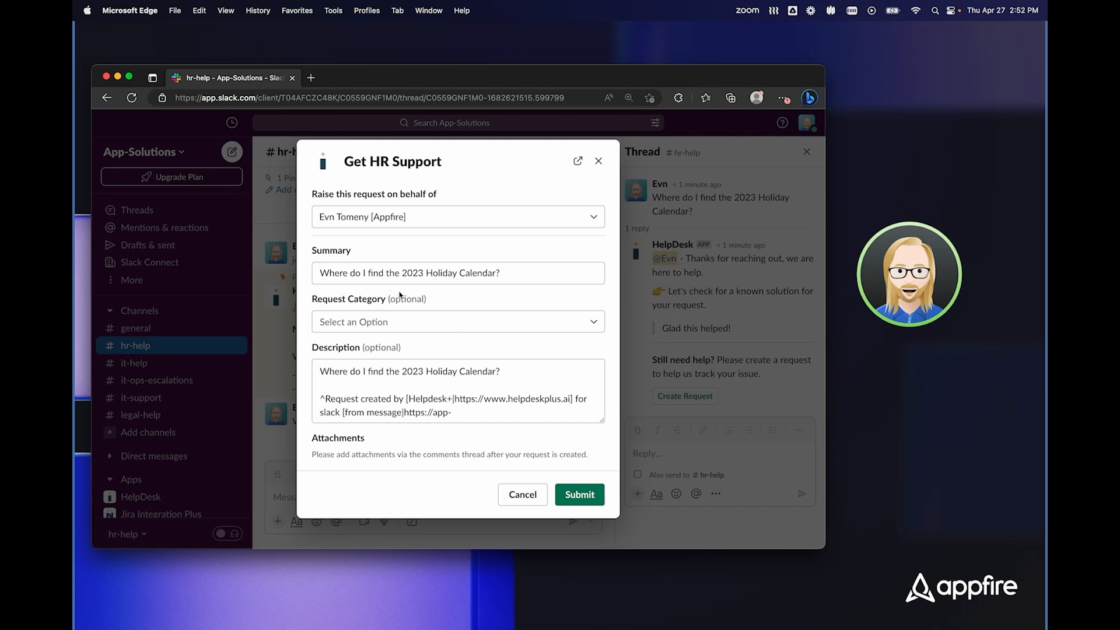
left_click(457, 321)
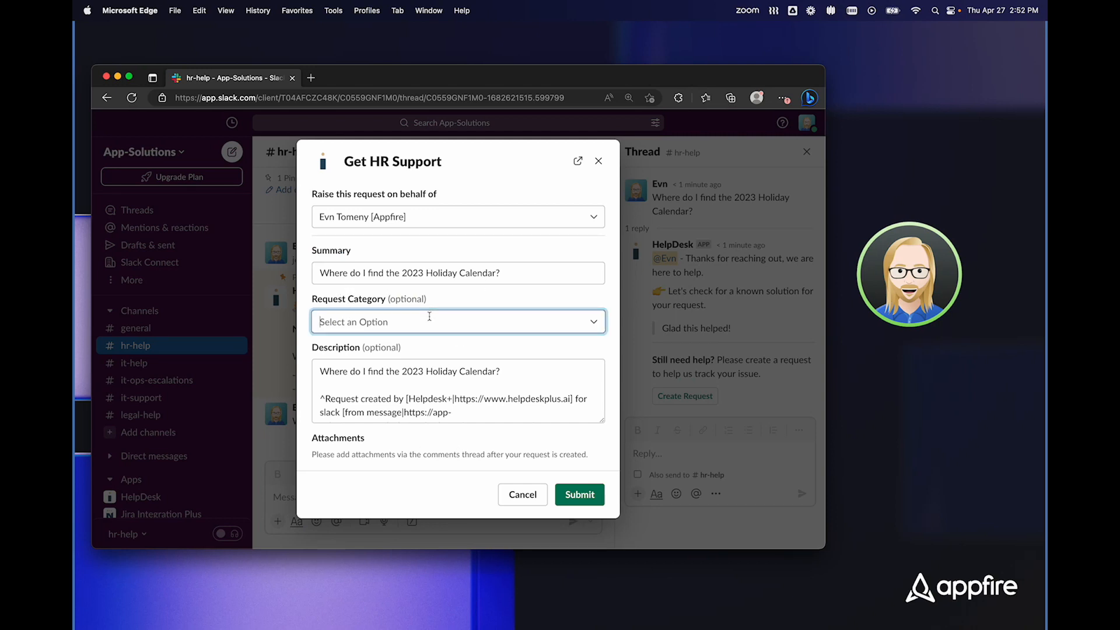
left_click(457, 321)
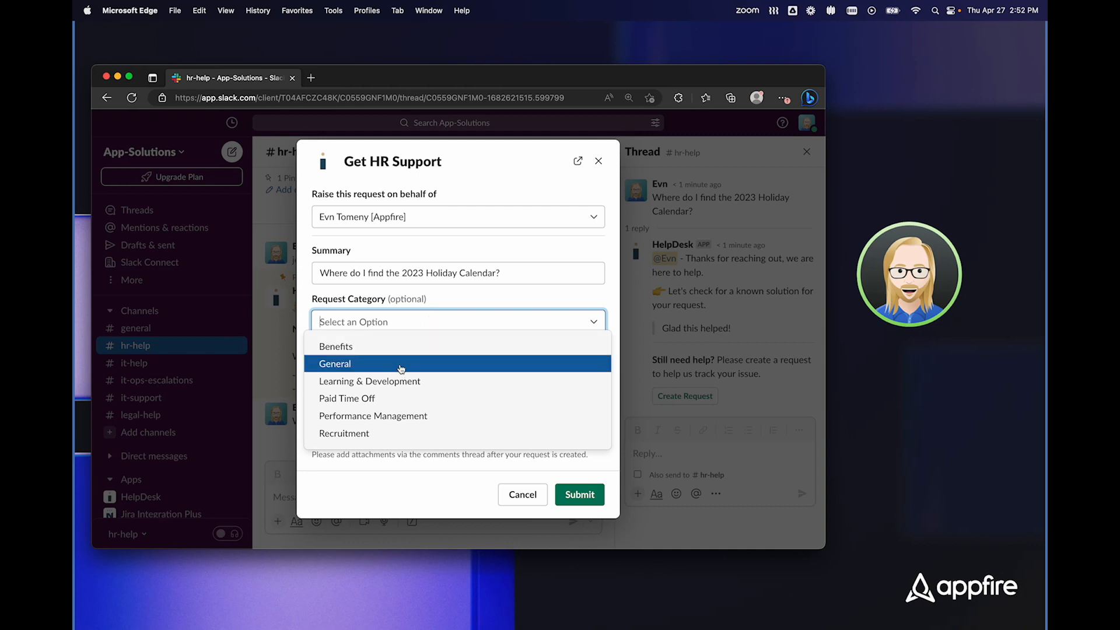
mouse_move(392, 398)
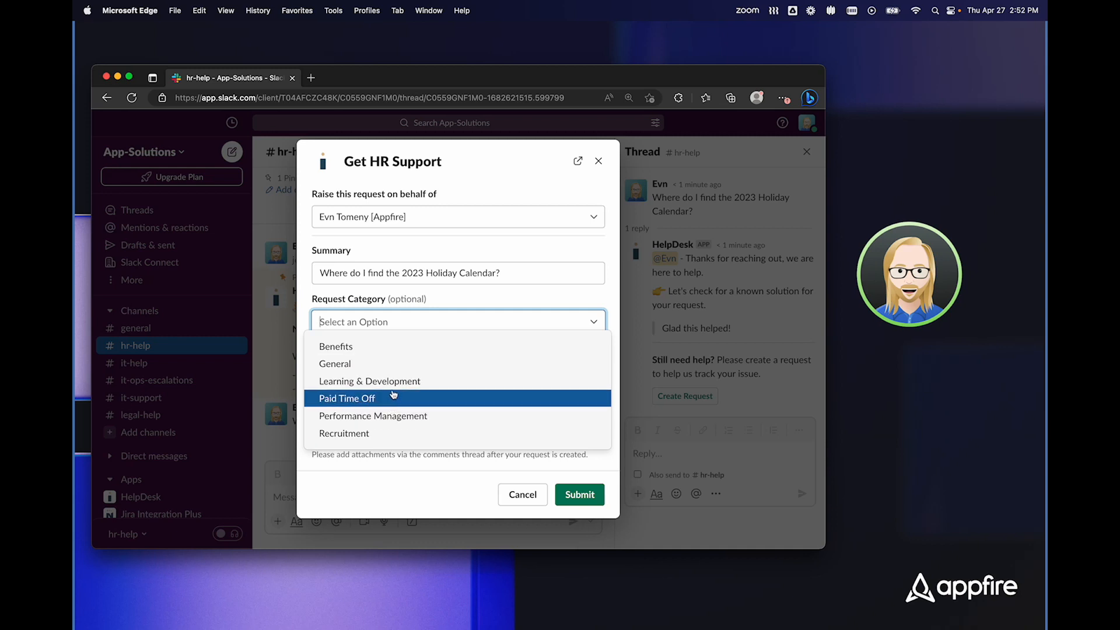
left_click(336, 347)
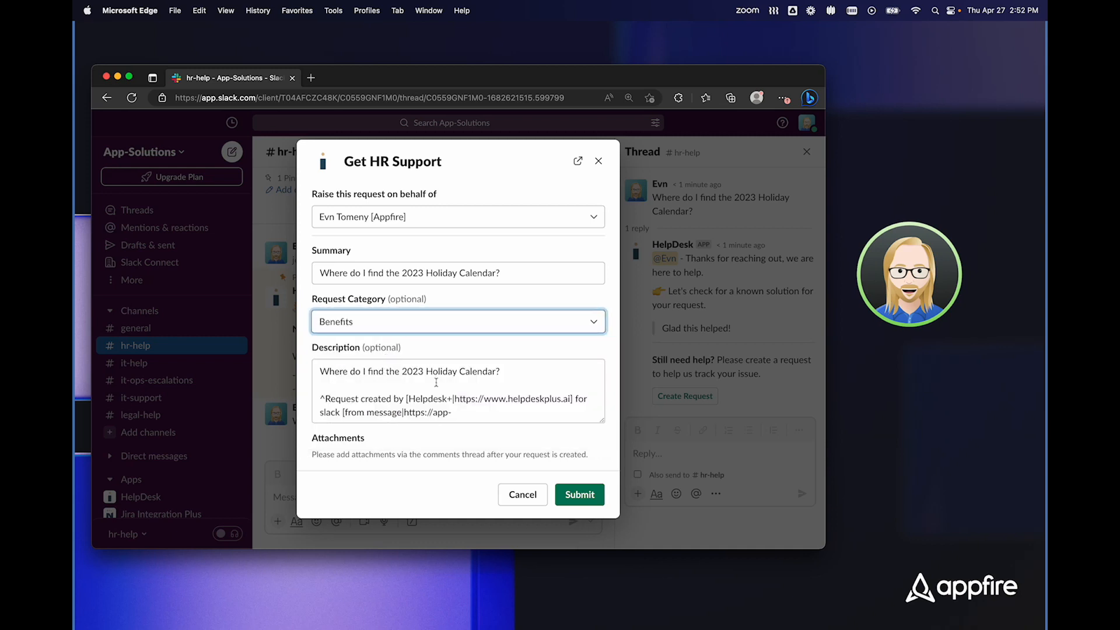
left_click(579, 494)
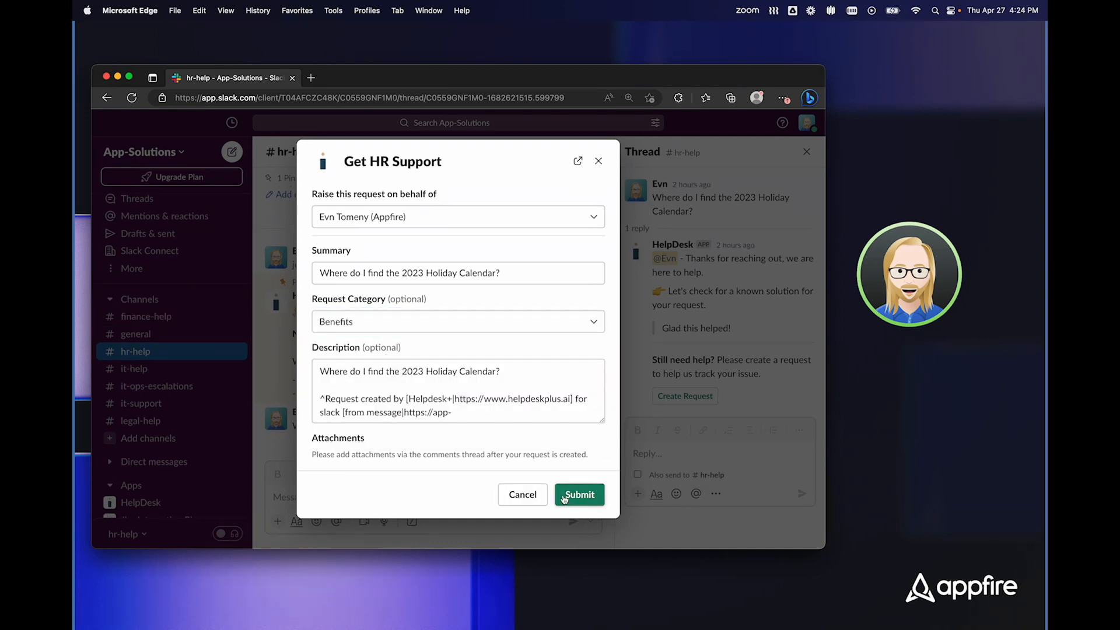
left_click(578, 494)
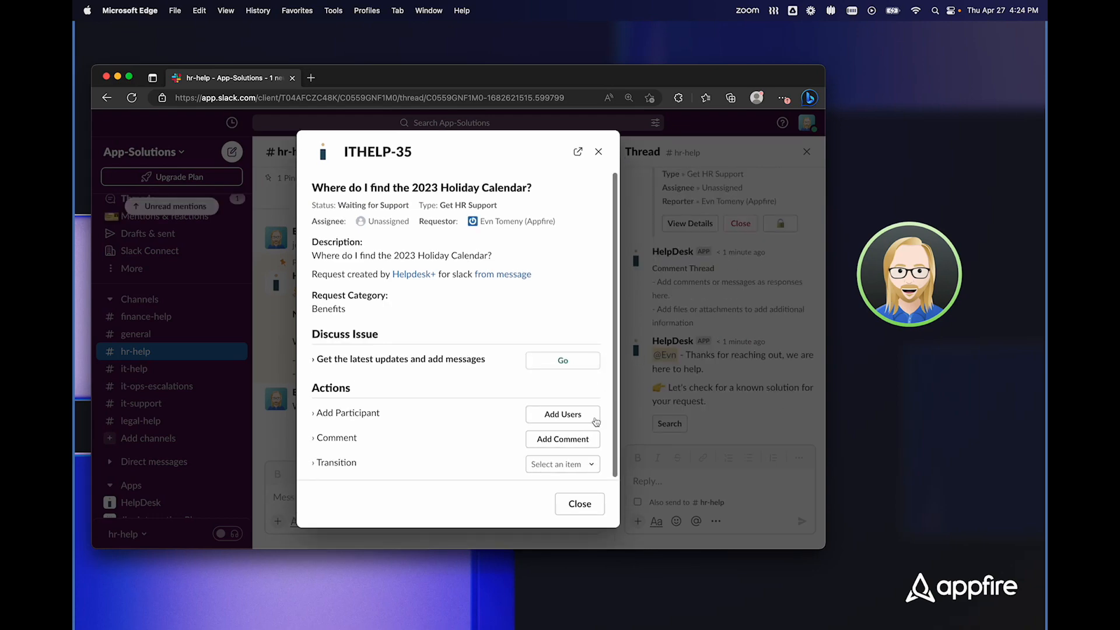
left_click(579, 503)
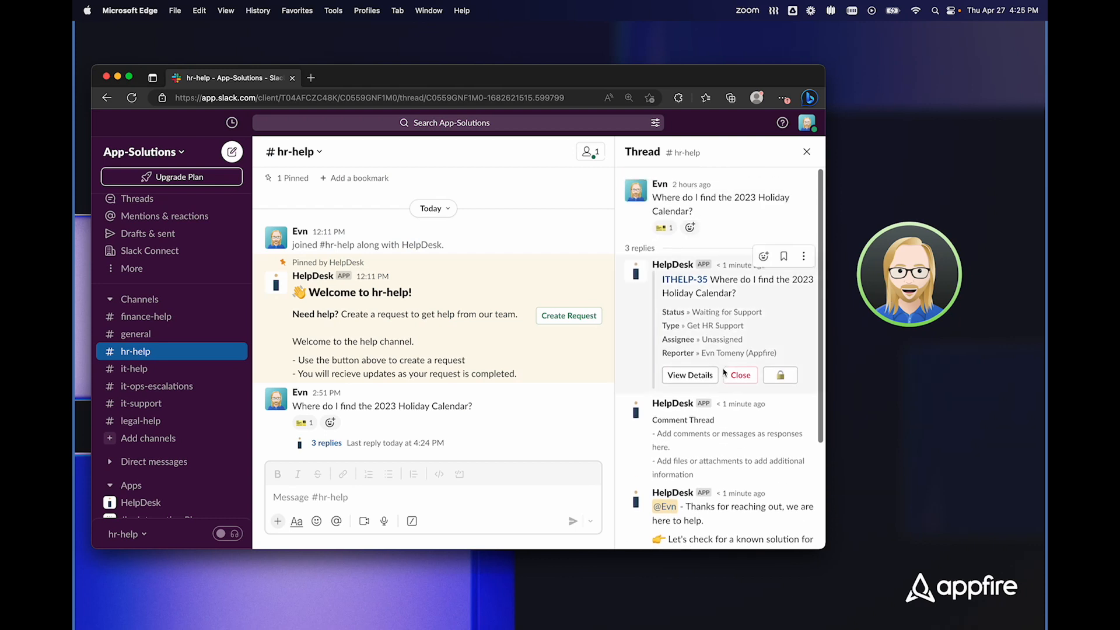
Step: Lock the ITHELP-35 card and confirm 'Yes, go private' to stop syncing the thread
scroll("down", 3)
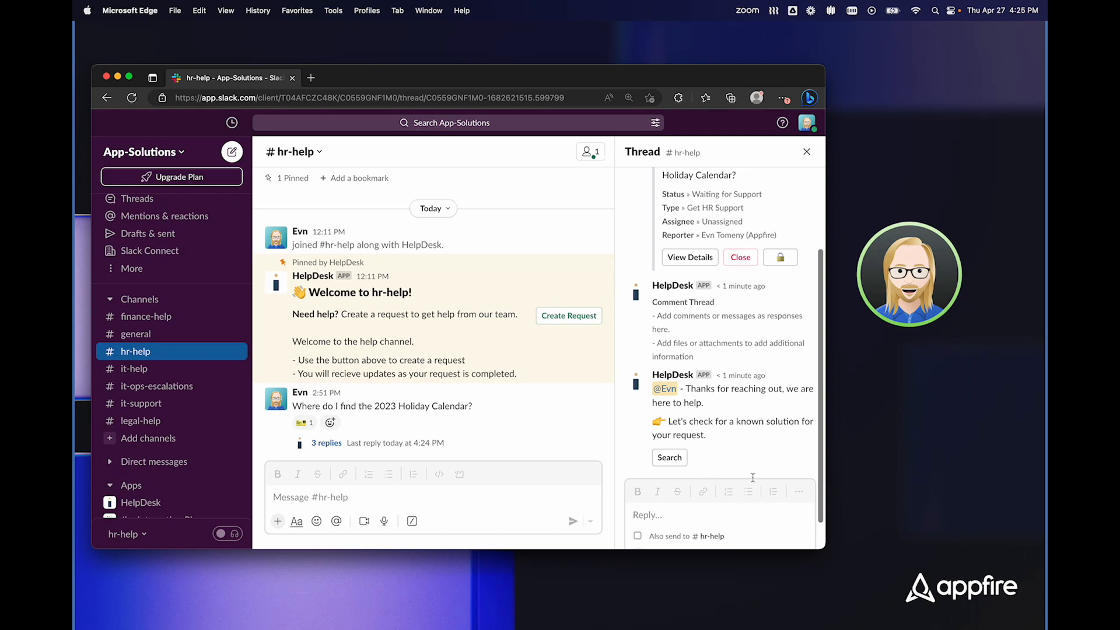
mouse_move(780, 256)
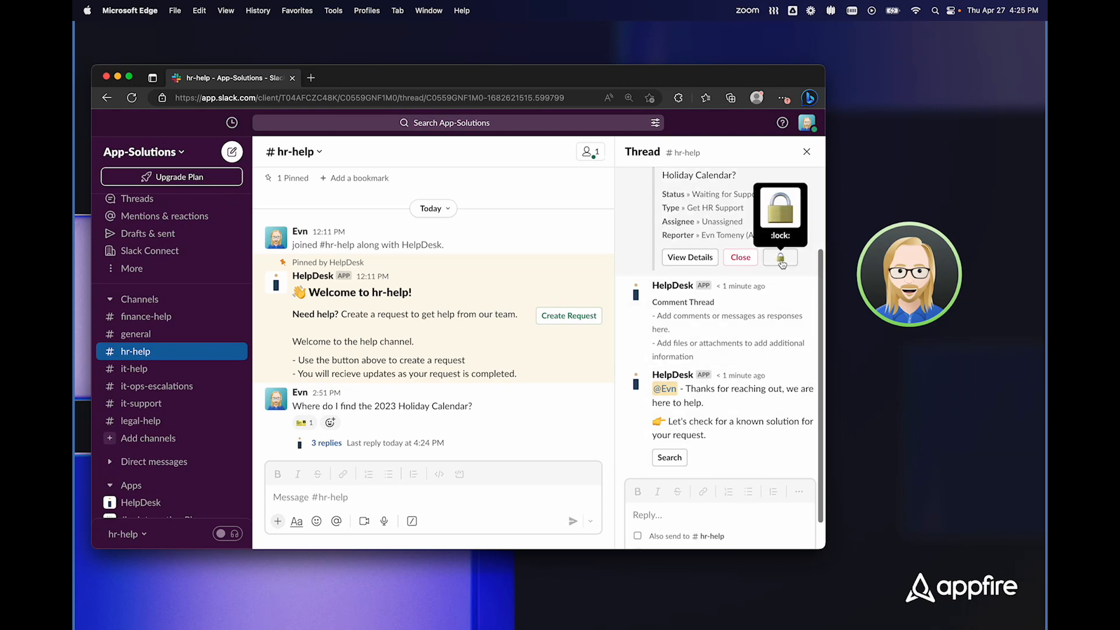
left_click(779, 257)
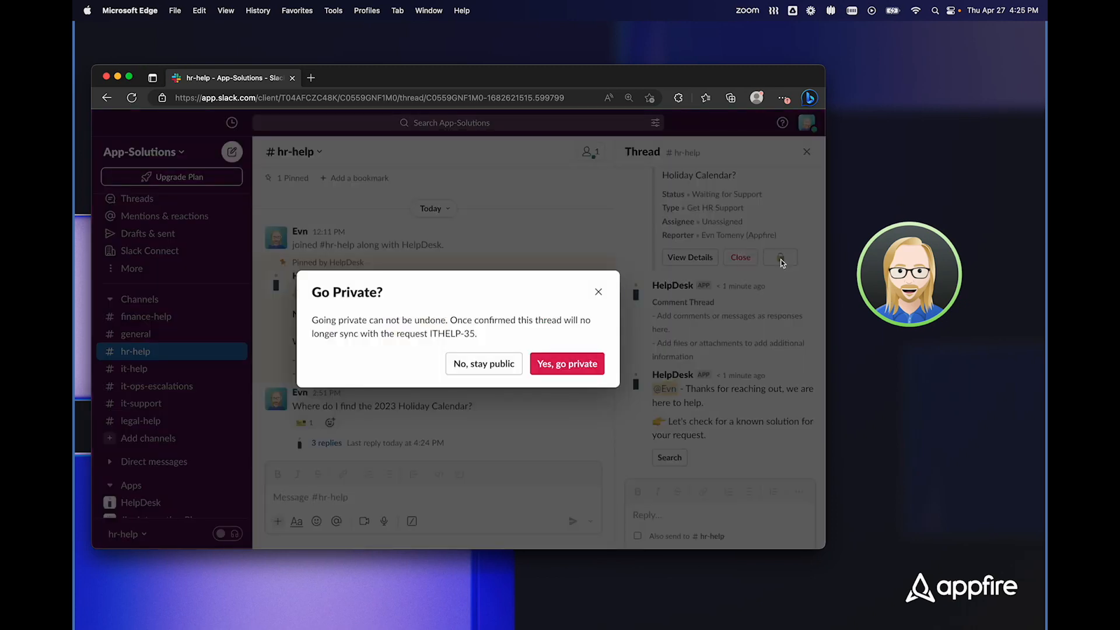
mouse_move(597, 340)
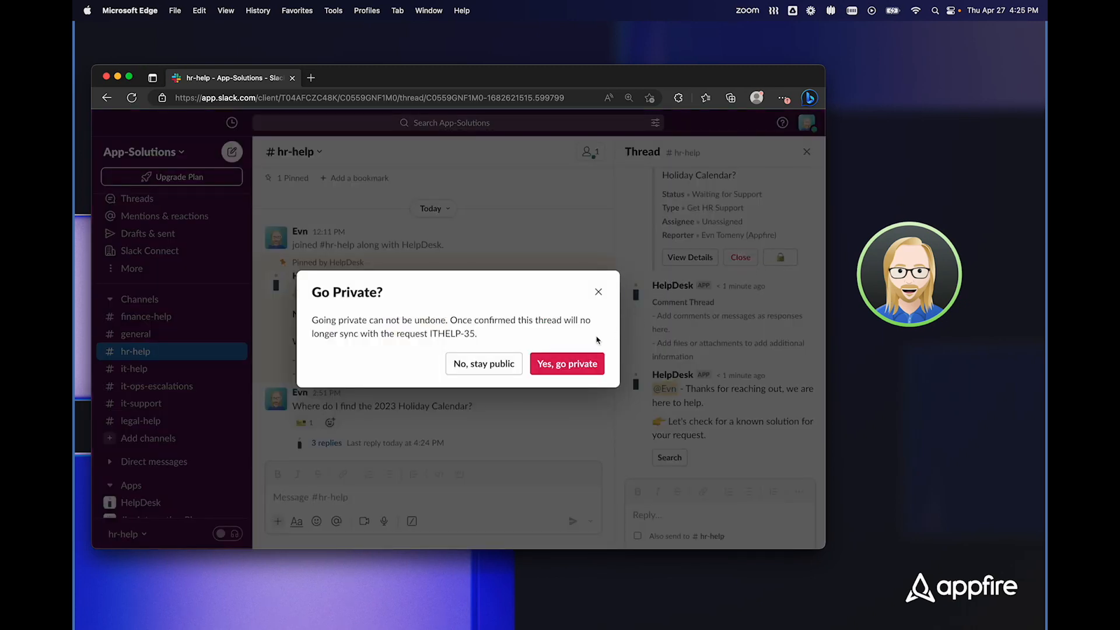
left_click(567, 364)
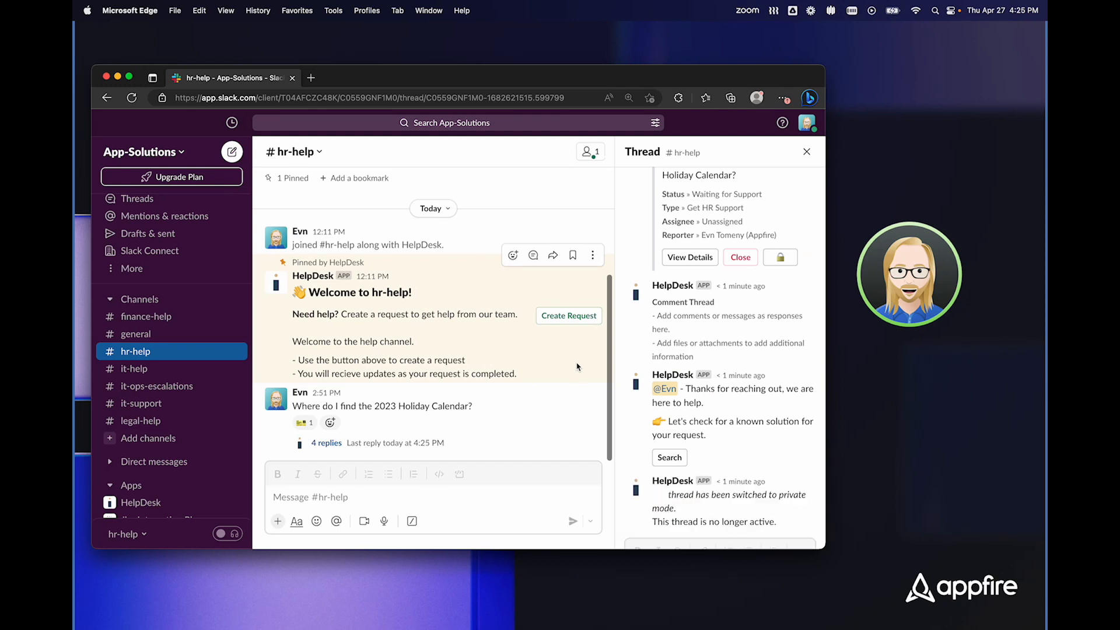
scroll("down", 3)
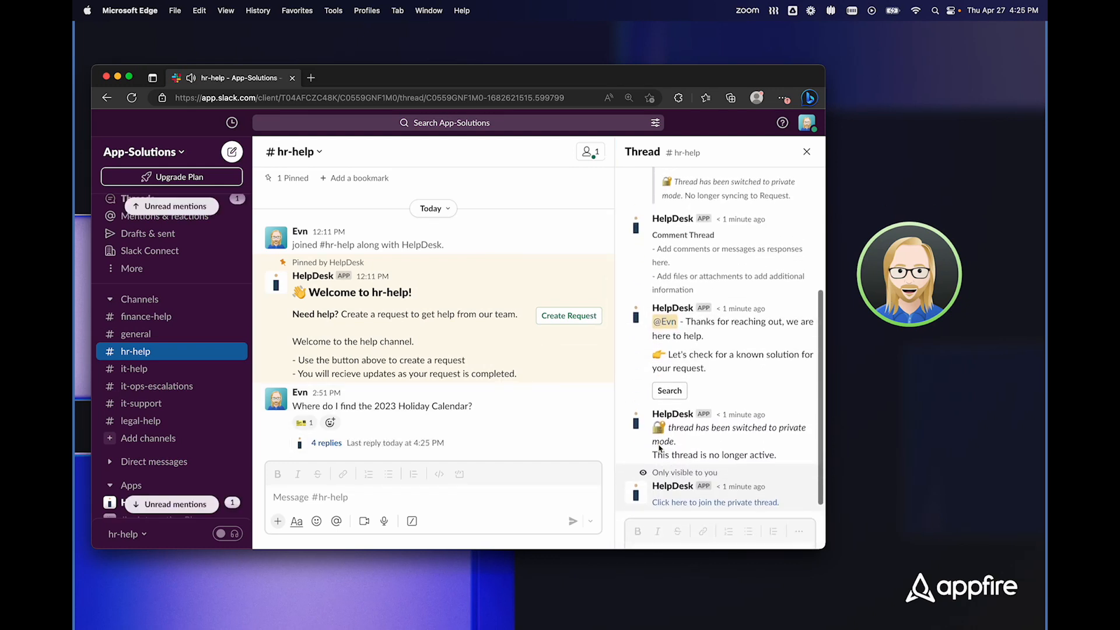
scroll("down", 3)
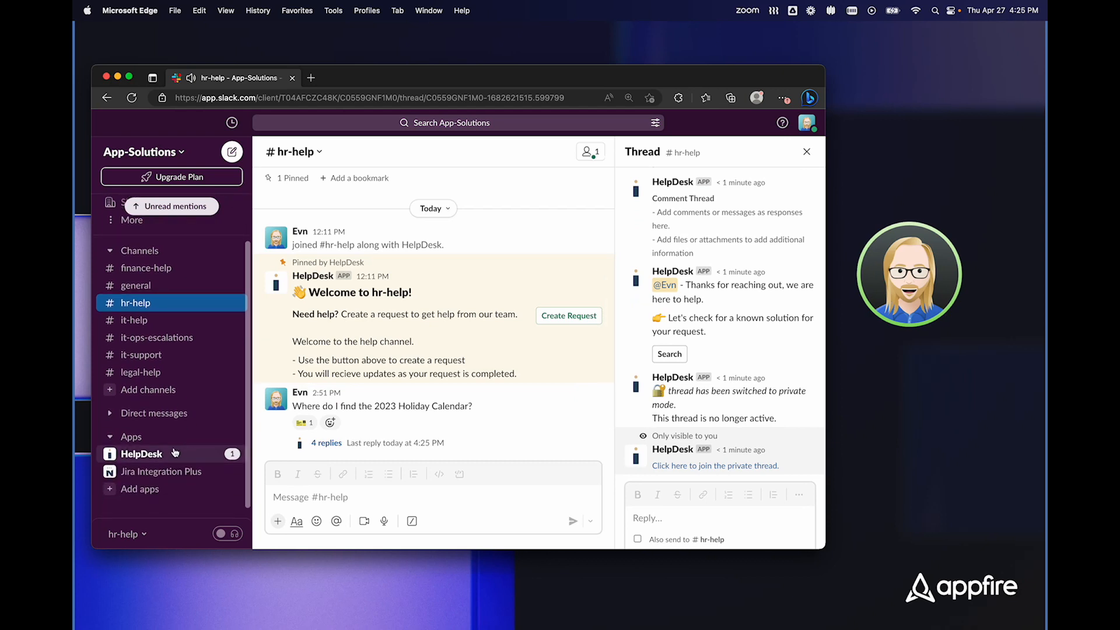
Step: Open the HelpDesk app's messages listing ITHELP-35 for the Holiday Calendar request
left_click(140, 454)
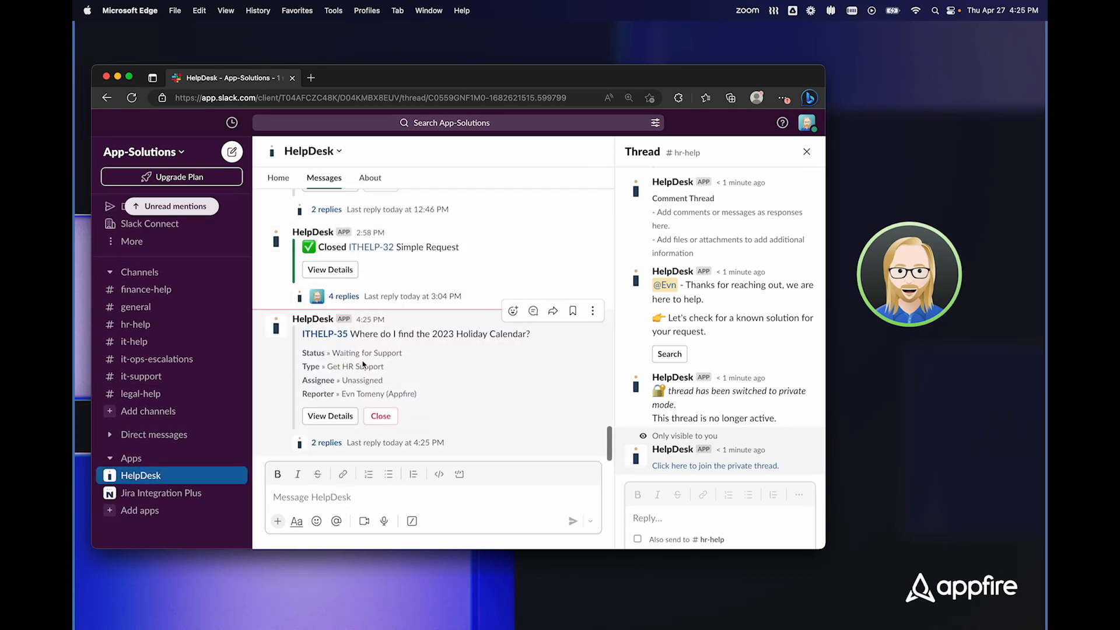
mouse_move(437, 372)
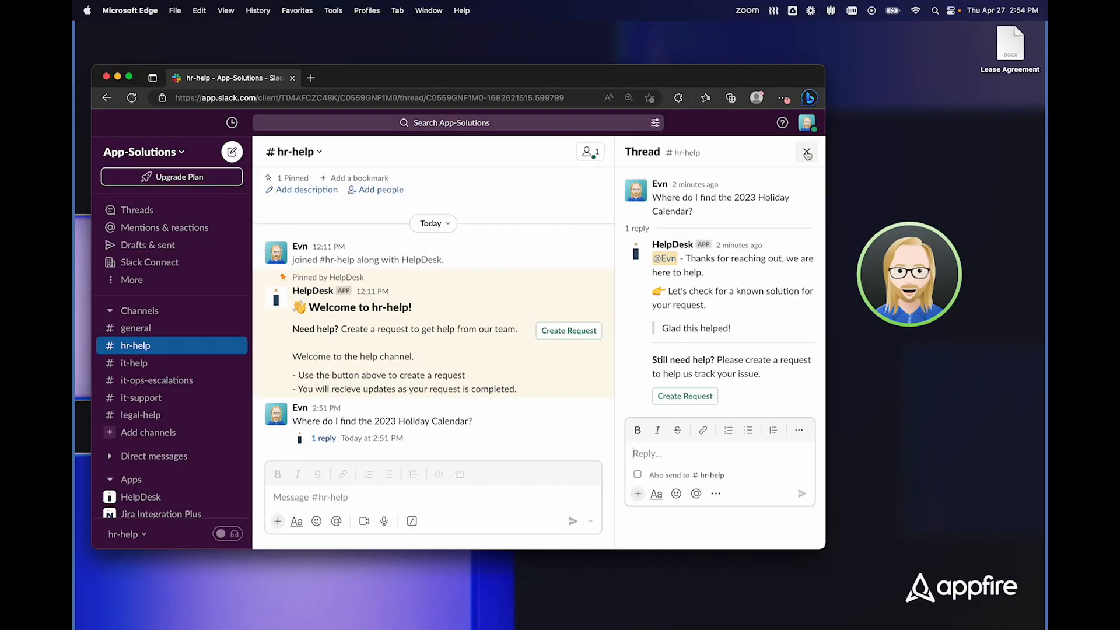
Step: Post 'Could someone review this lease agreement' in #legal-help and open its ticket replies
left_click(807, 154)
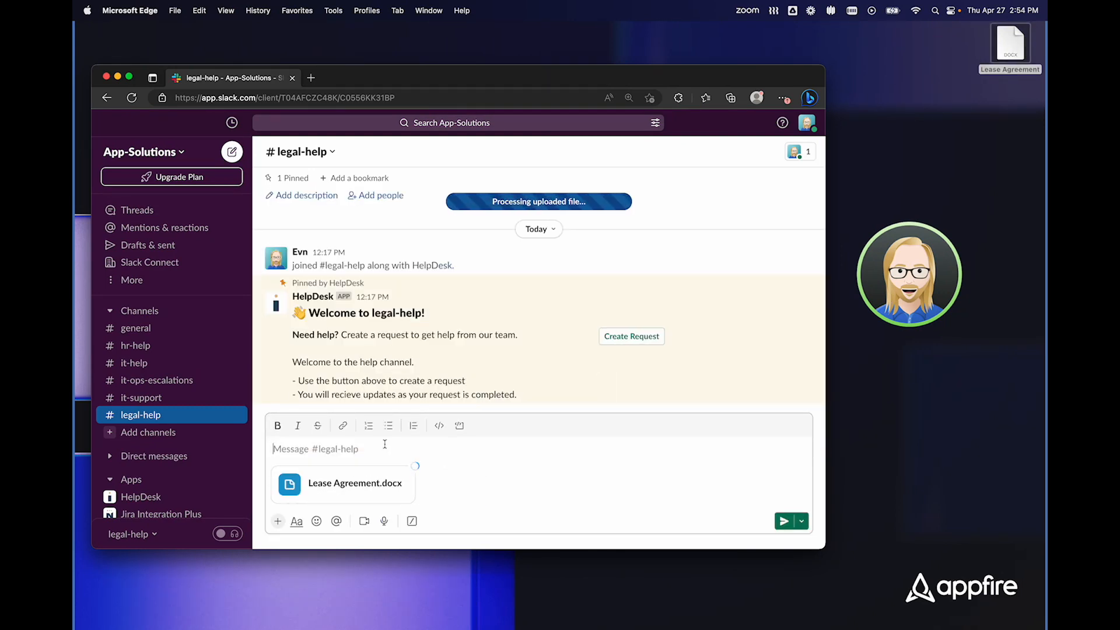
type("Could someone")
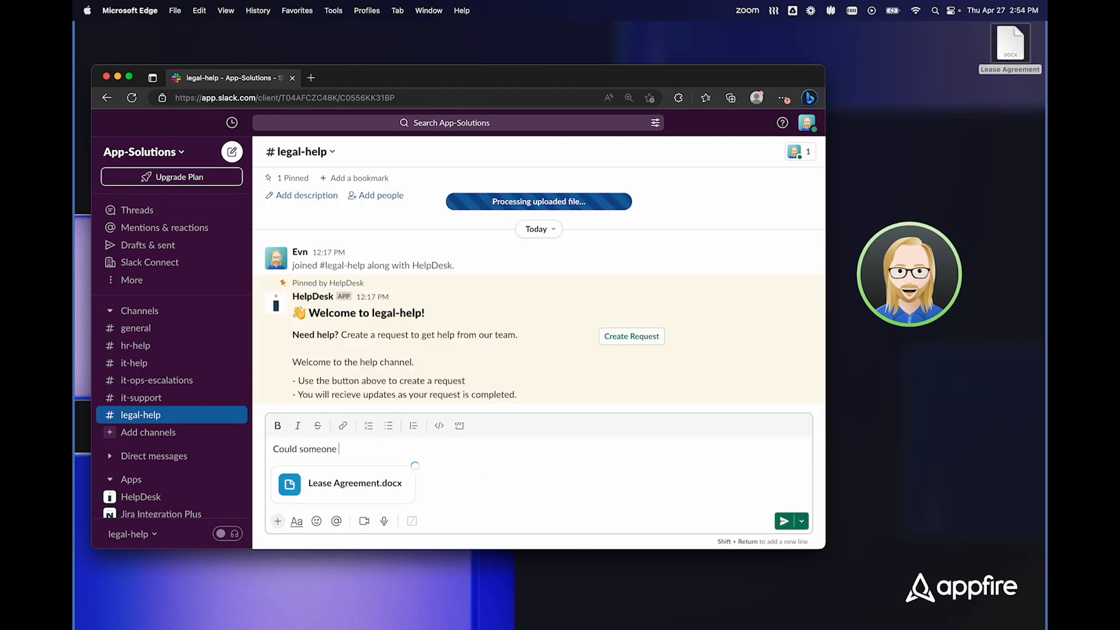
type("review this lease agreement? I need it by ne")
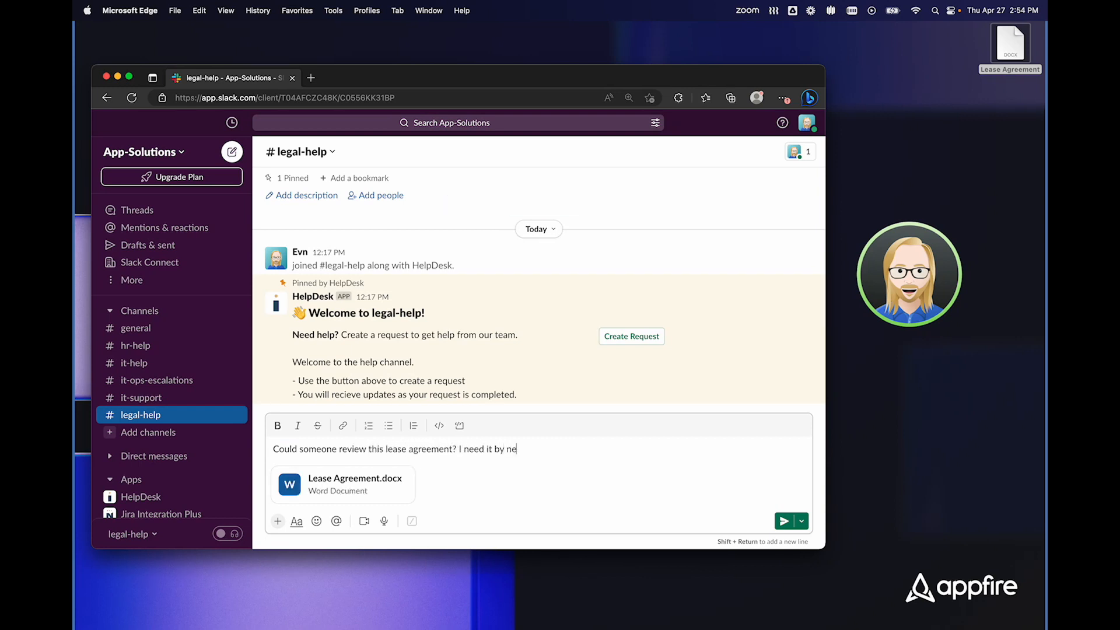
left_click(783, 519)
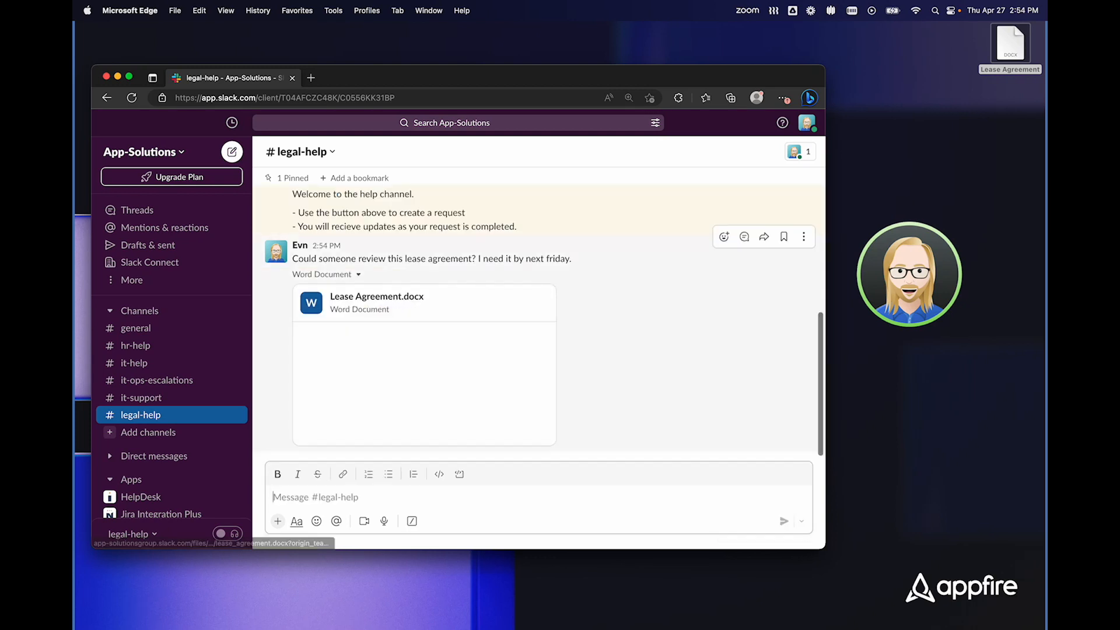
mouse_move(397, 381)
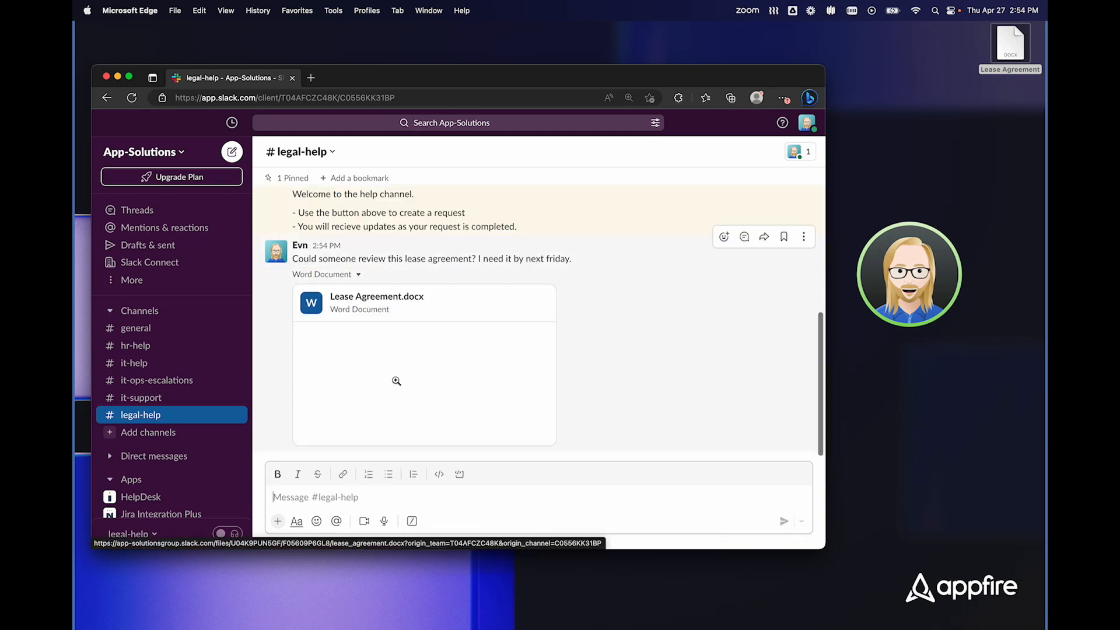
scroll("down", 3)
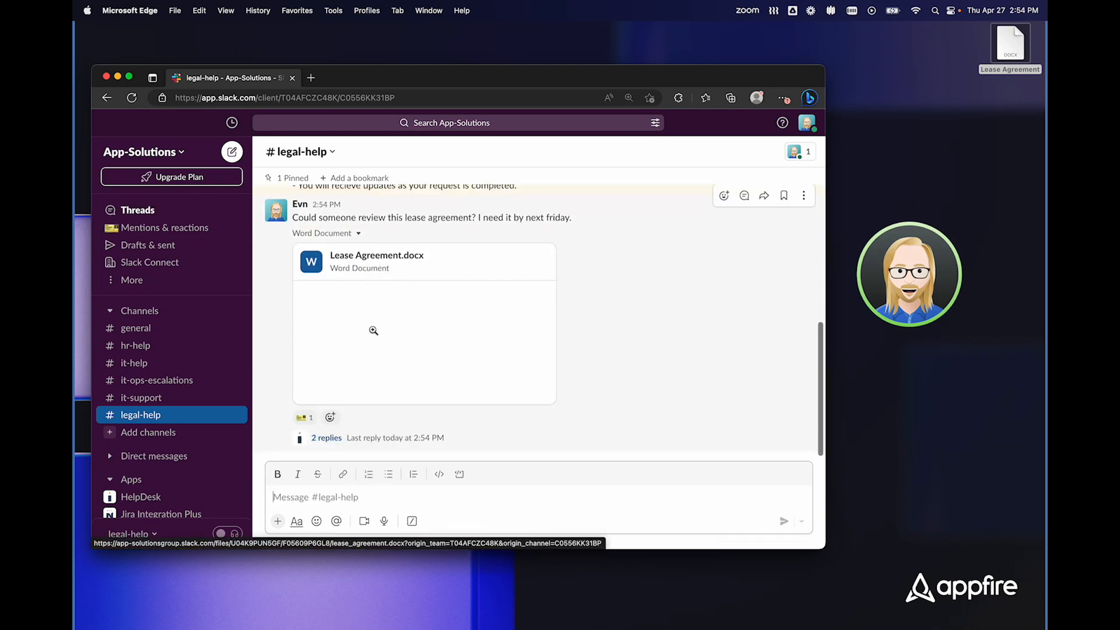
mouse_move(303, 417)
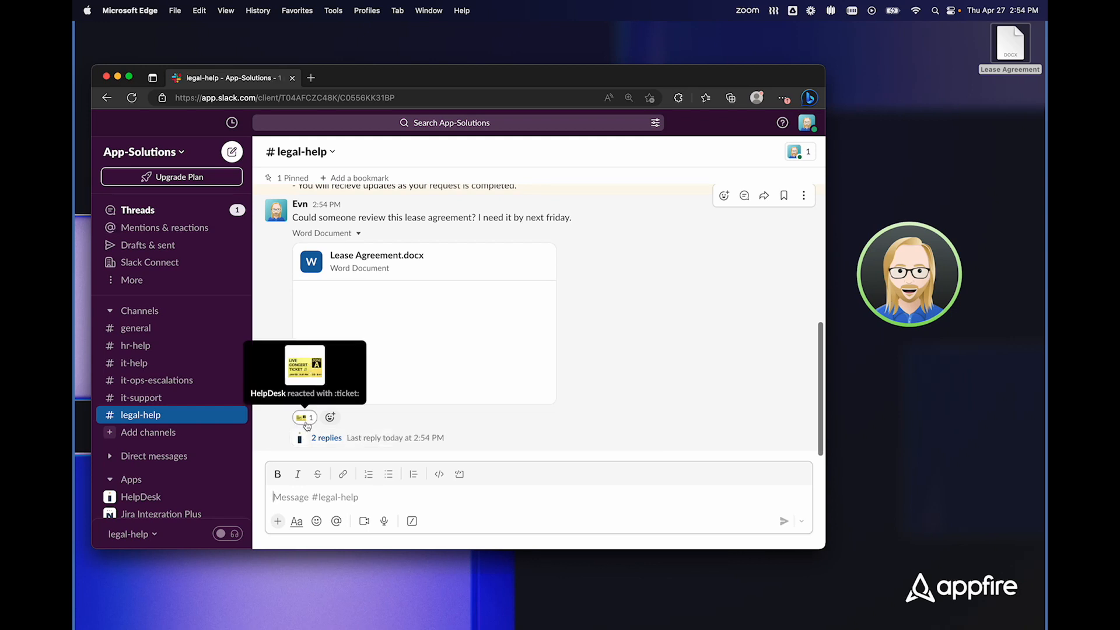
left_click(324, 437)
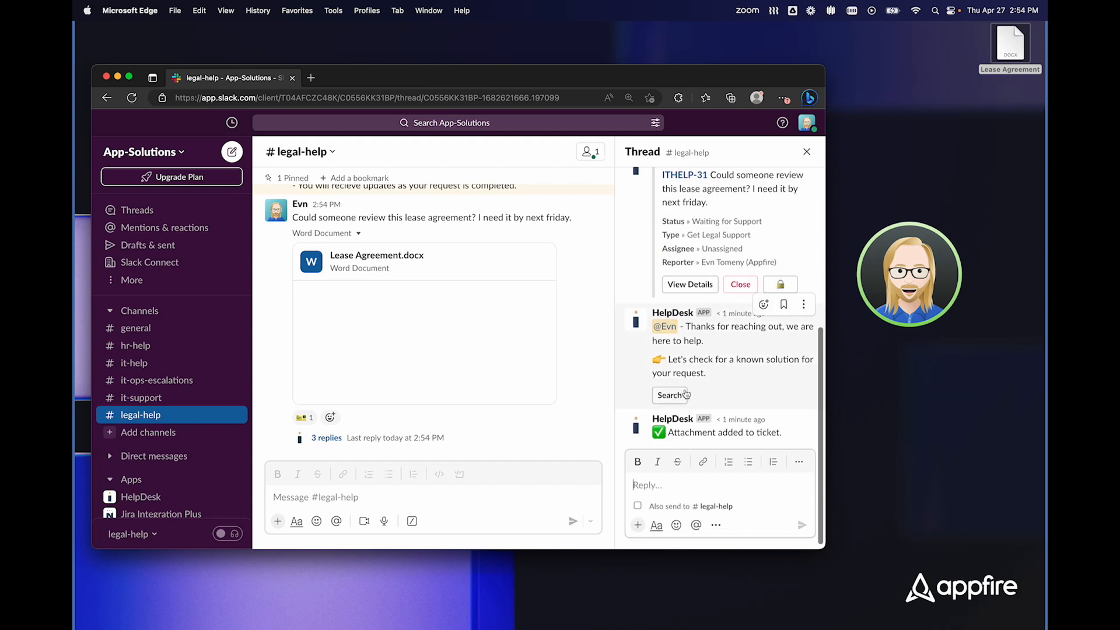
mouse_move(711, 409)
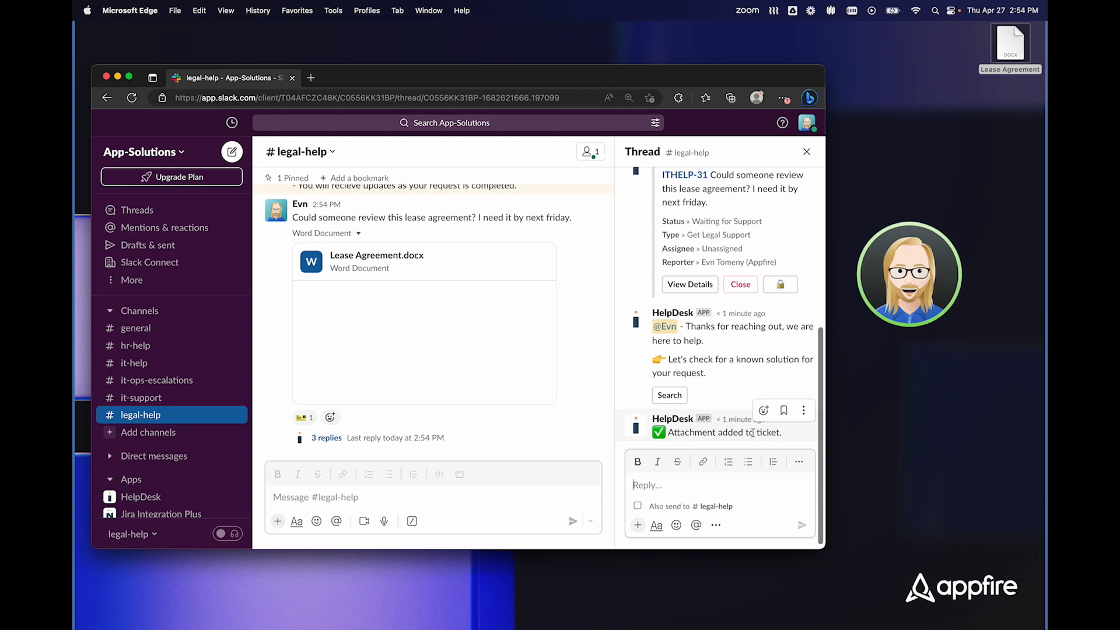
Step: Reply 'Thanks' in the lease agreement ticket thread
type("Thanks")
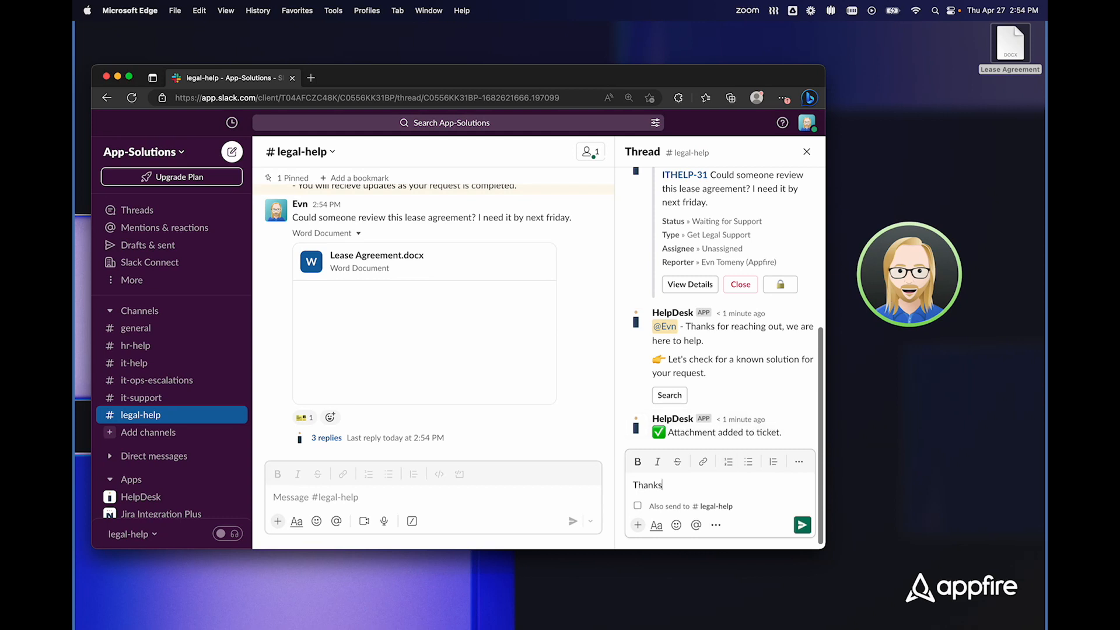
left_click(802, 525)
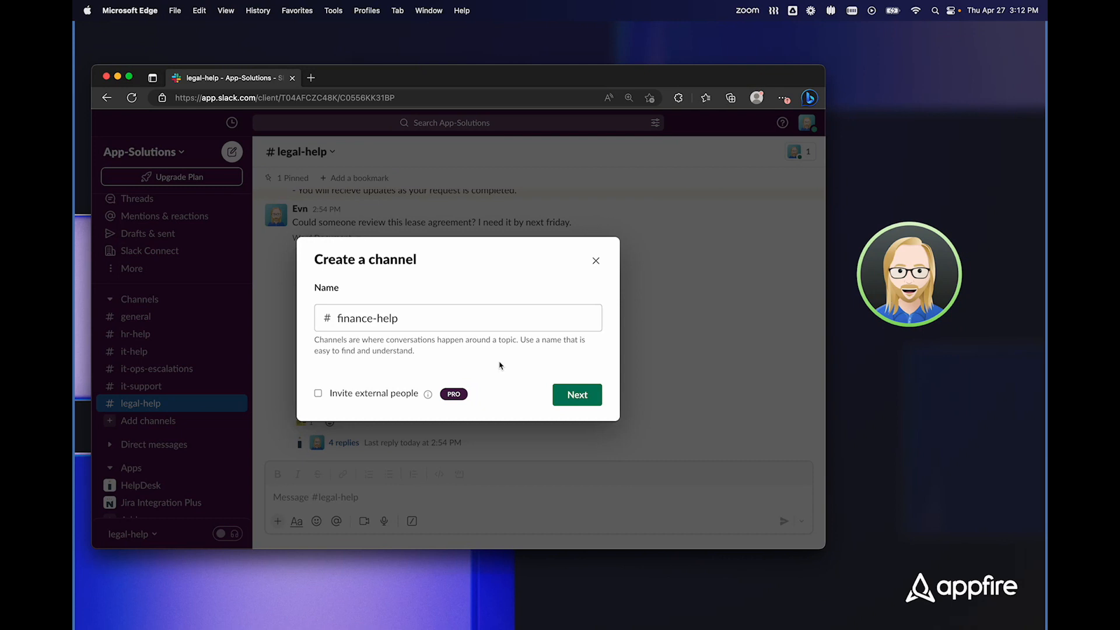
mouse_move(519, 362)
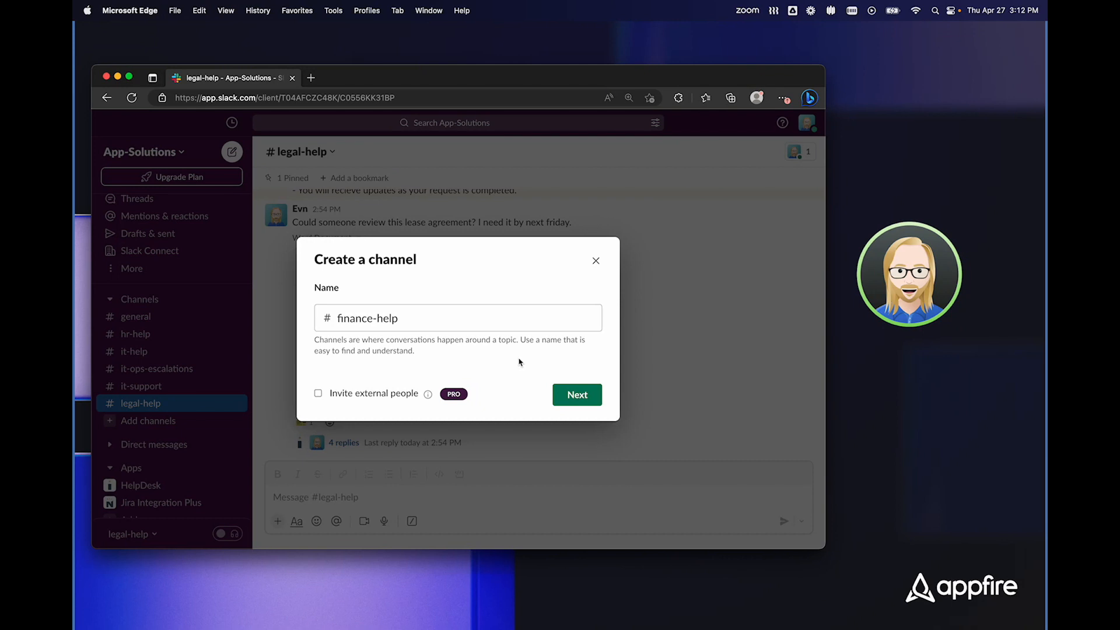
Step: Create finance-help as a public channel and add all workspace members
left_click(576, 394)
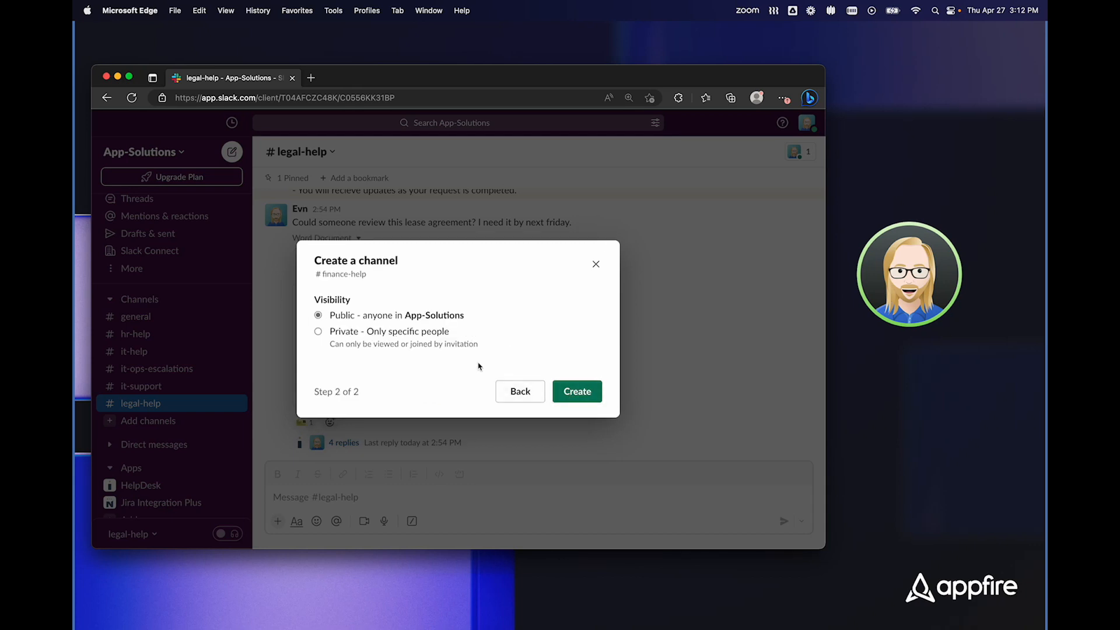
left_click(577, 392)
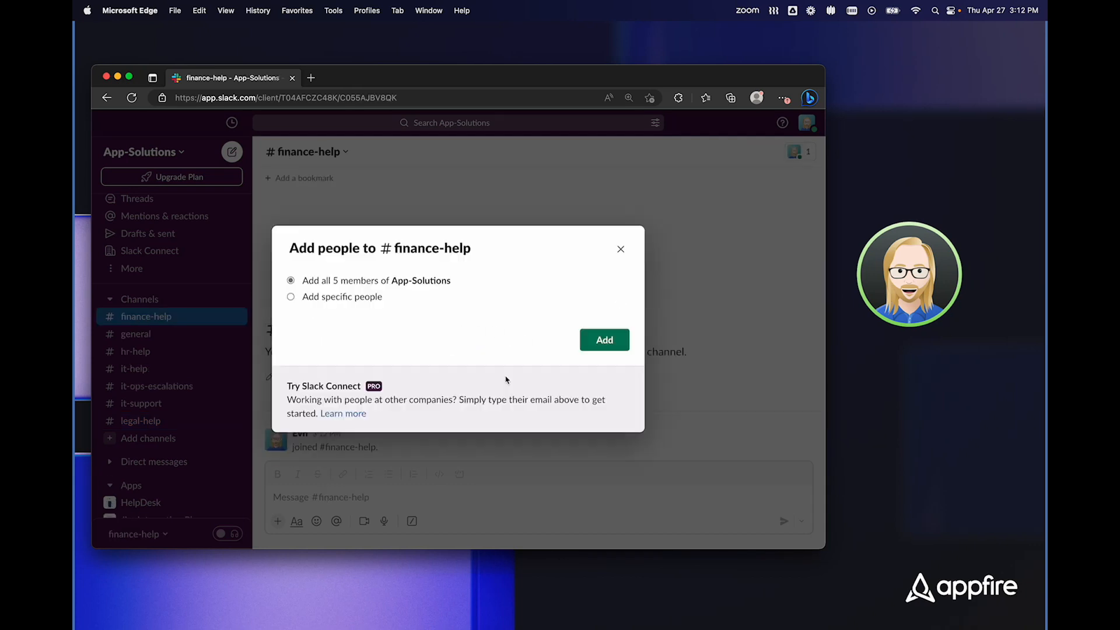
left_click(290, 296)
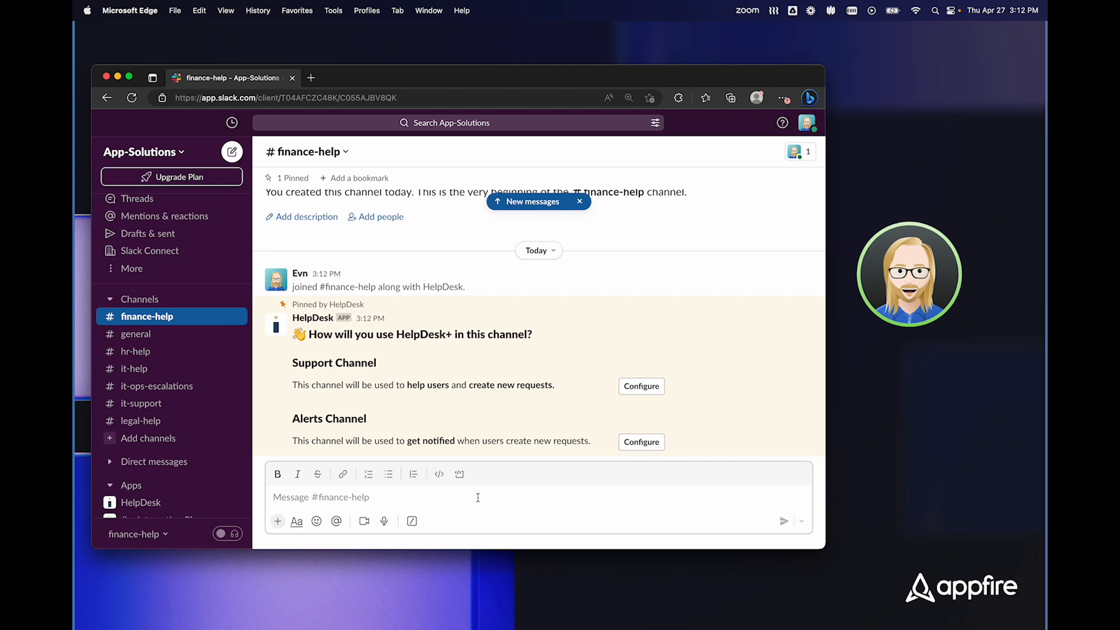
left_click(579, 201)
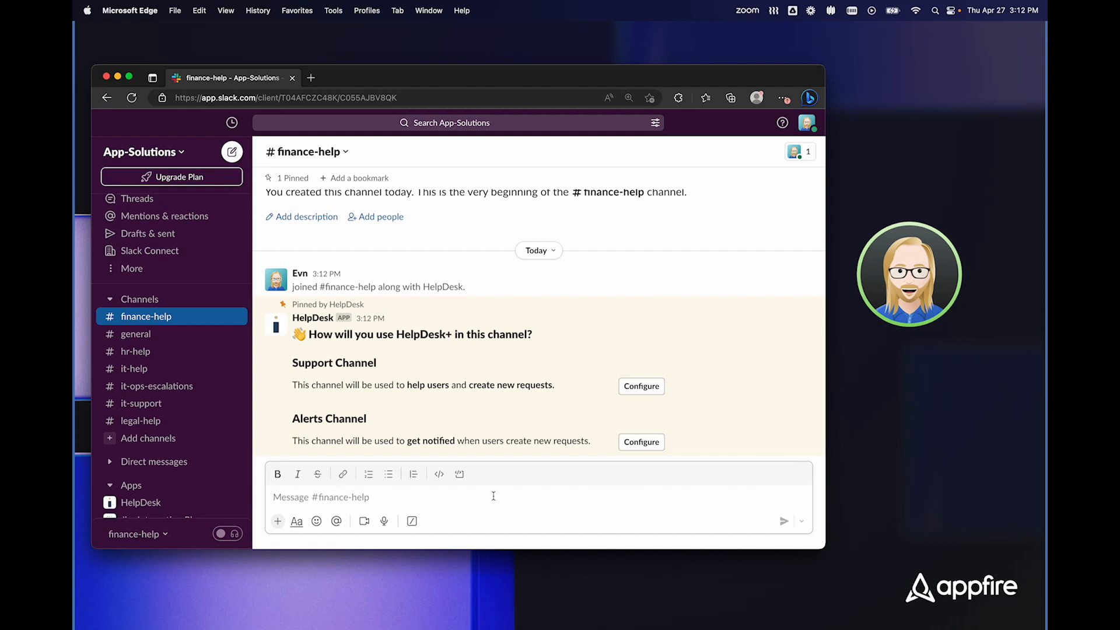
mouse_move(514, 466)
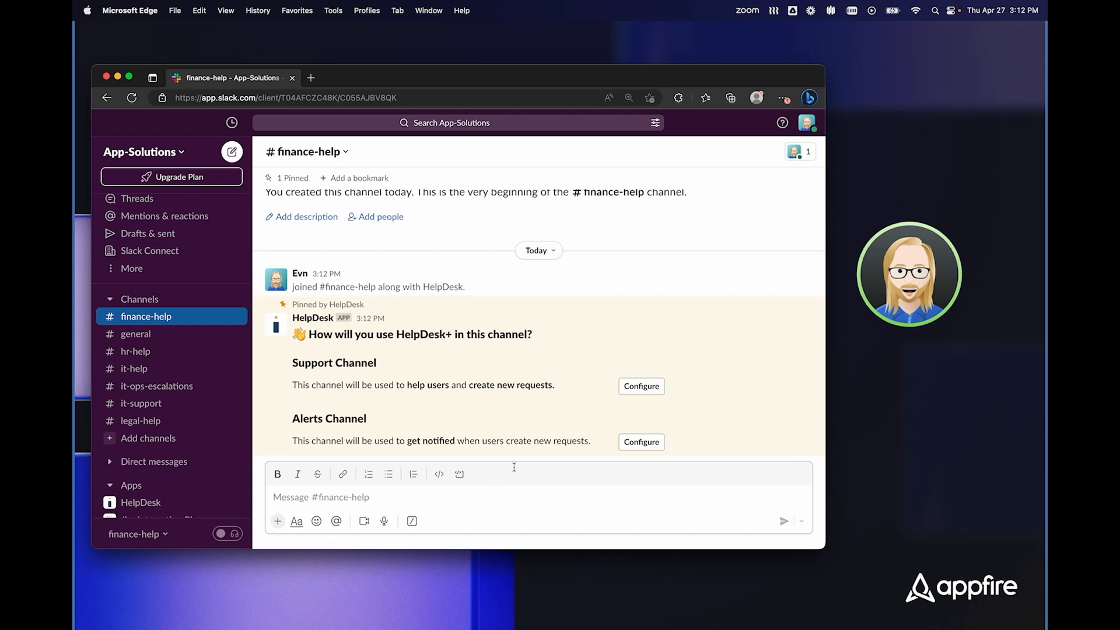
Step: Configure finance-help as a HelpDesk support channel using the Get Finance Support issue type
left_click(640, 385)
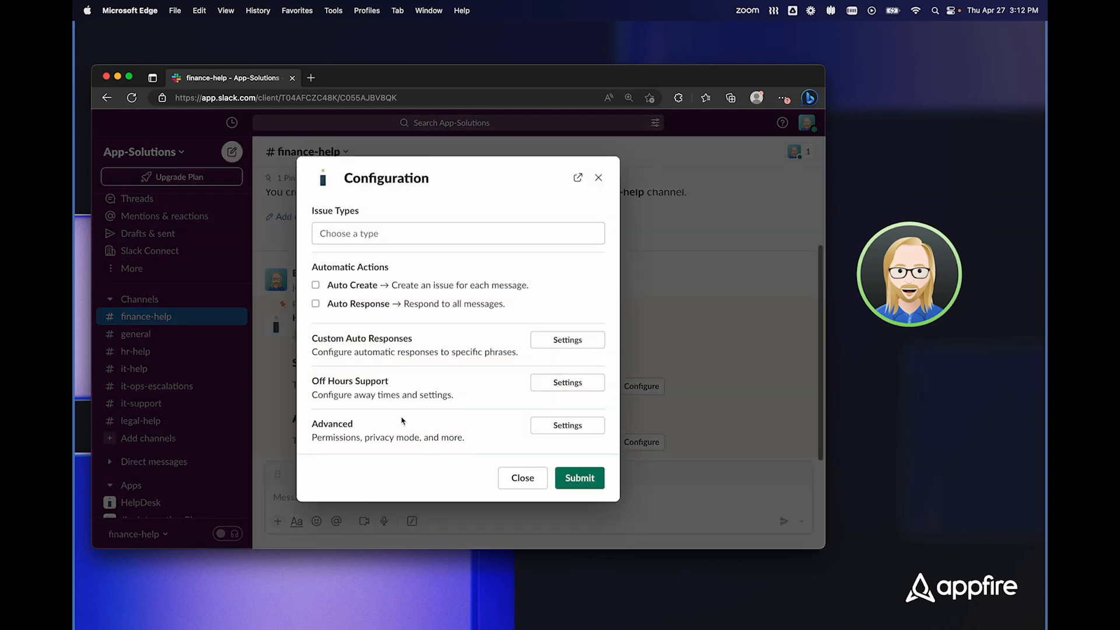
mouse_move(420, 477)
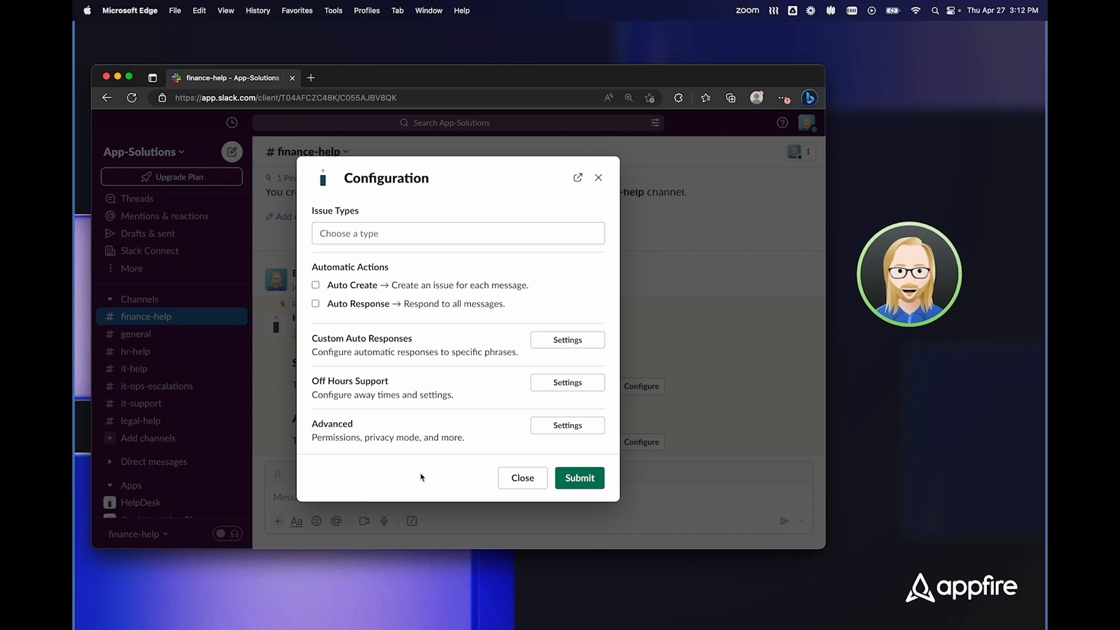
left_click(457, 233)
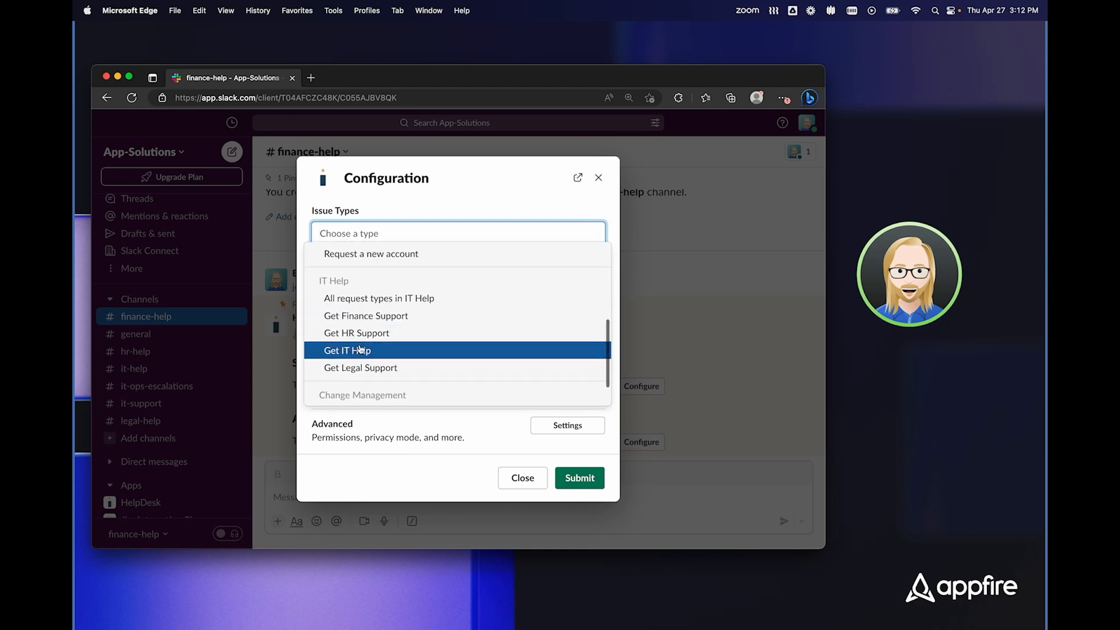
left_click(365, 316)
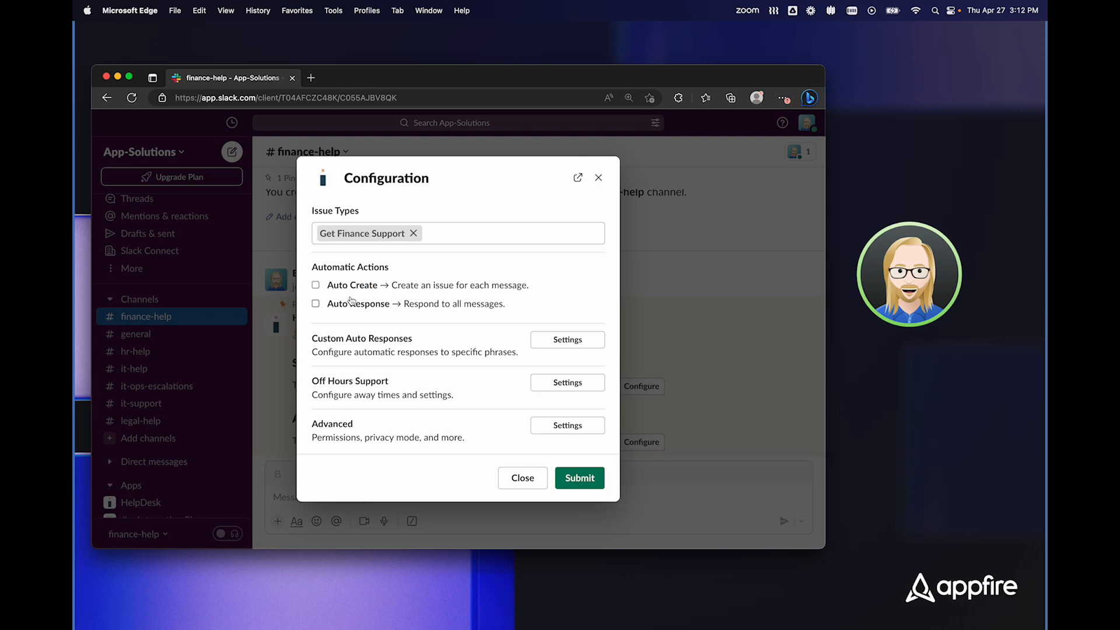
mouse_move(359, 289)
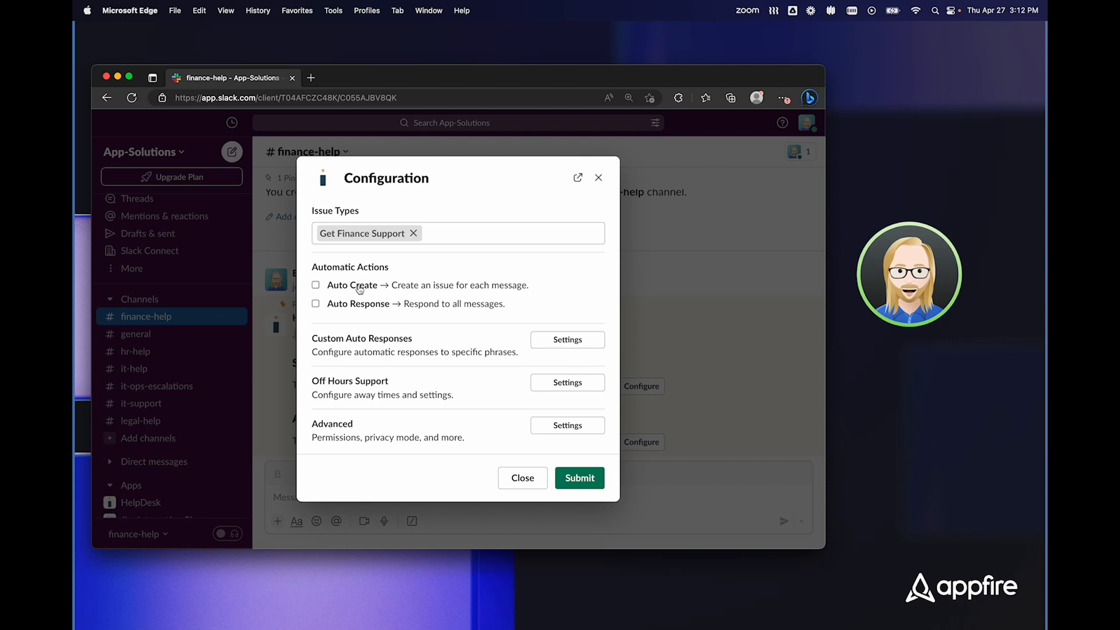
mouse_move(359, 308)
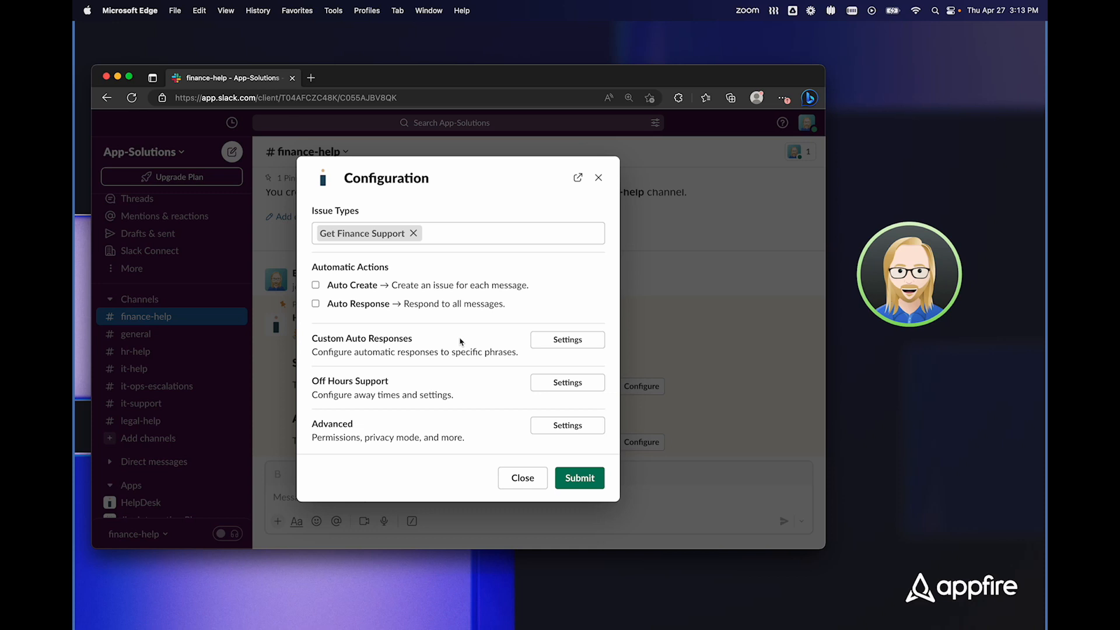
mouse_move(464, 388)
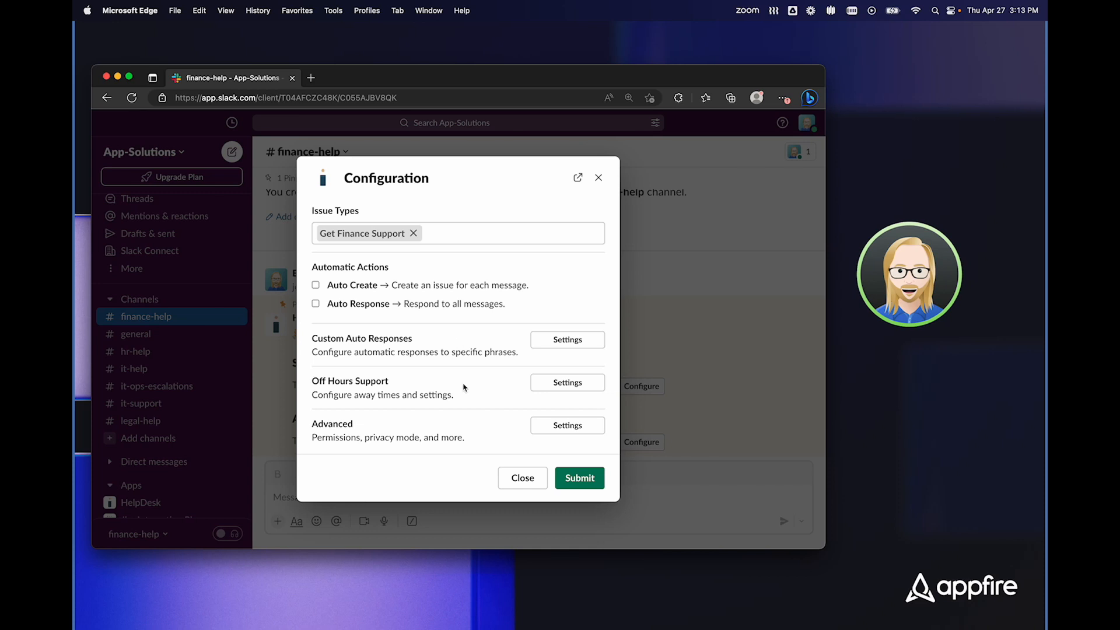
mouse_move(501, 394)
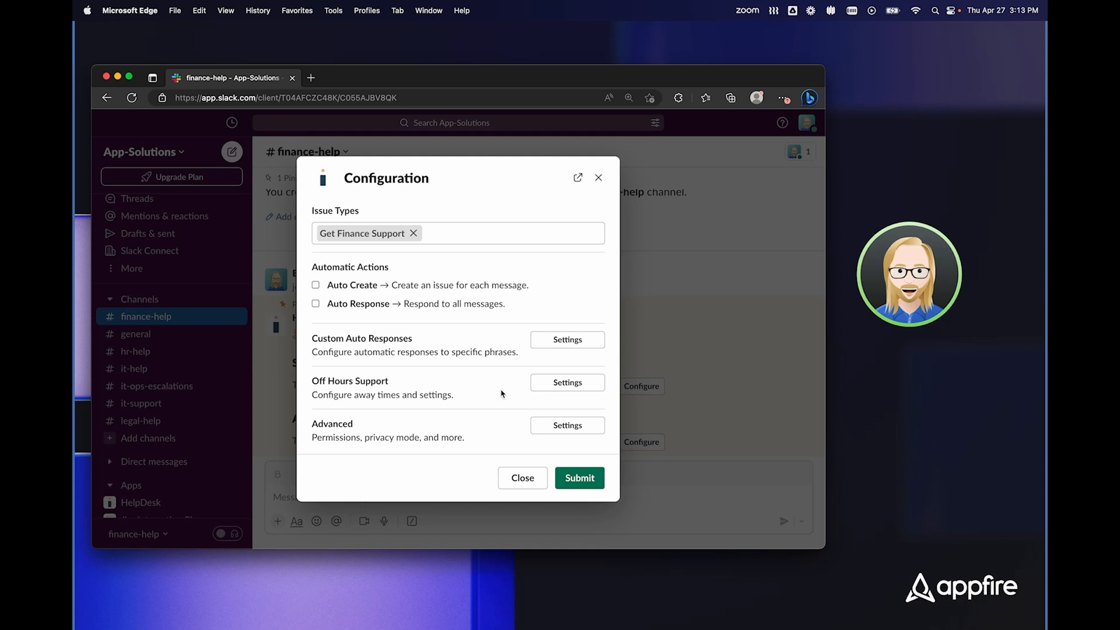
mouse_move(509, 434)
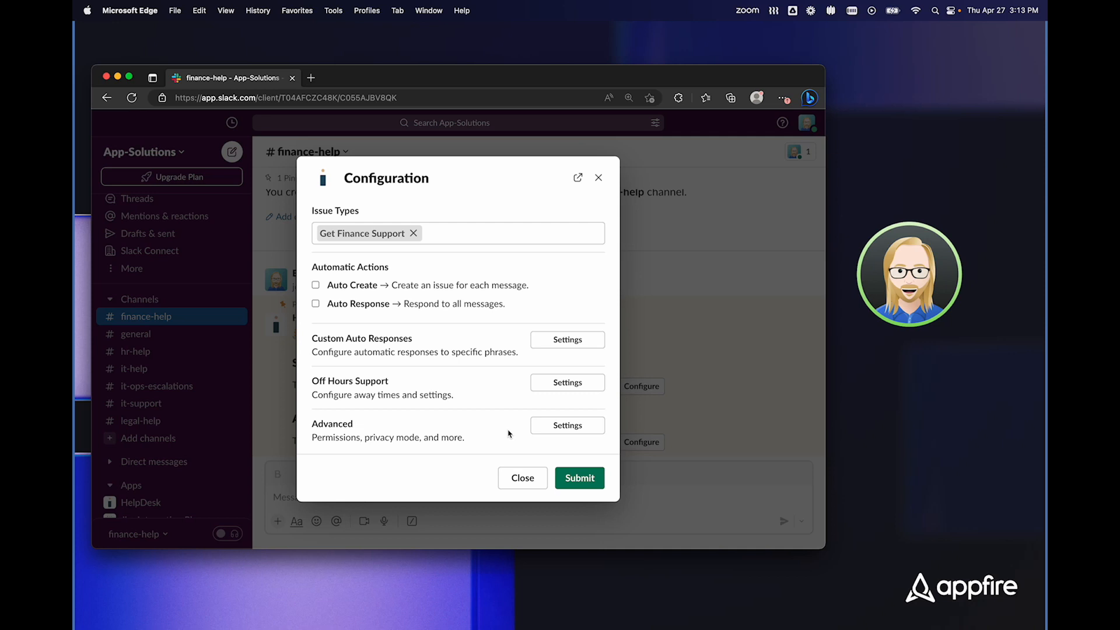
mouse_move(371, 287)
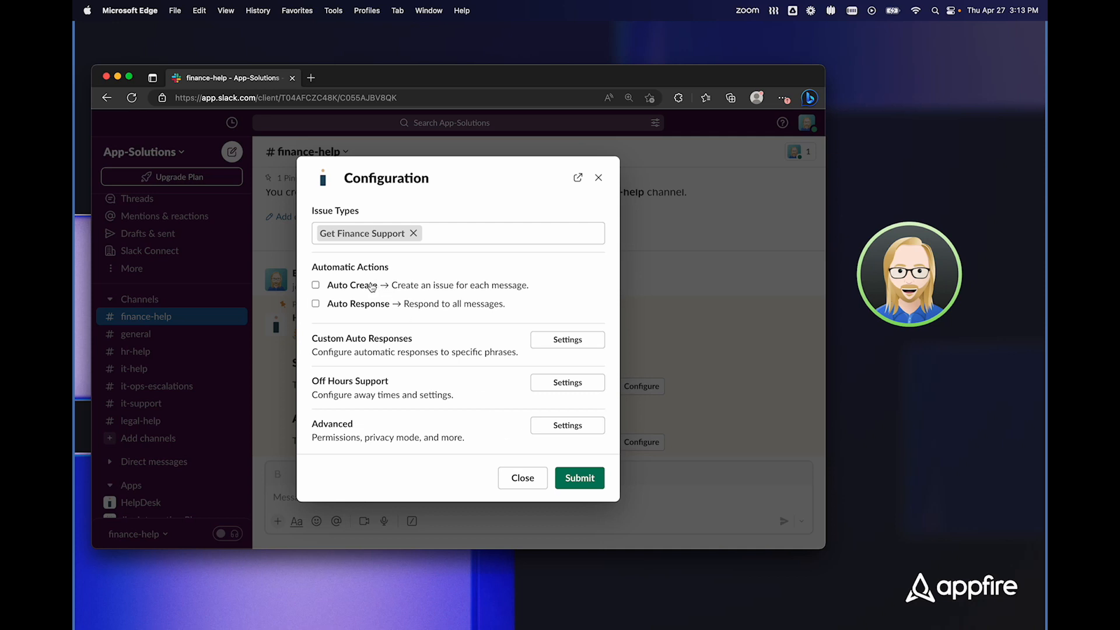
left_click(316, 285)
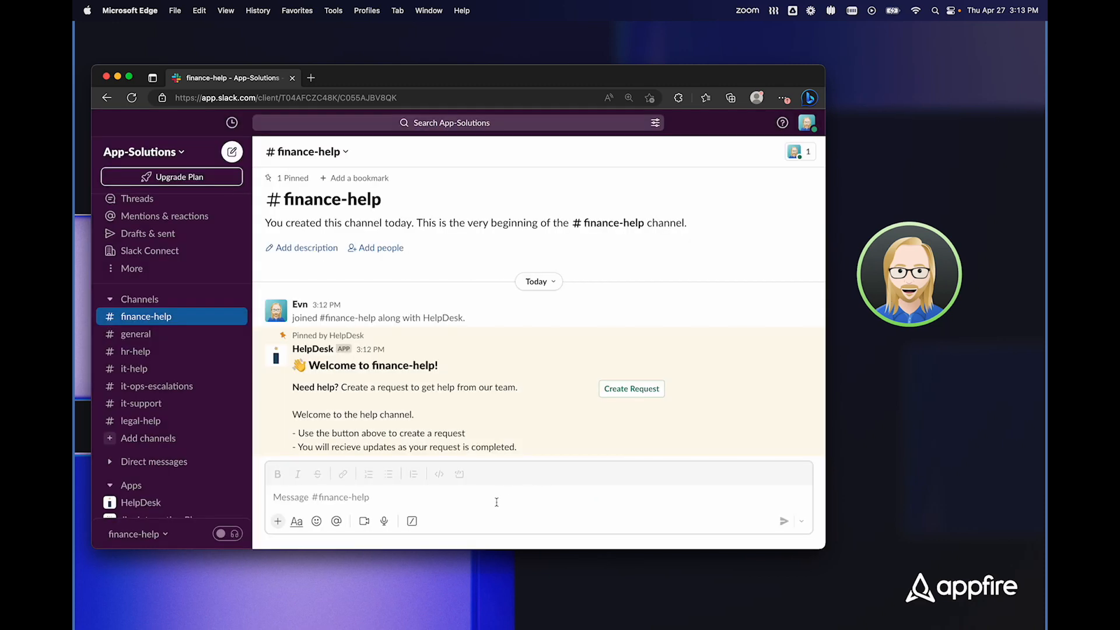
Step: Type 'It's that e' while back in the legal-help lease agreement thread
type("It's that e")
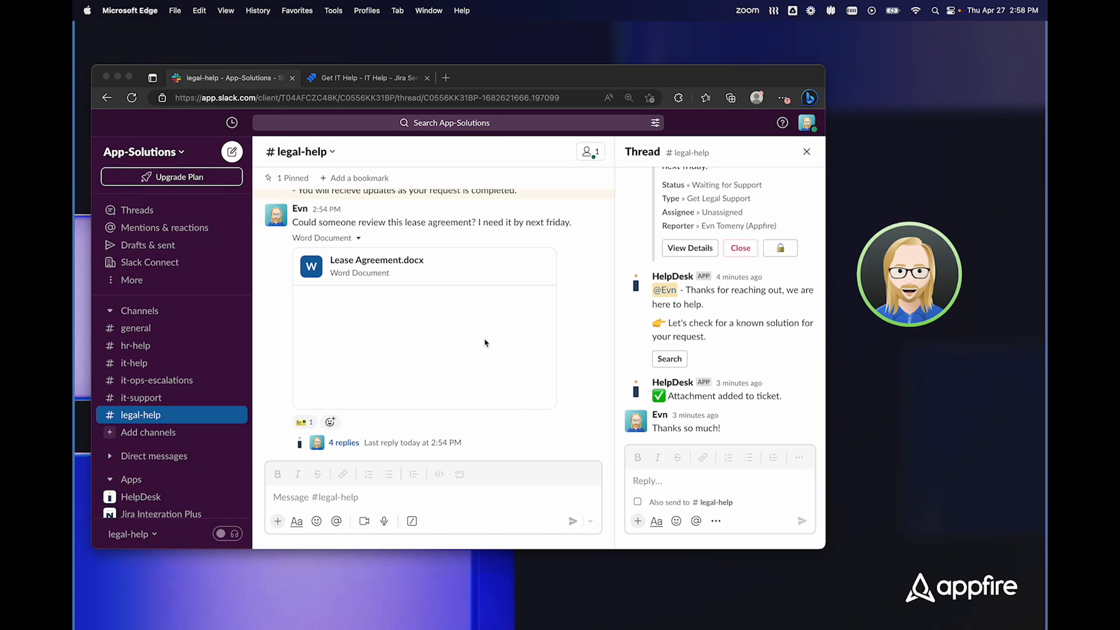
Step: Submit the Simple Request form in the IT Help portal tab, creating ITHELP-32
left_click(368, 78)
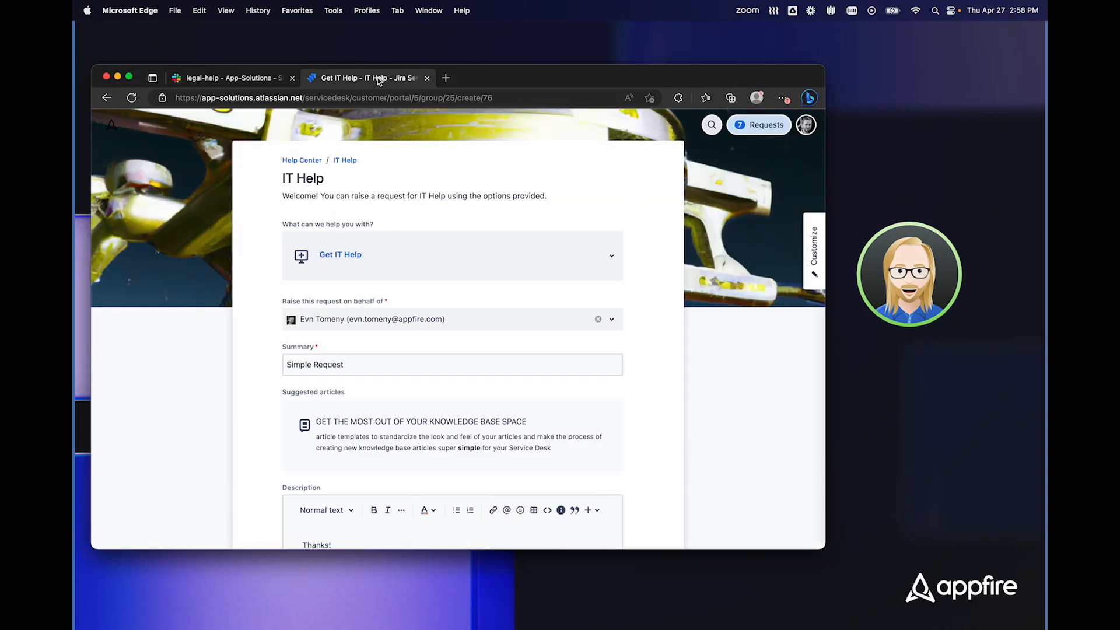
mouse_move(247, 277)
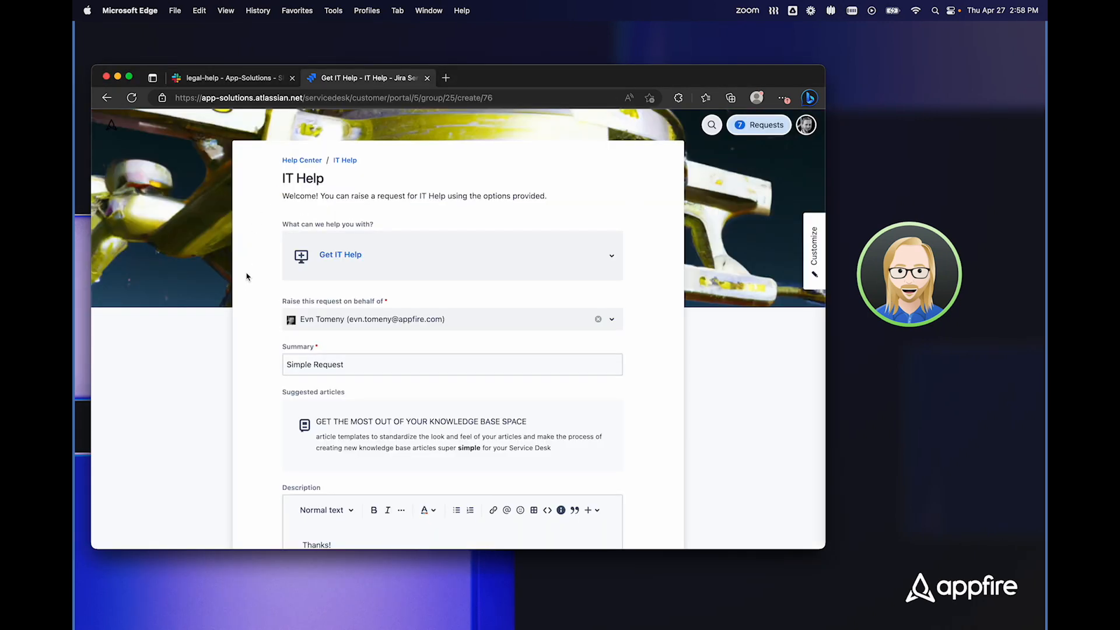
scroll("down", 3)
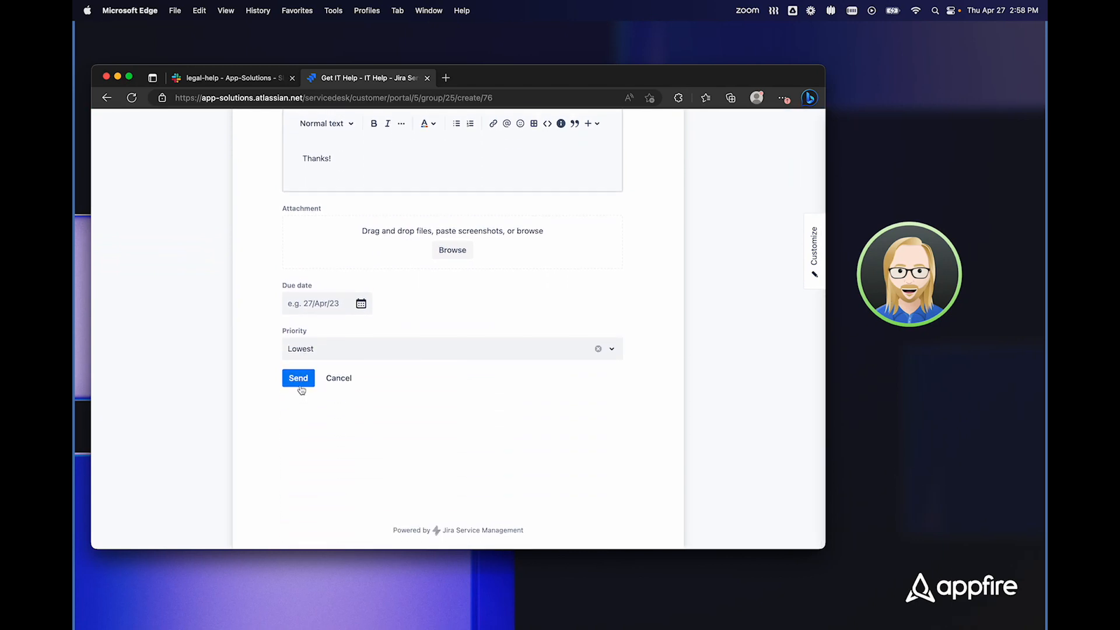
left_click(298, 378)
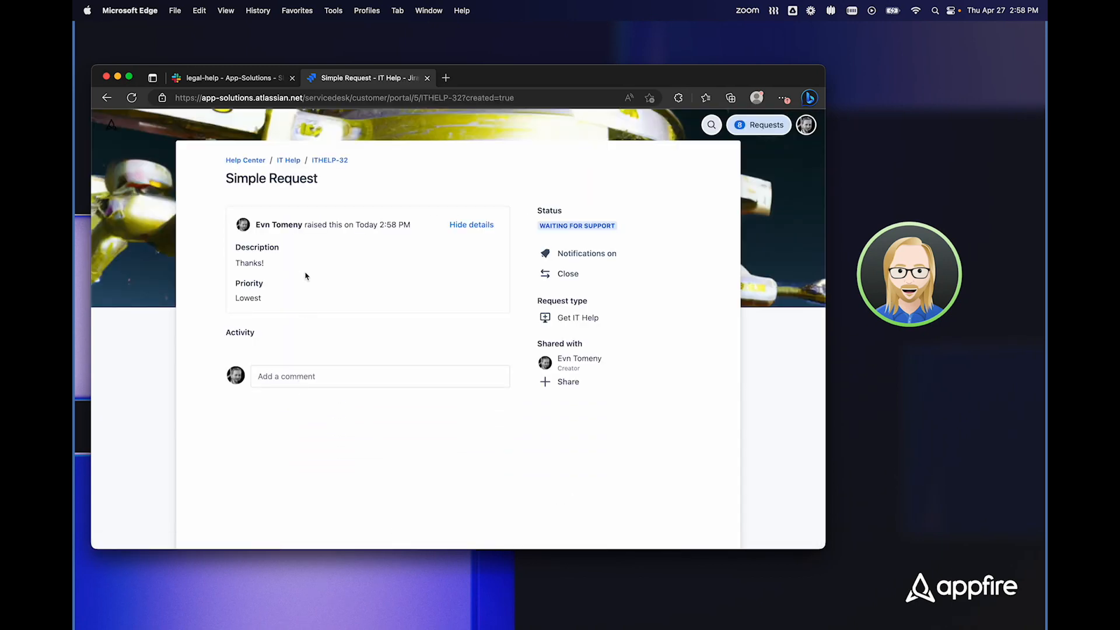
left_click(232, 77)
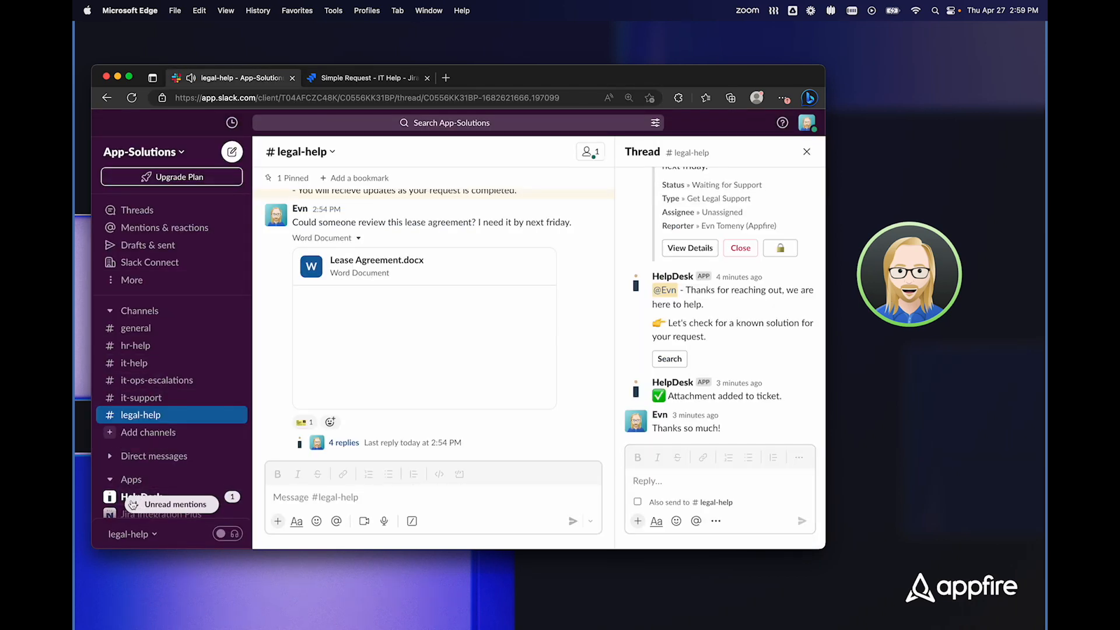
Step: View the ITHELP-32 Simple Request details in HelpDesk messages, then close them
left_click(140, 485)
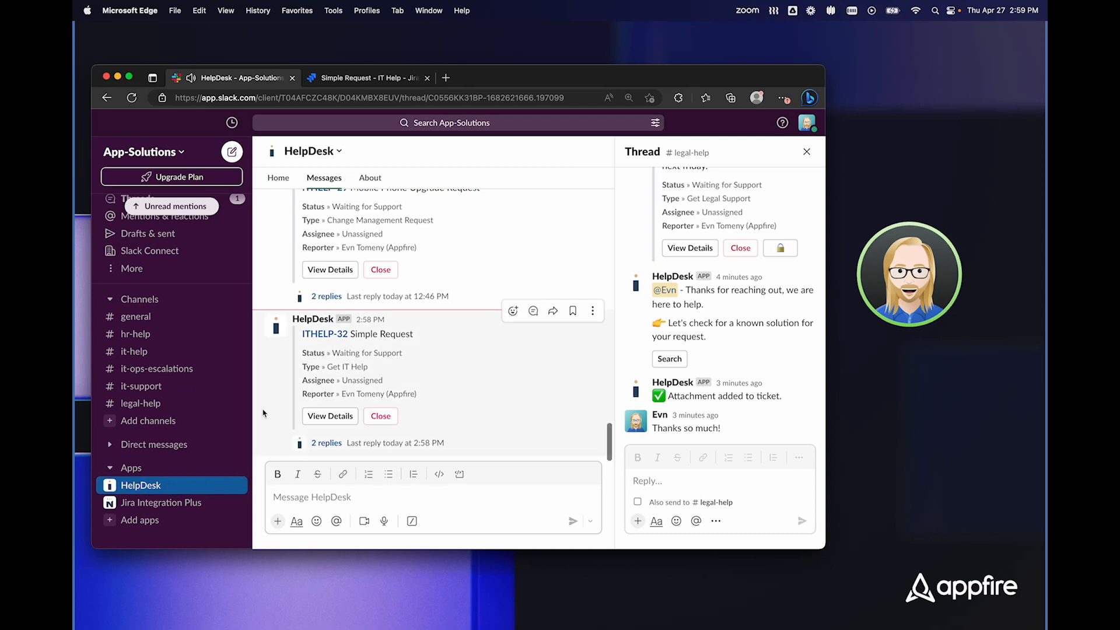
double_click(382, 334)
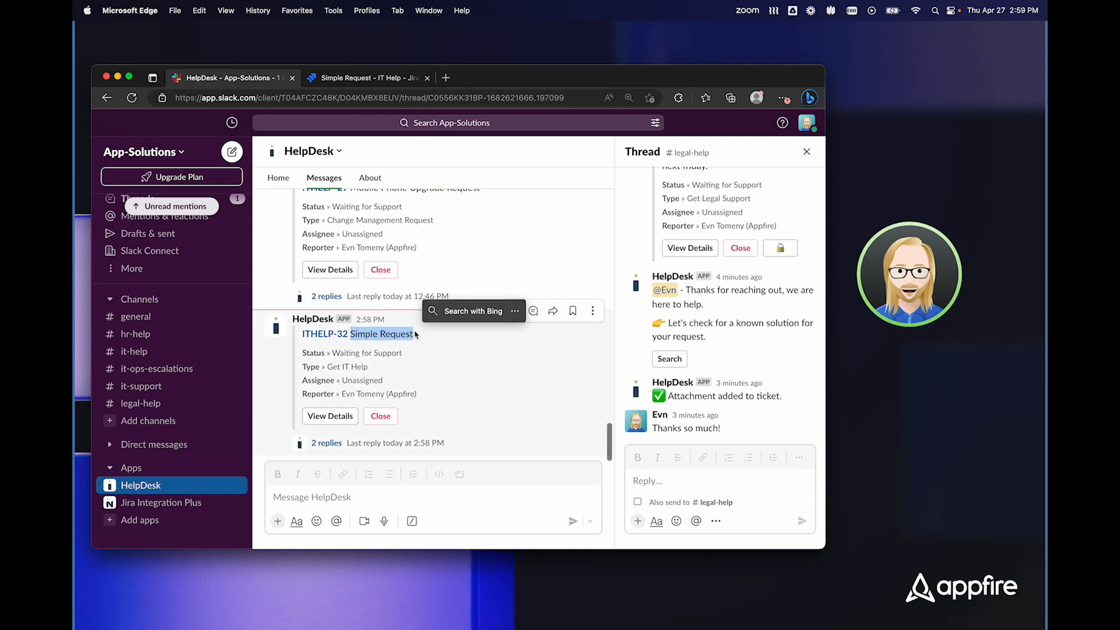
left_click(328, 416)
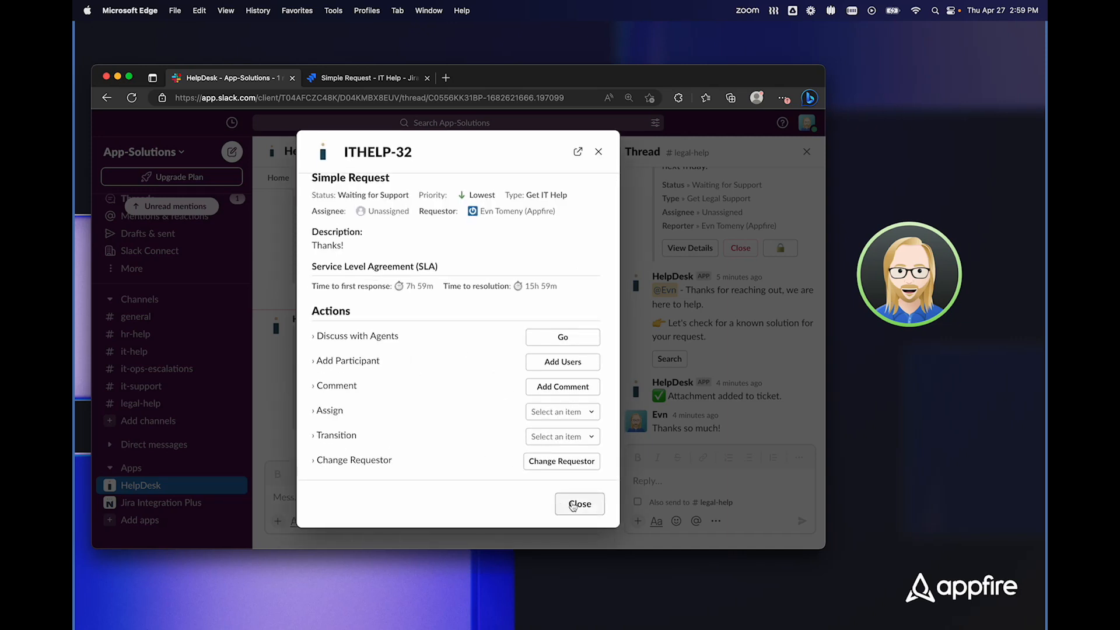
left_click(579, 504)
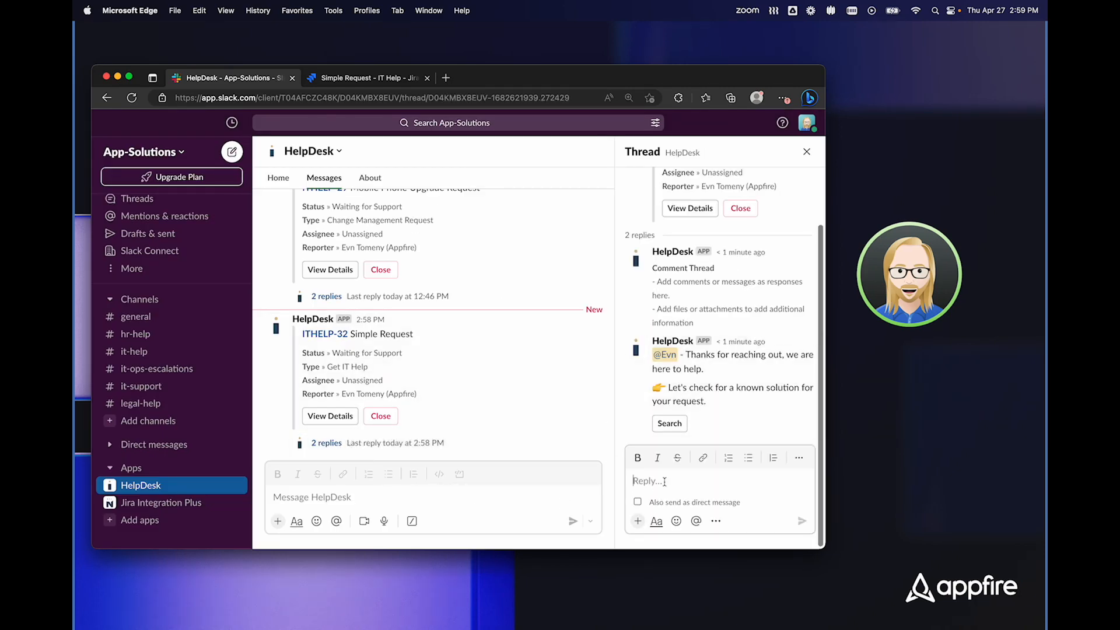
Step: Reply 'Thanks' in the ITHELP-32 ticket thread
type("Thanks")
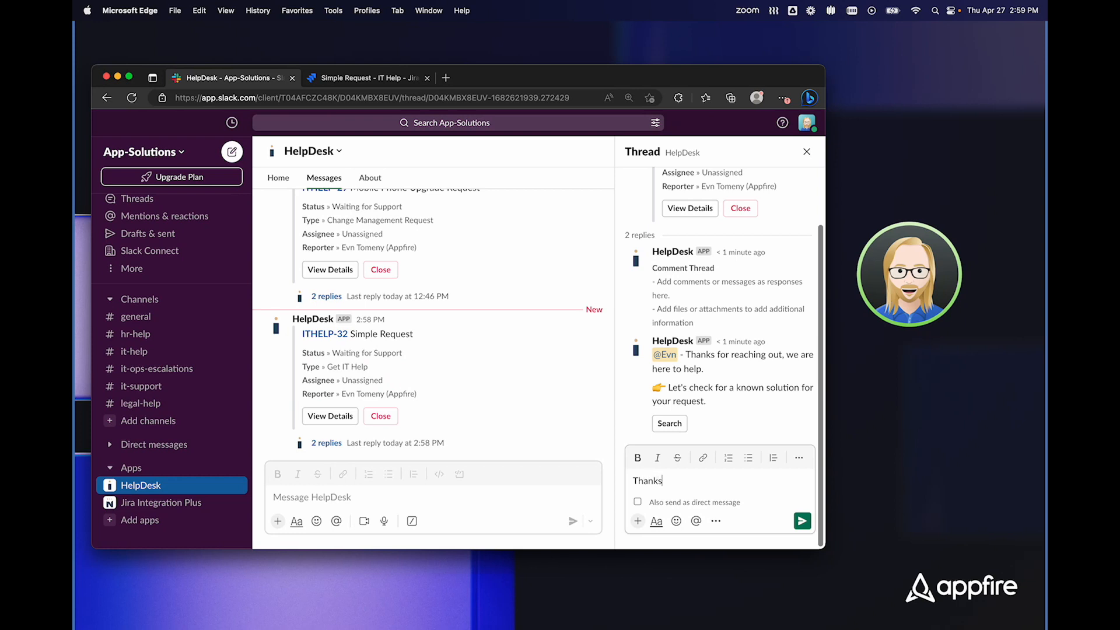
left_click(802, 520)
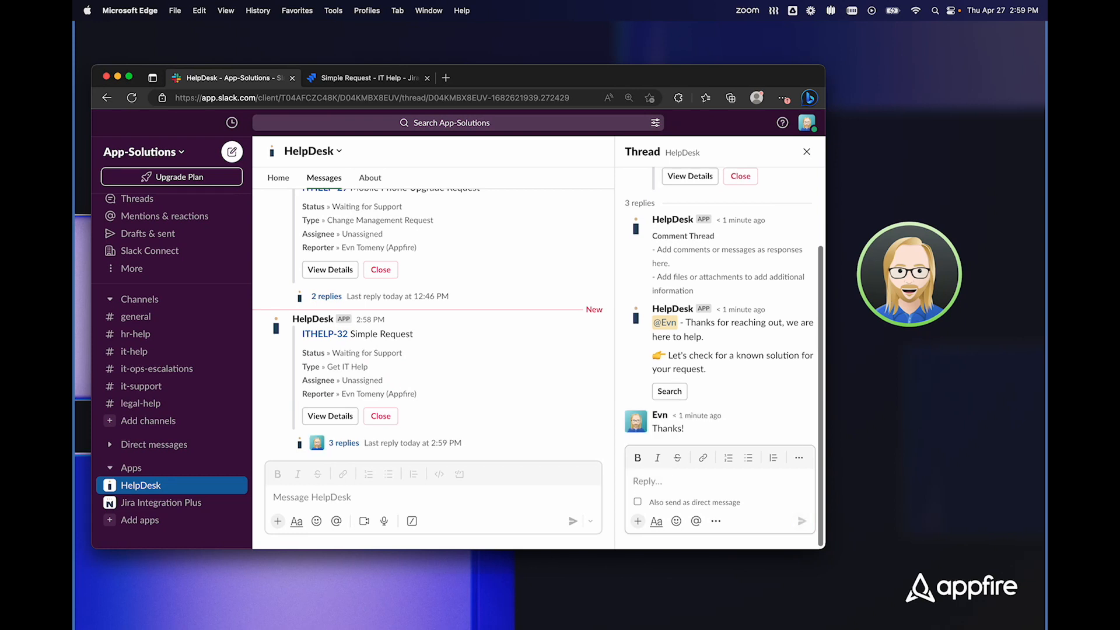
mouse_move(615, 502)
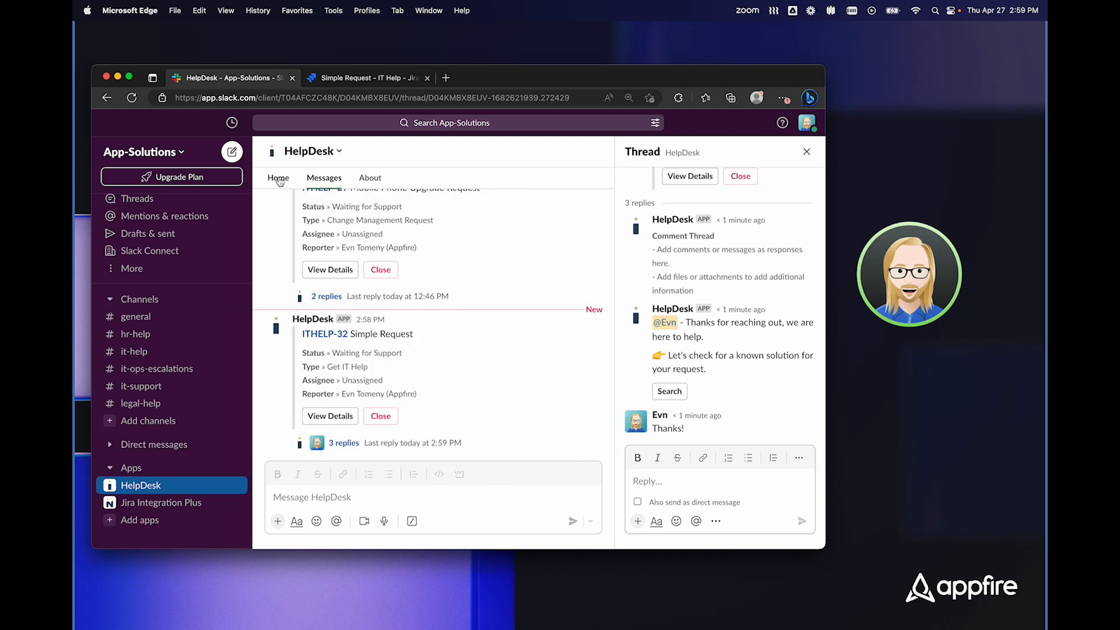
Step: Approve CHANGE-12 from Awaiting Approval on the HelpDesk Home tab with comment 'All set!'
left_click(278, 178)
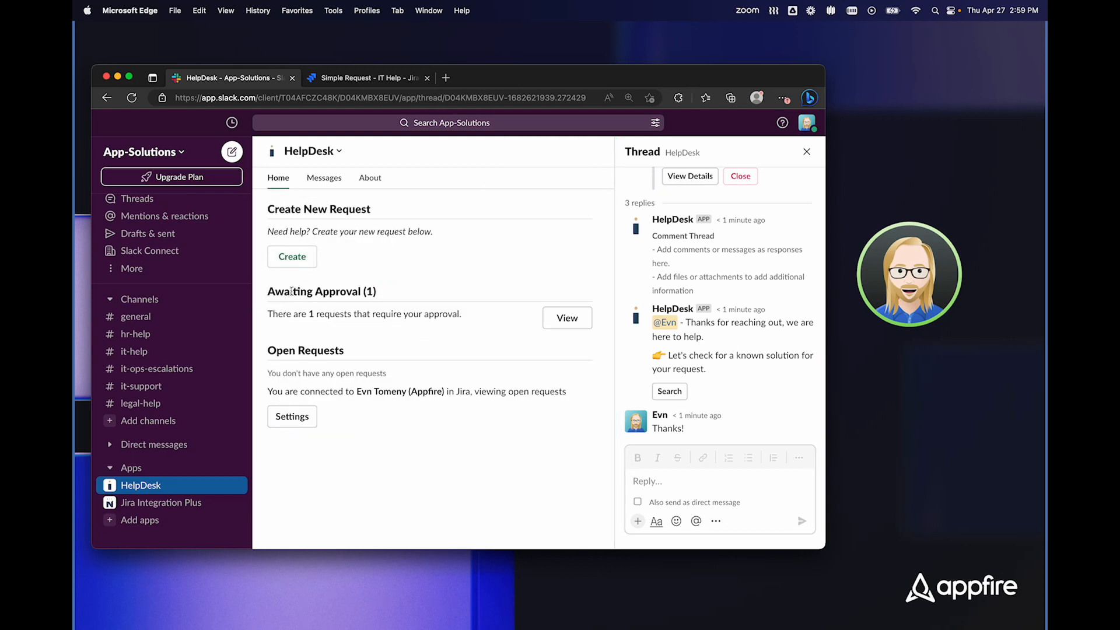
mouse_move(544, 302)
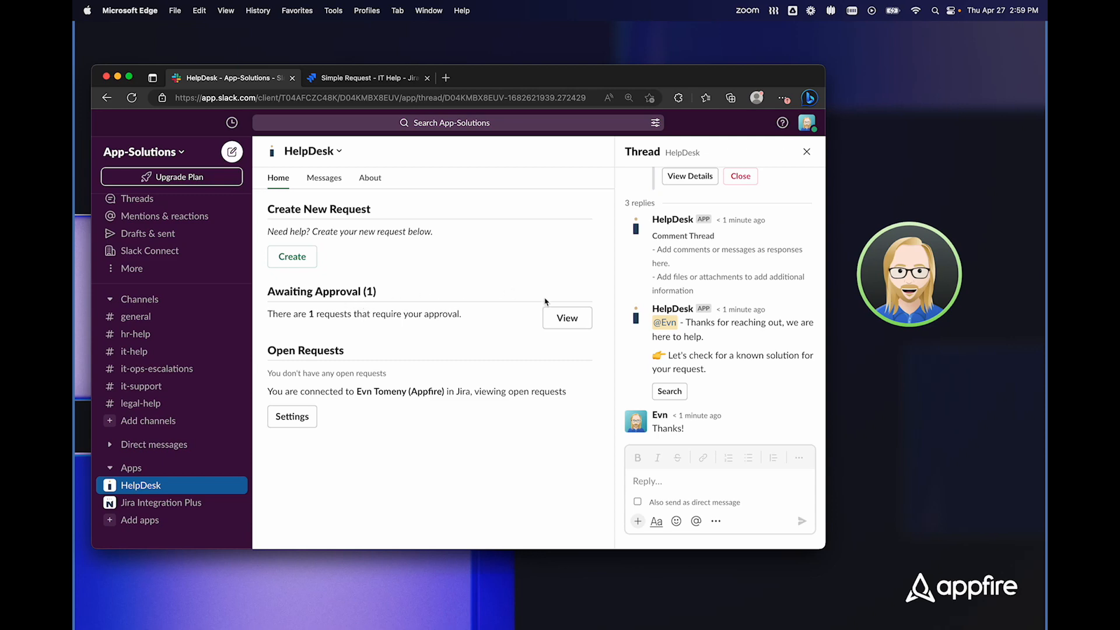
left_click(566, 317)
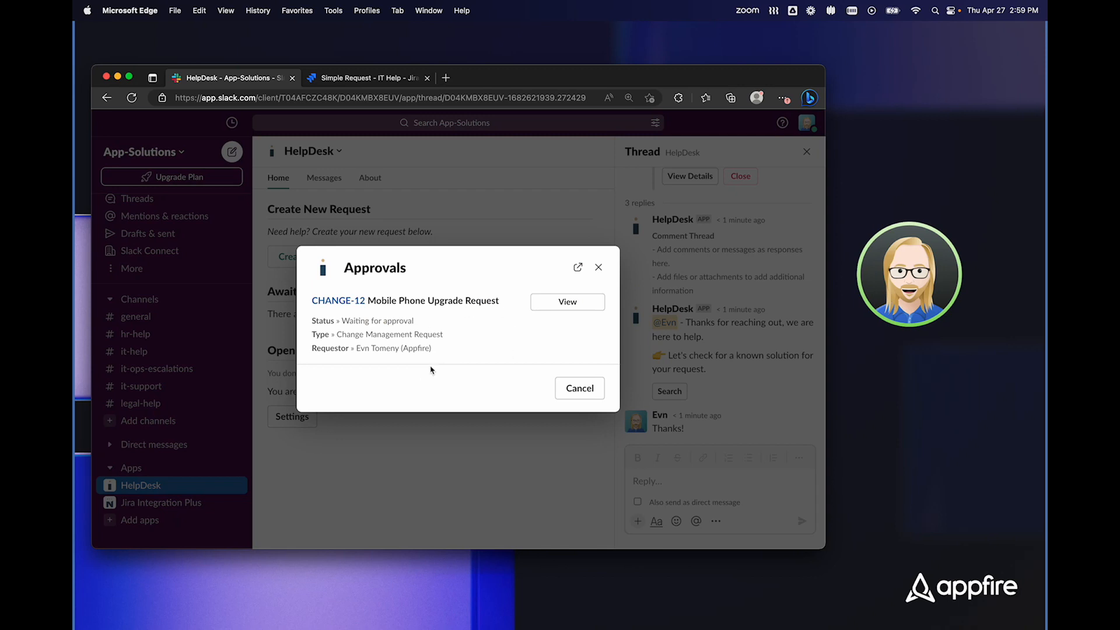
mouse_move(470, 349)
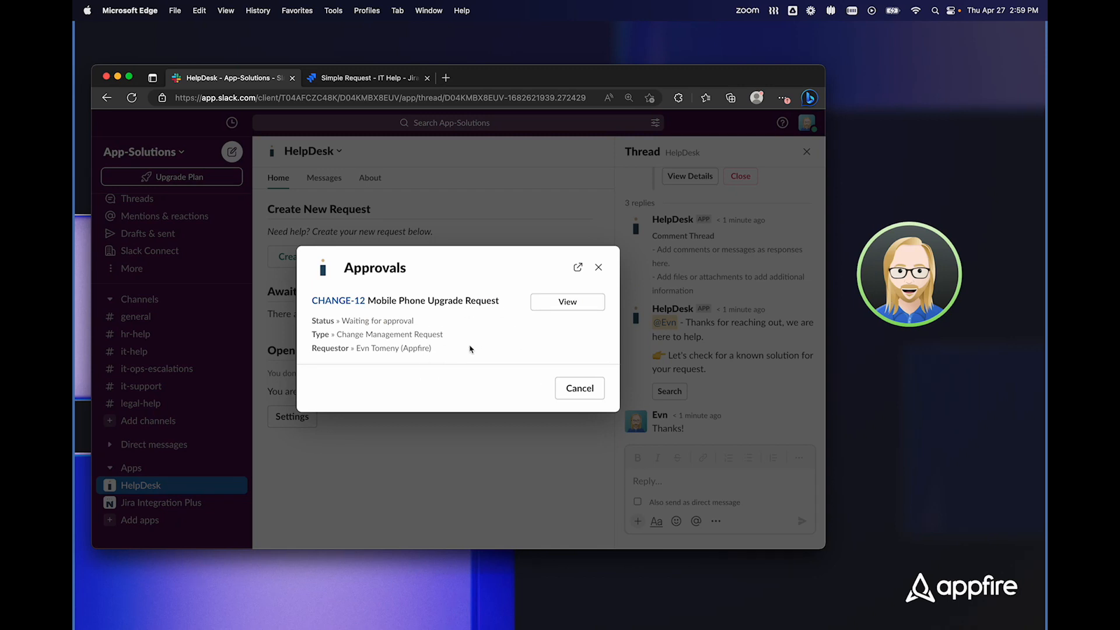
left_click(567, 302)
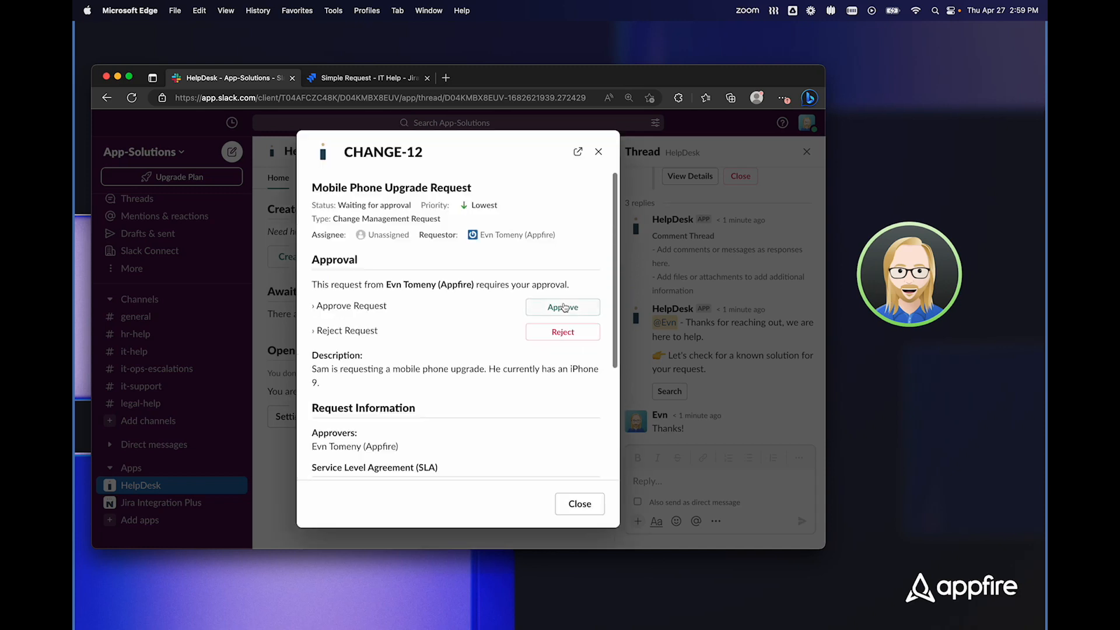
mouse_move(484, 333)
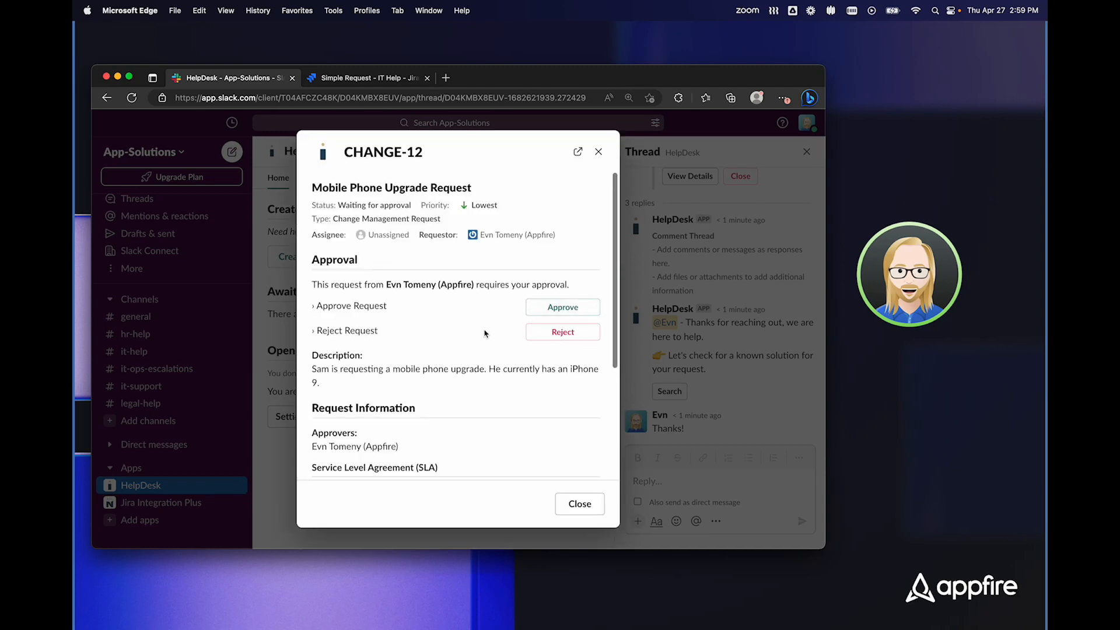
mouse_move(519, 385)
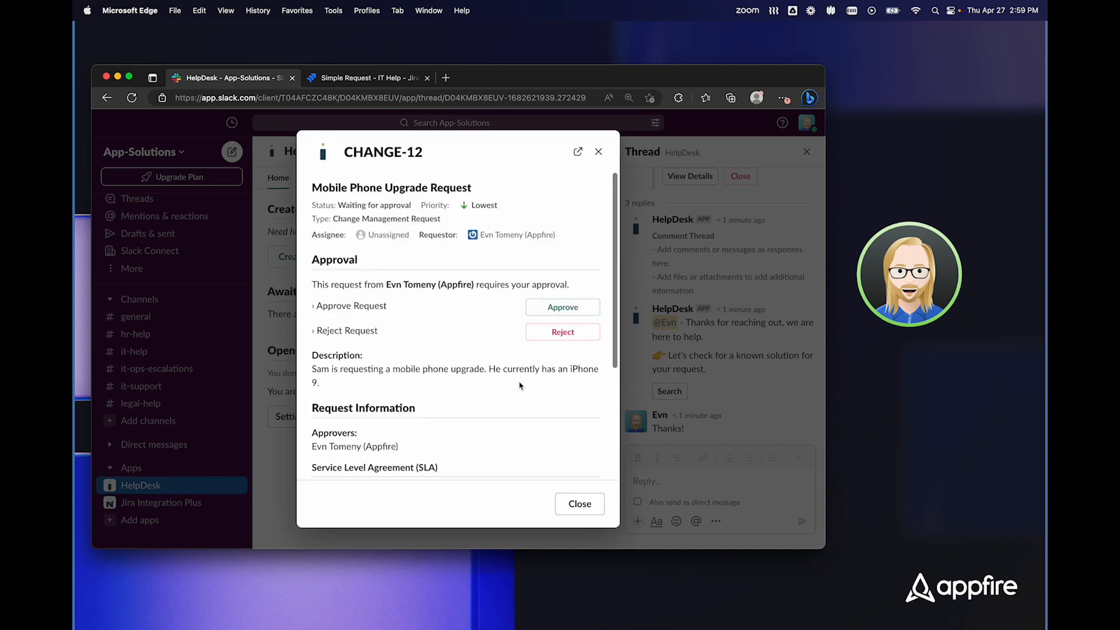
mouse_move(519, 323)
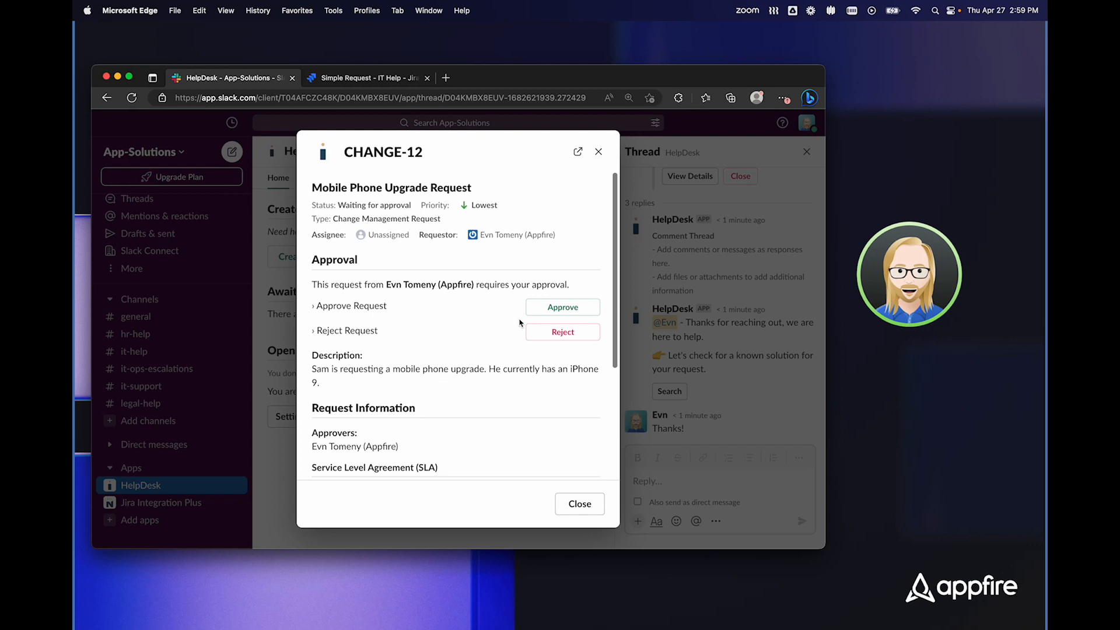
left_click(563, 307)
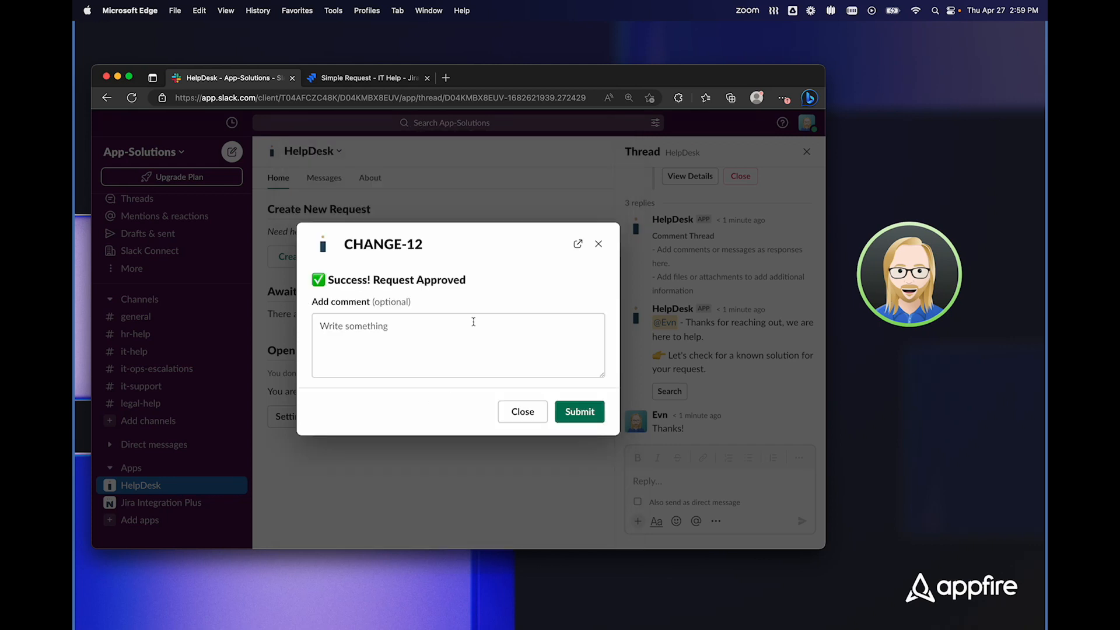
left_click(457, 345)
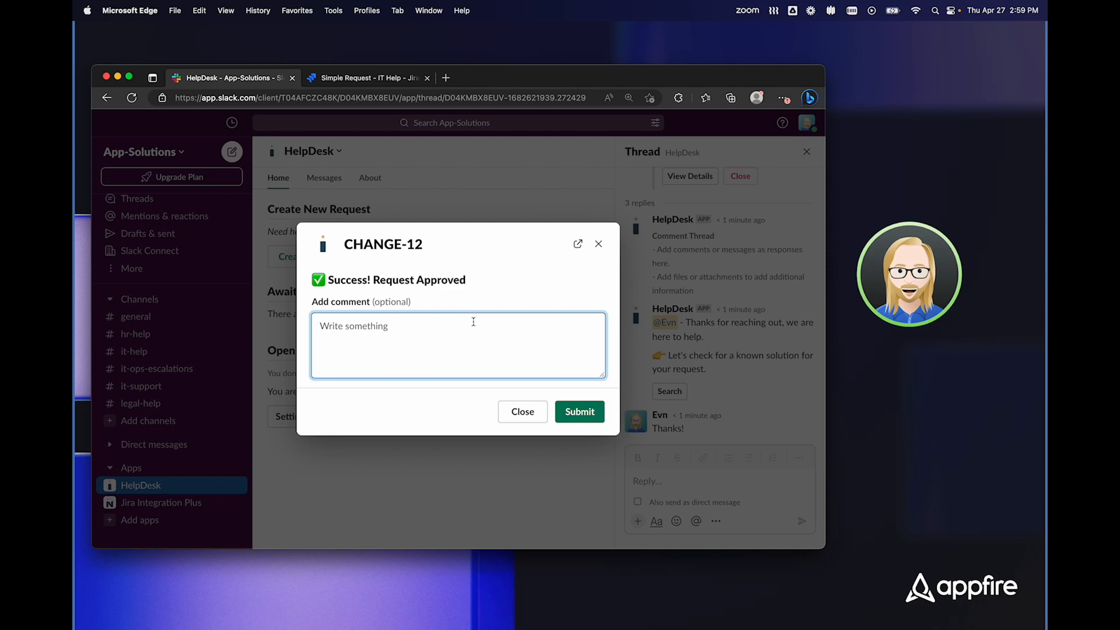
type("All set!")
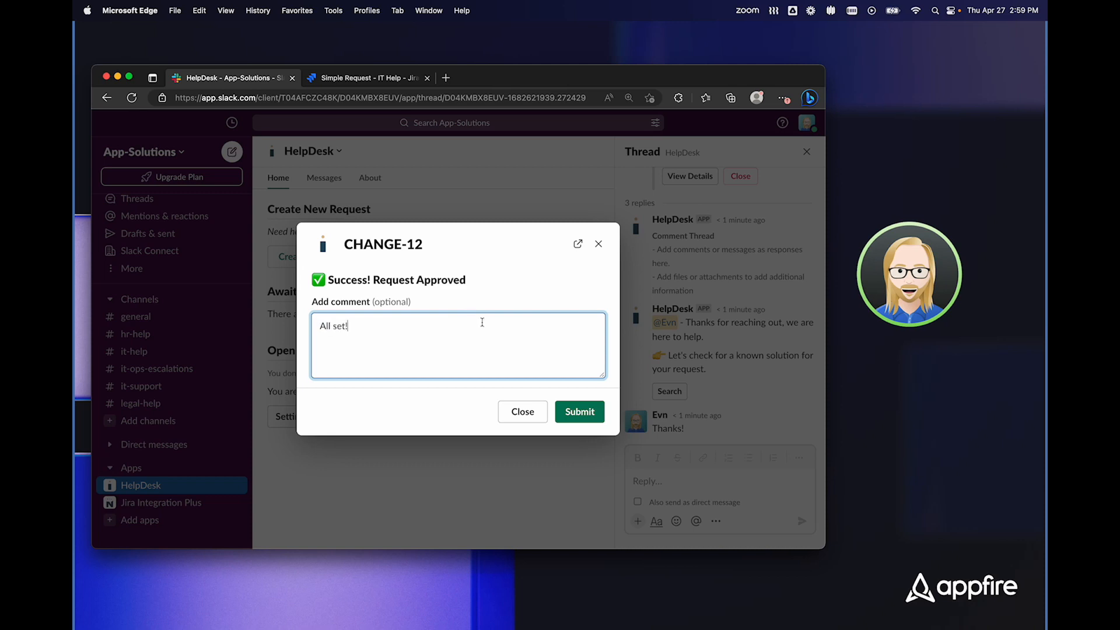
left_click(579, 411)
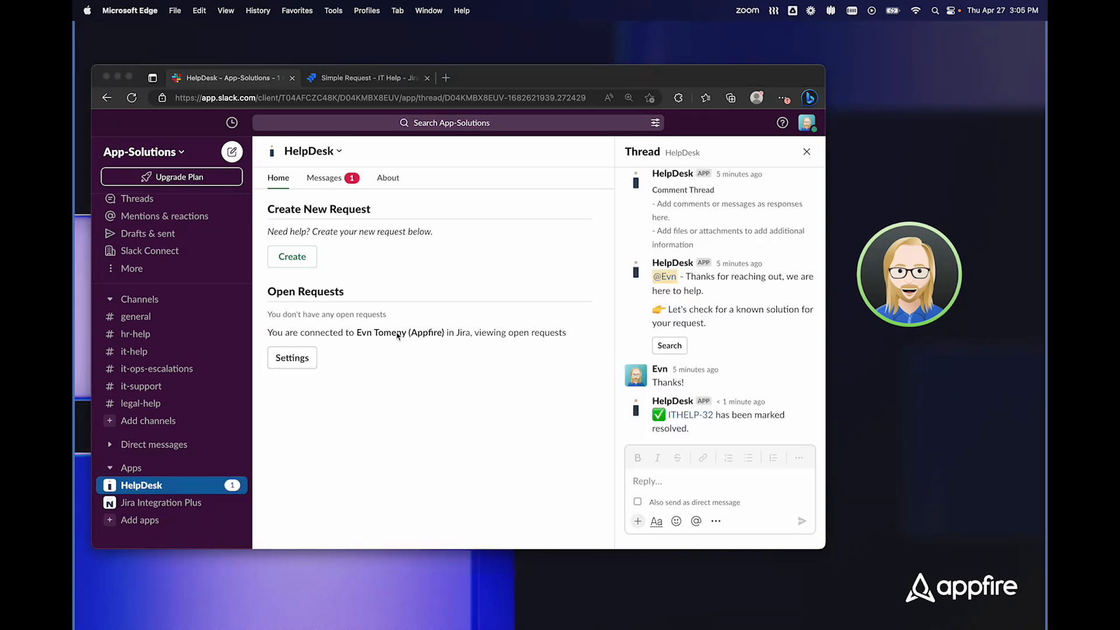
mouse_move(341, 184)
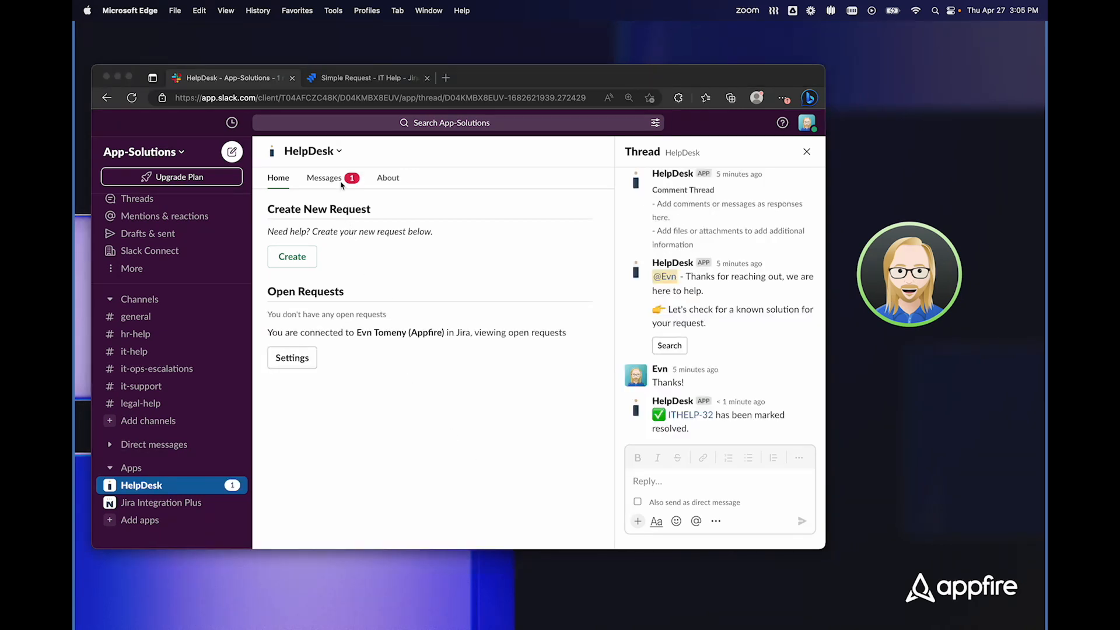
Step: Rate ITHELP-32 with the happiest emoji and submit the feedback 'Super fast support!'
left_click(324, 177)
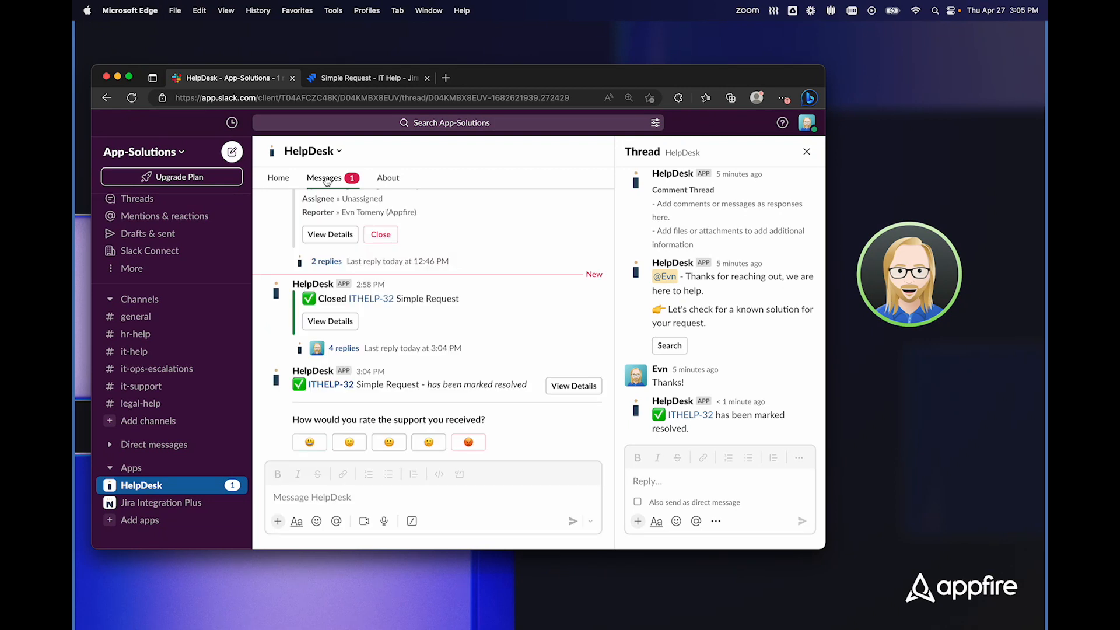
mouse_move(347, 309)
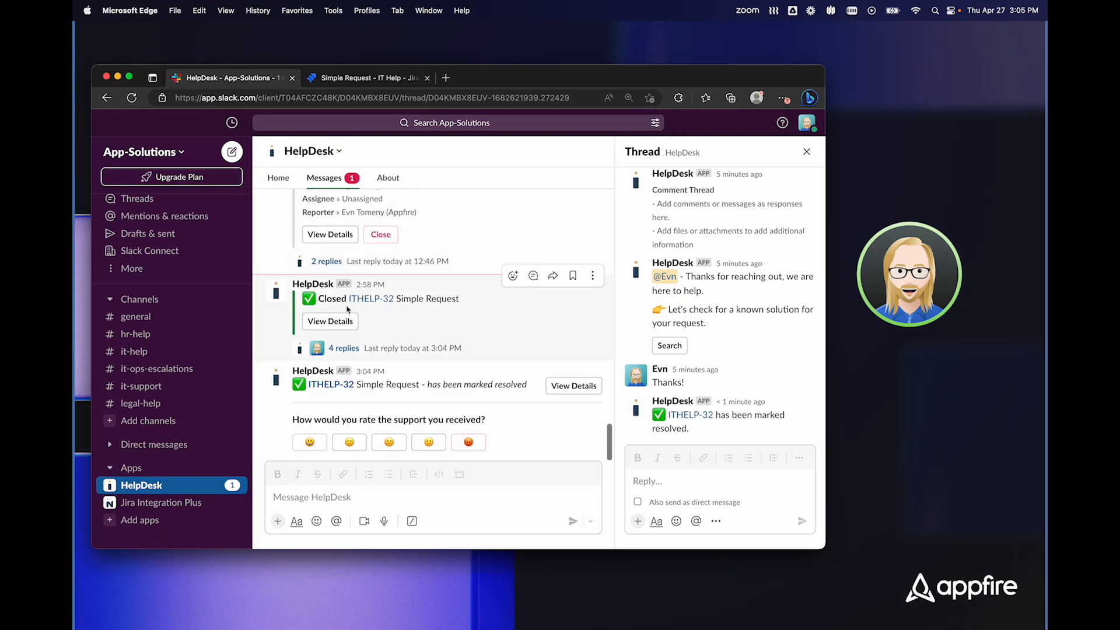
mouse_move(352, 408)
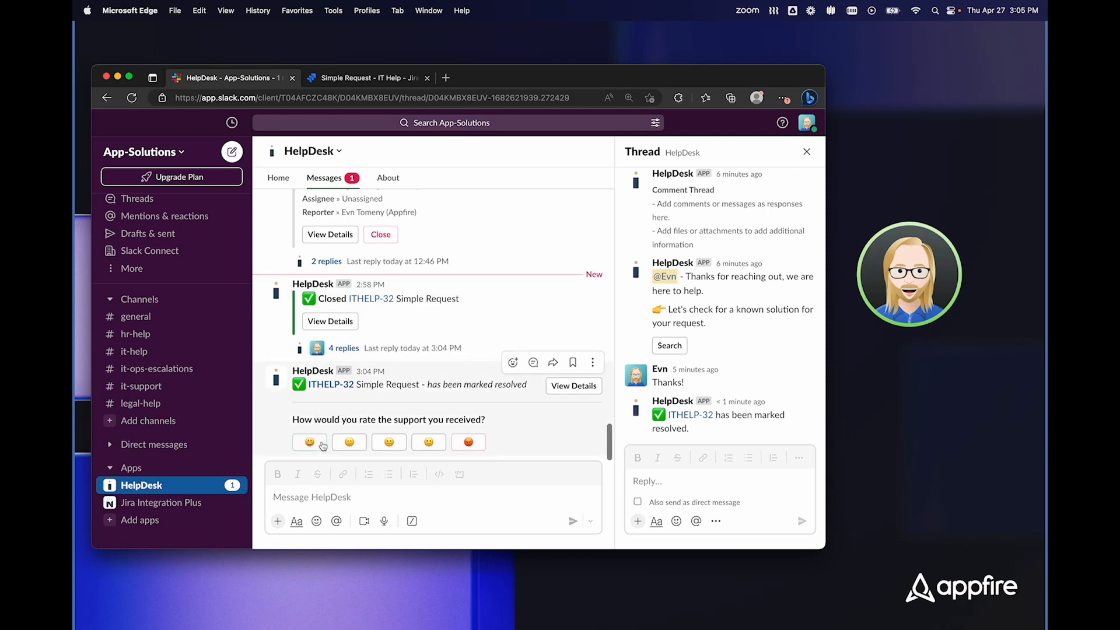
left_click(310, 442)
type("Super fast support!")
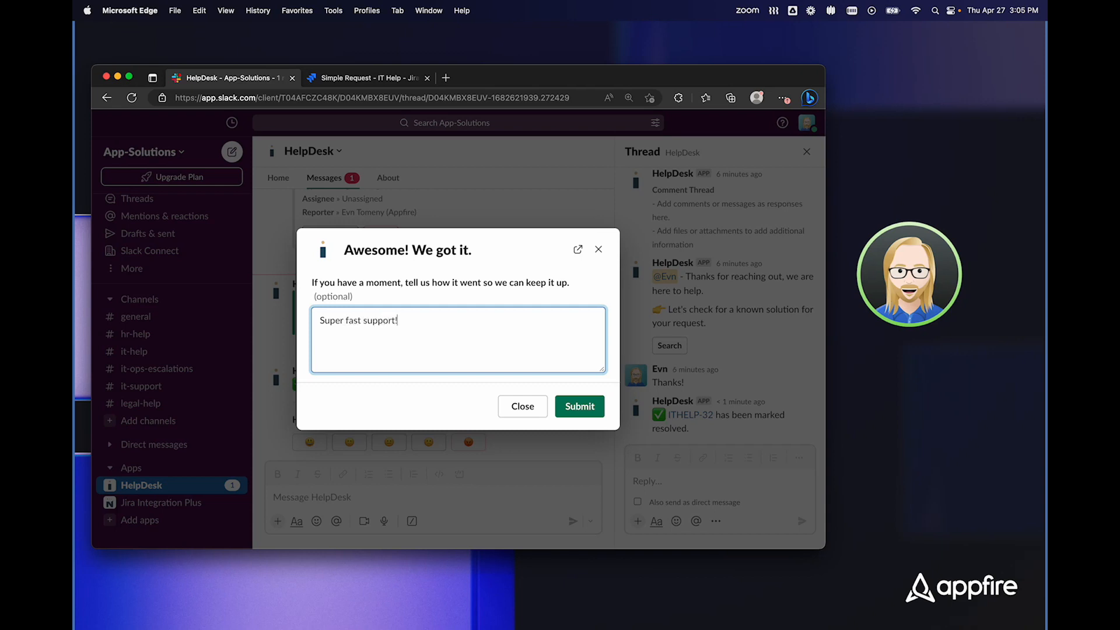
left_click(579, 406)
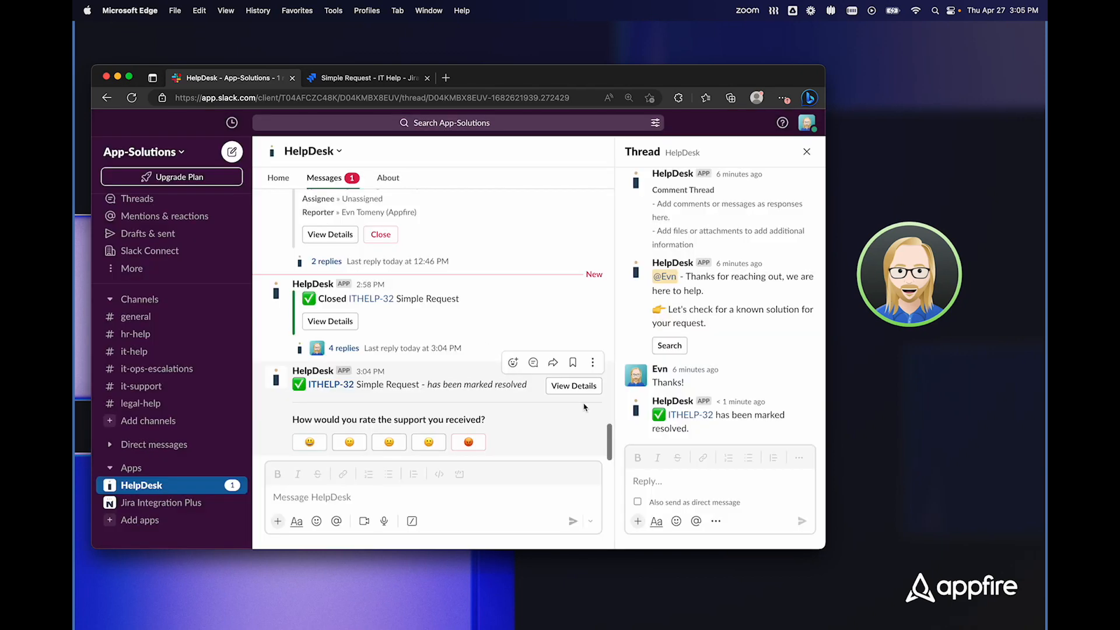
scroll("up", 3)
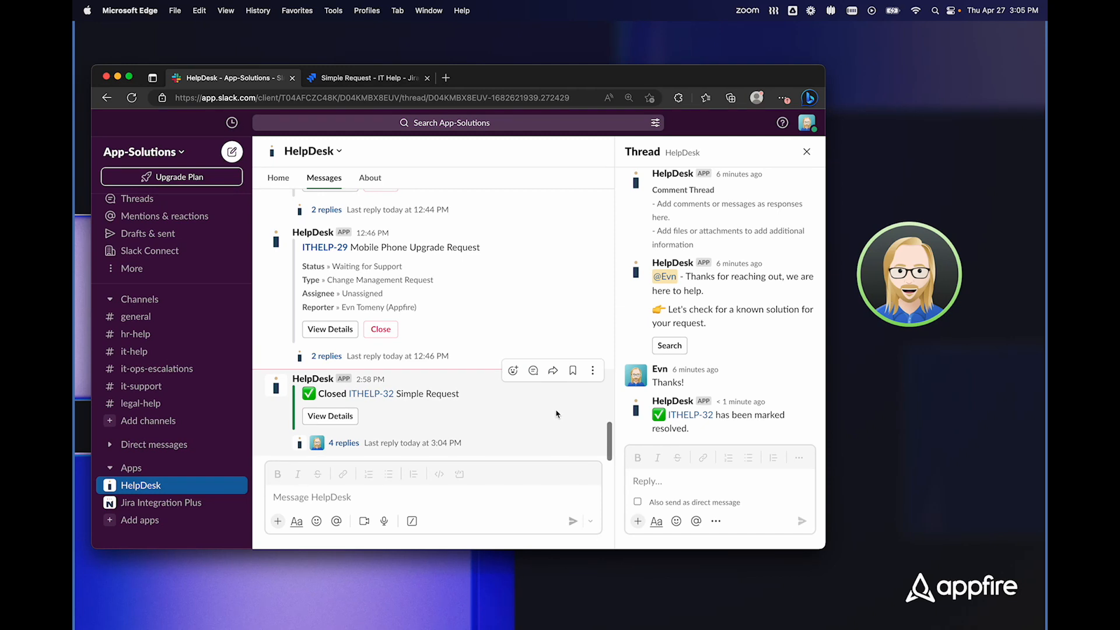
mouse_move(548, 500)
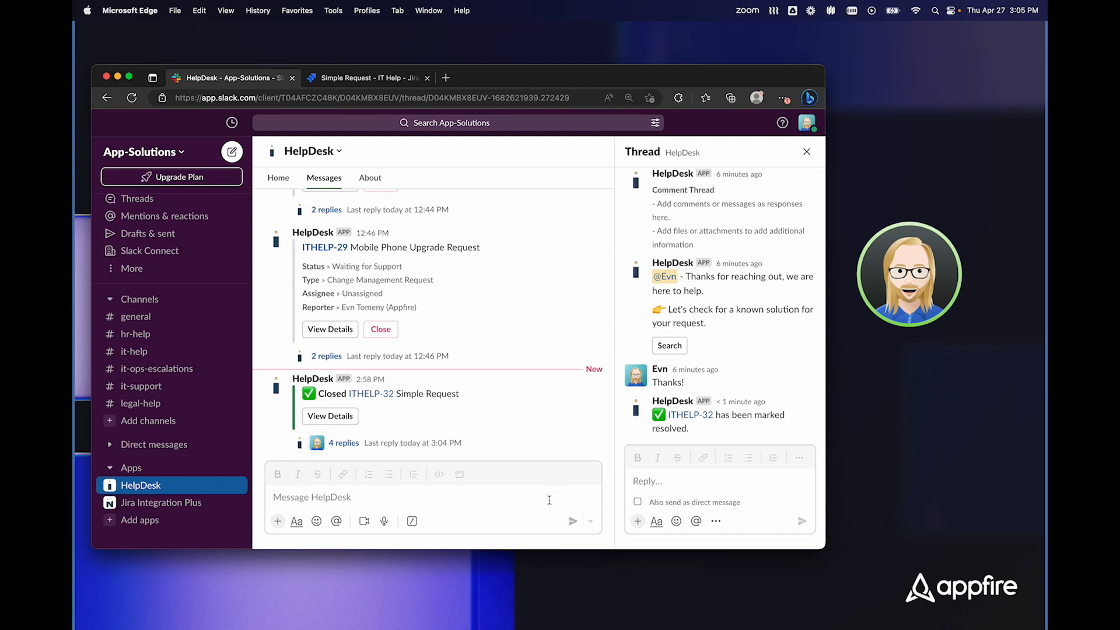